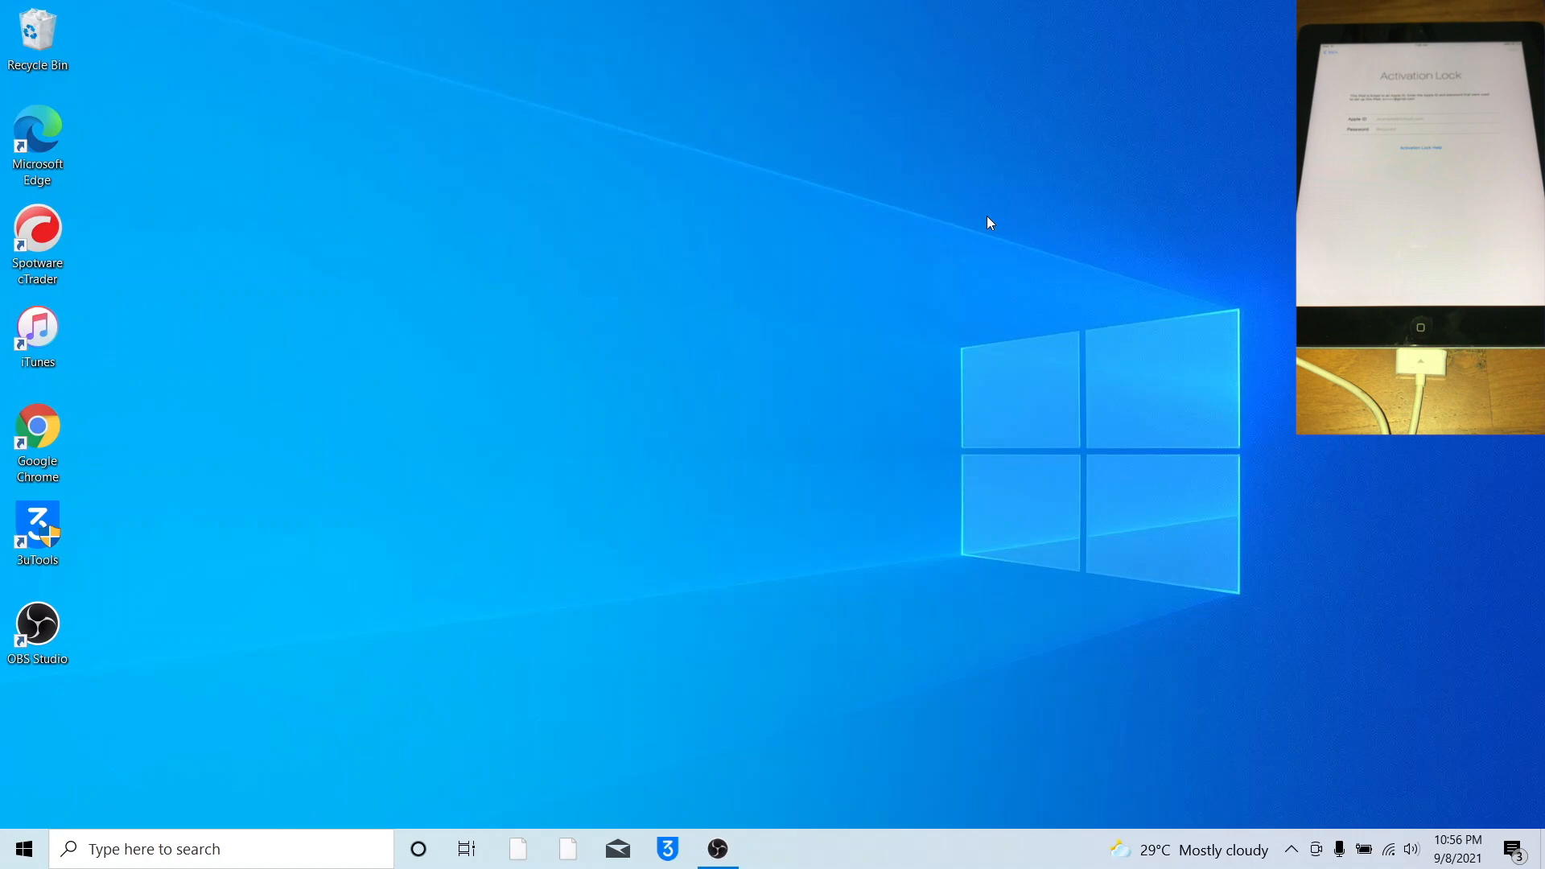
pyautogui.moveTo(621, 313)
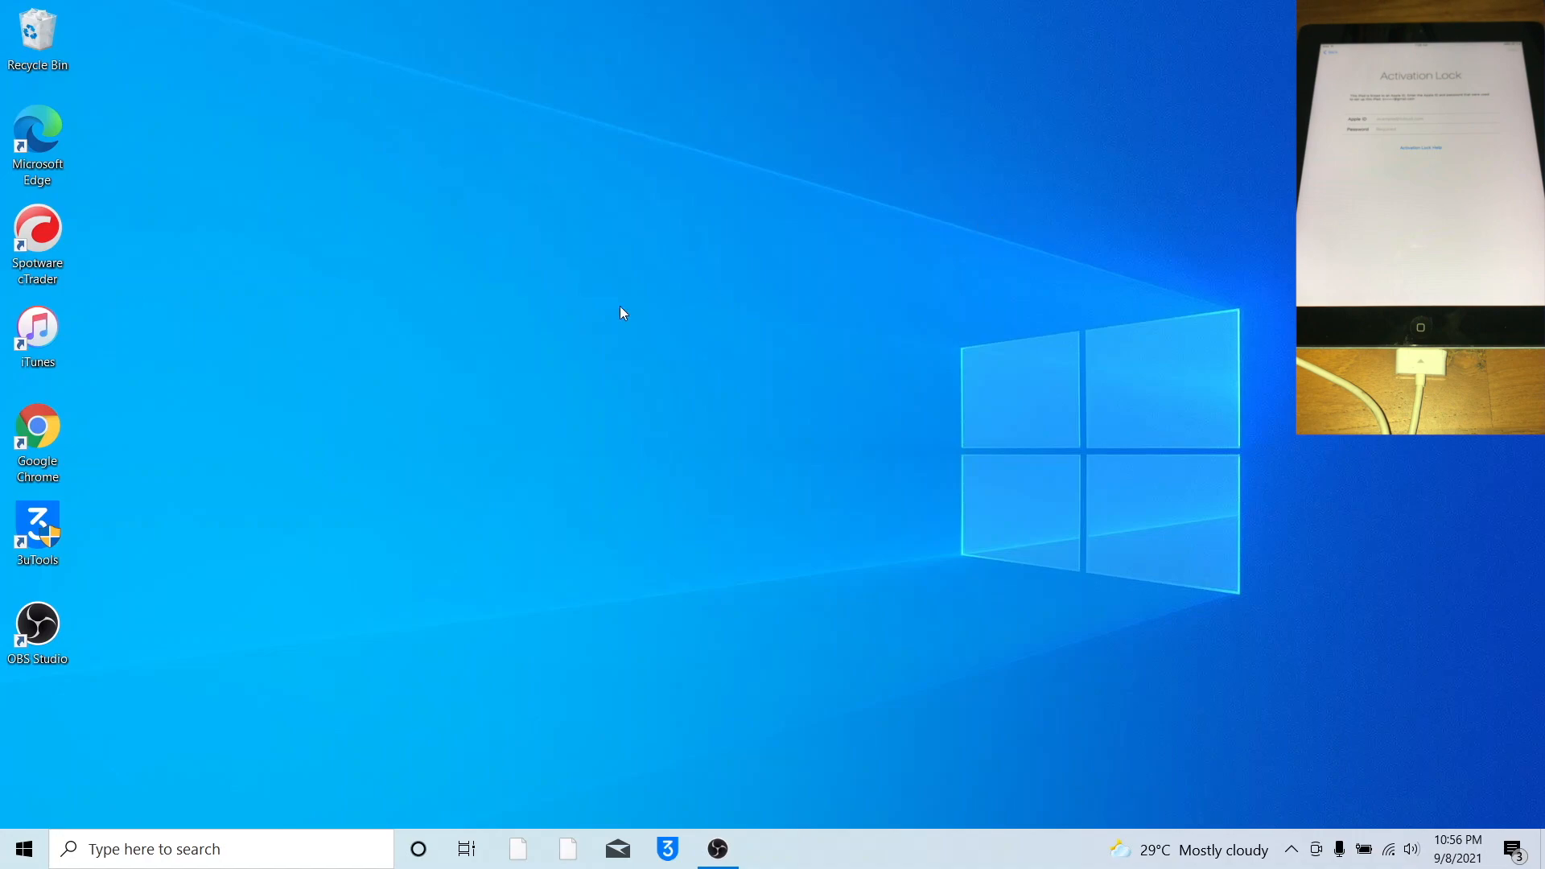
# Launch Chrome and open the SourceForge listing of XAMPP 5.6.40 files.
pyautogui.click(37, 434)
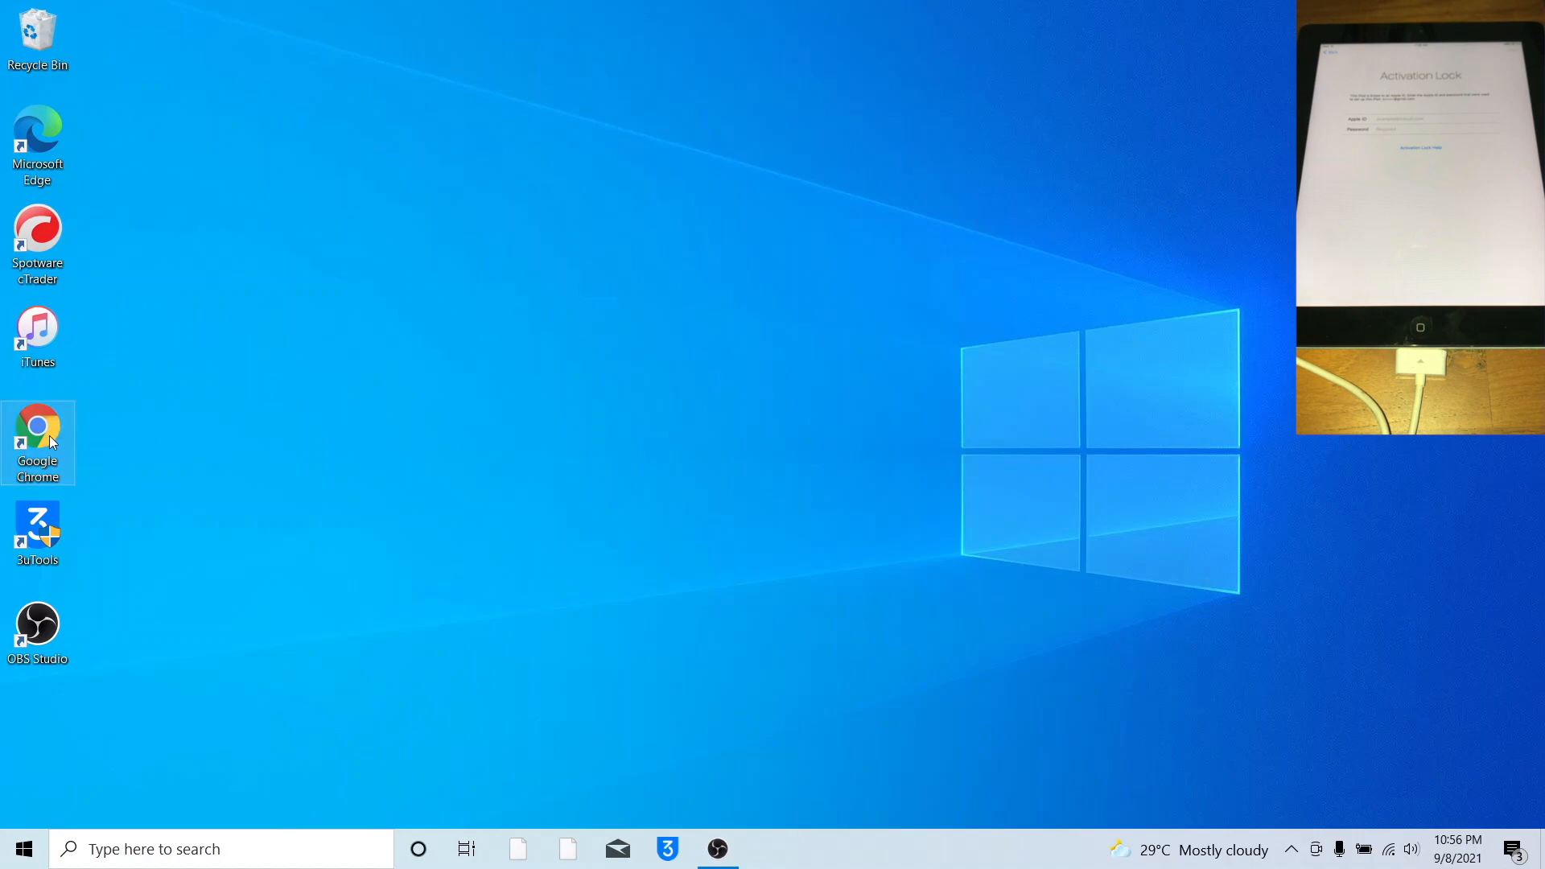
pyautogui.doubleClick(36, 441)
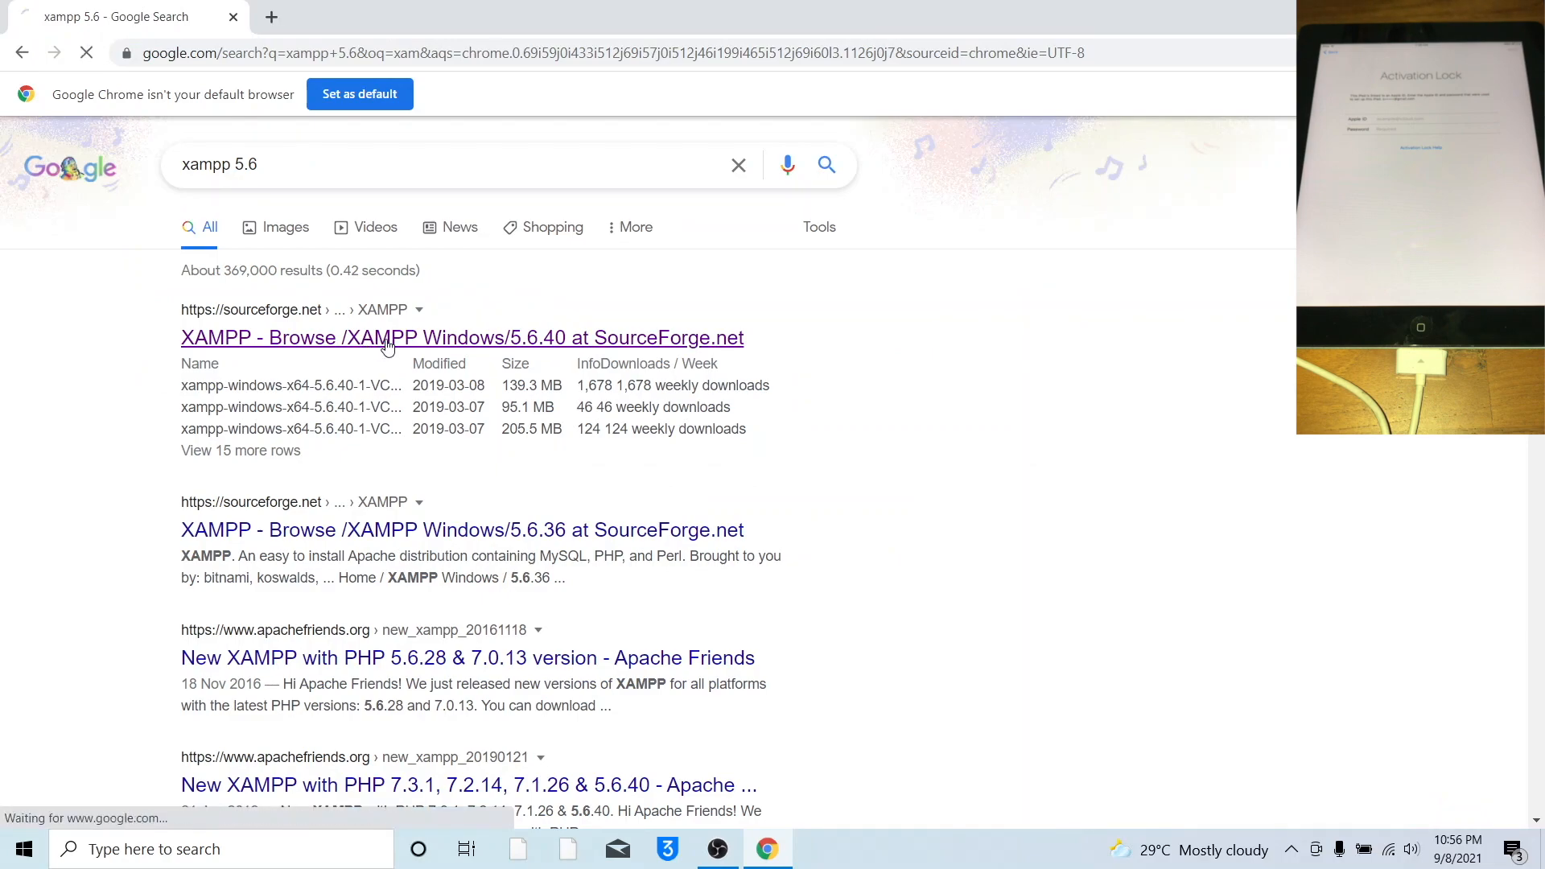
pyautogui.click(462, 338)
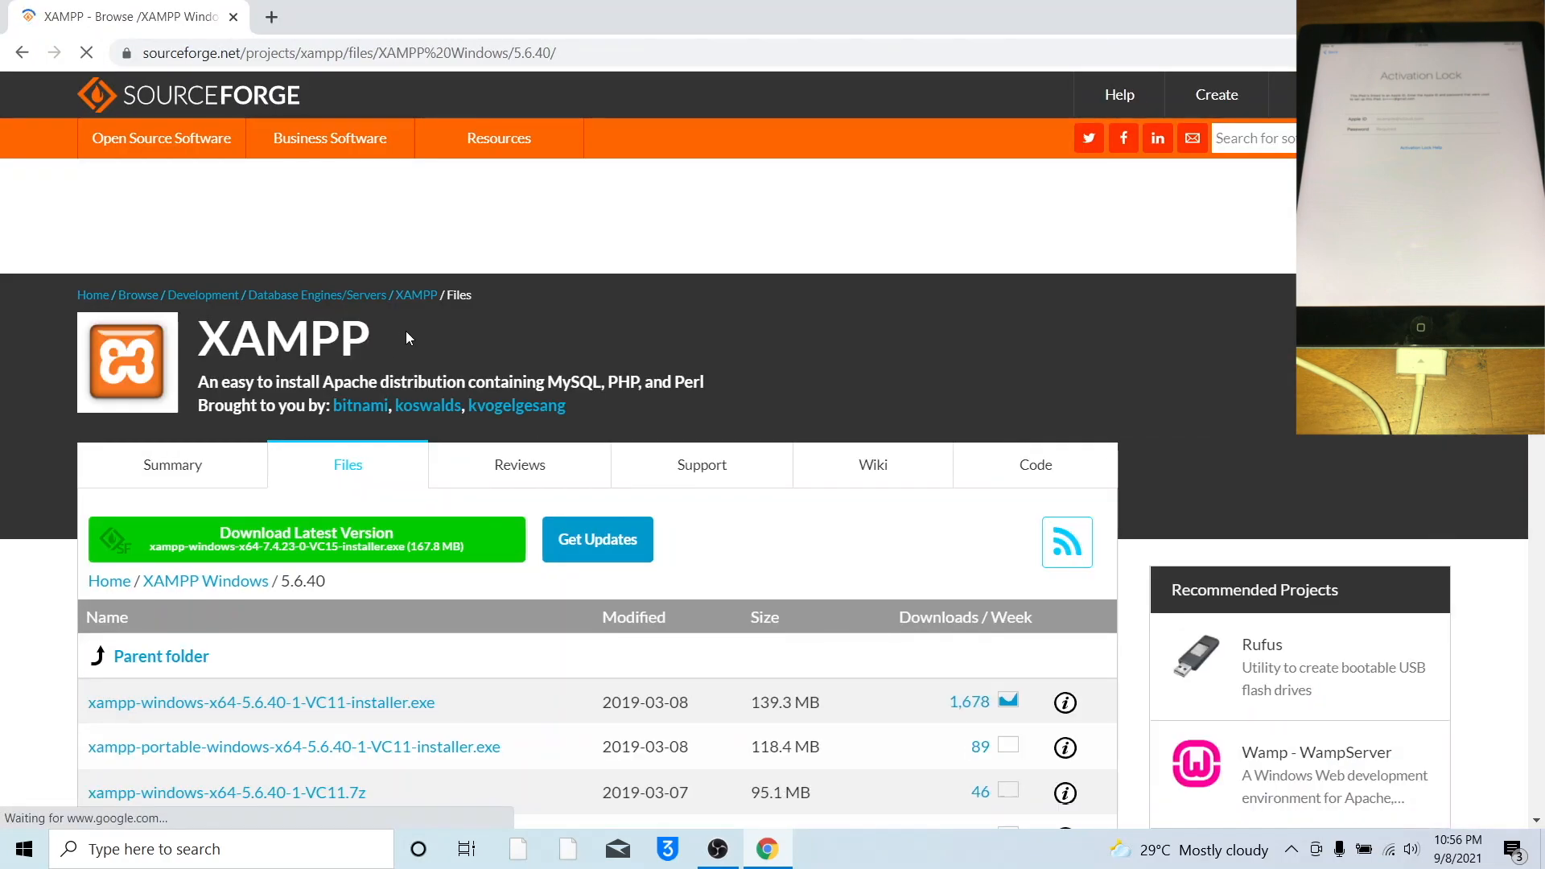
# Open the xampp-windows-x64-5.6.40-1-VC11 installer download link from the file list.
pyautogui.scroll(-3)
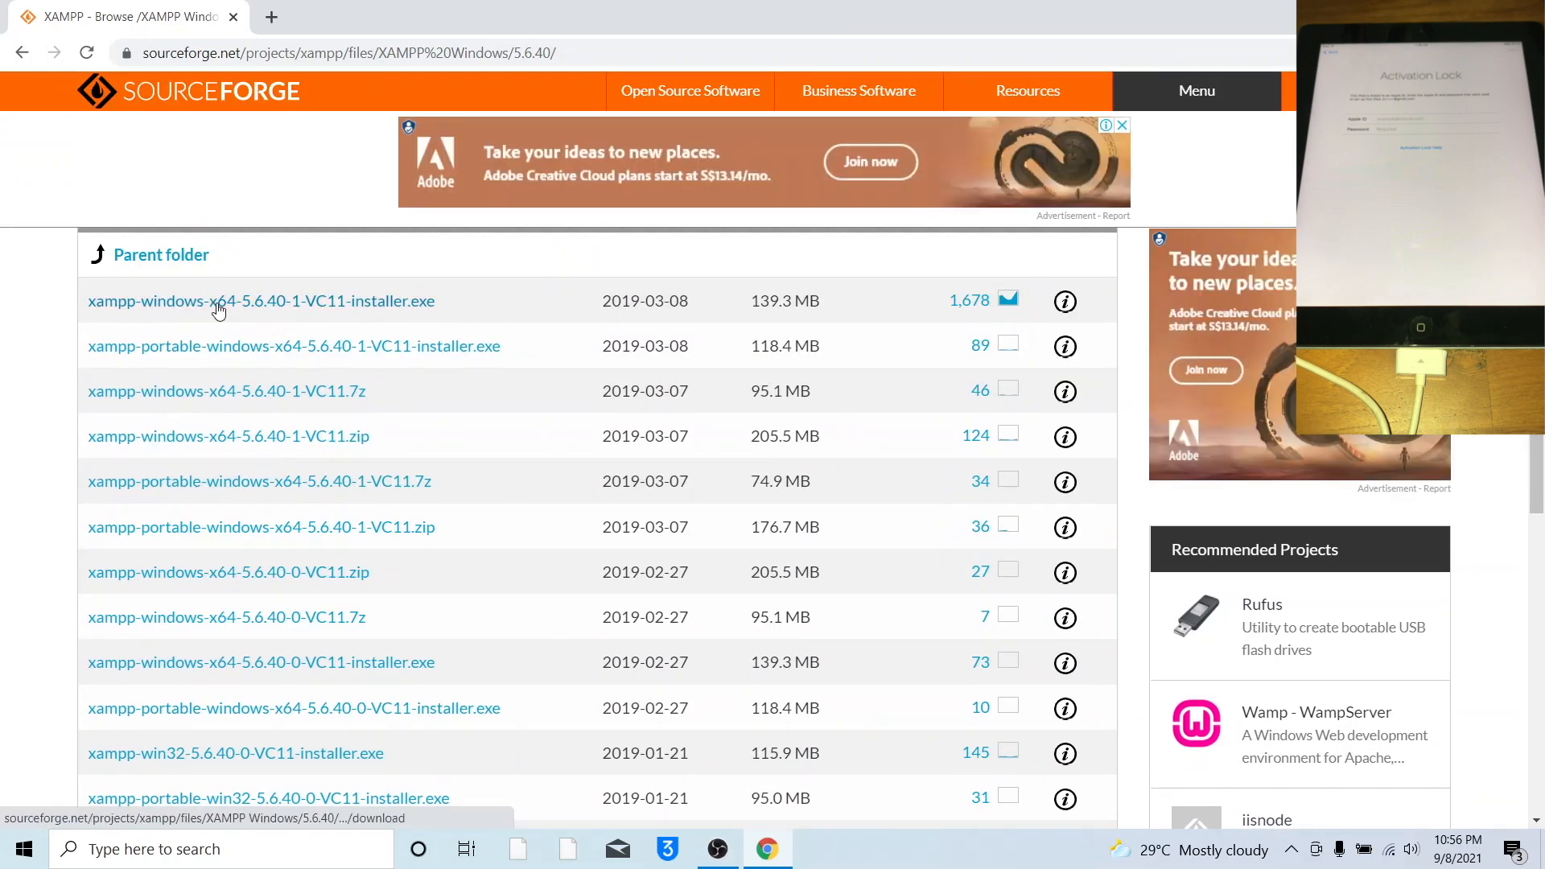
pyautogui.moveTo(243, 309)
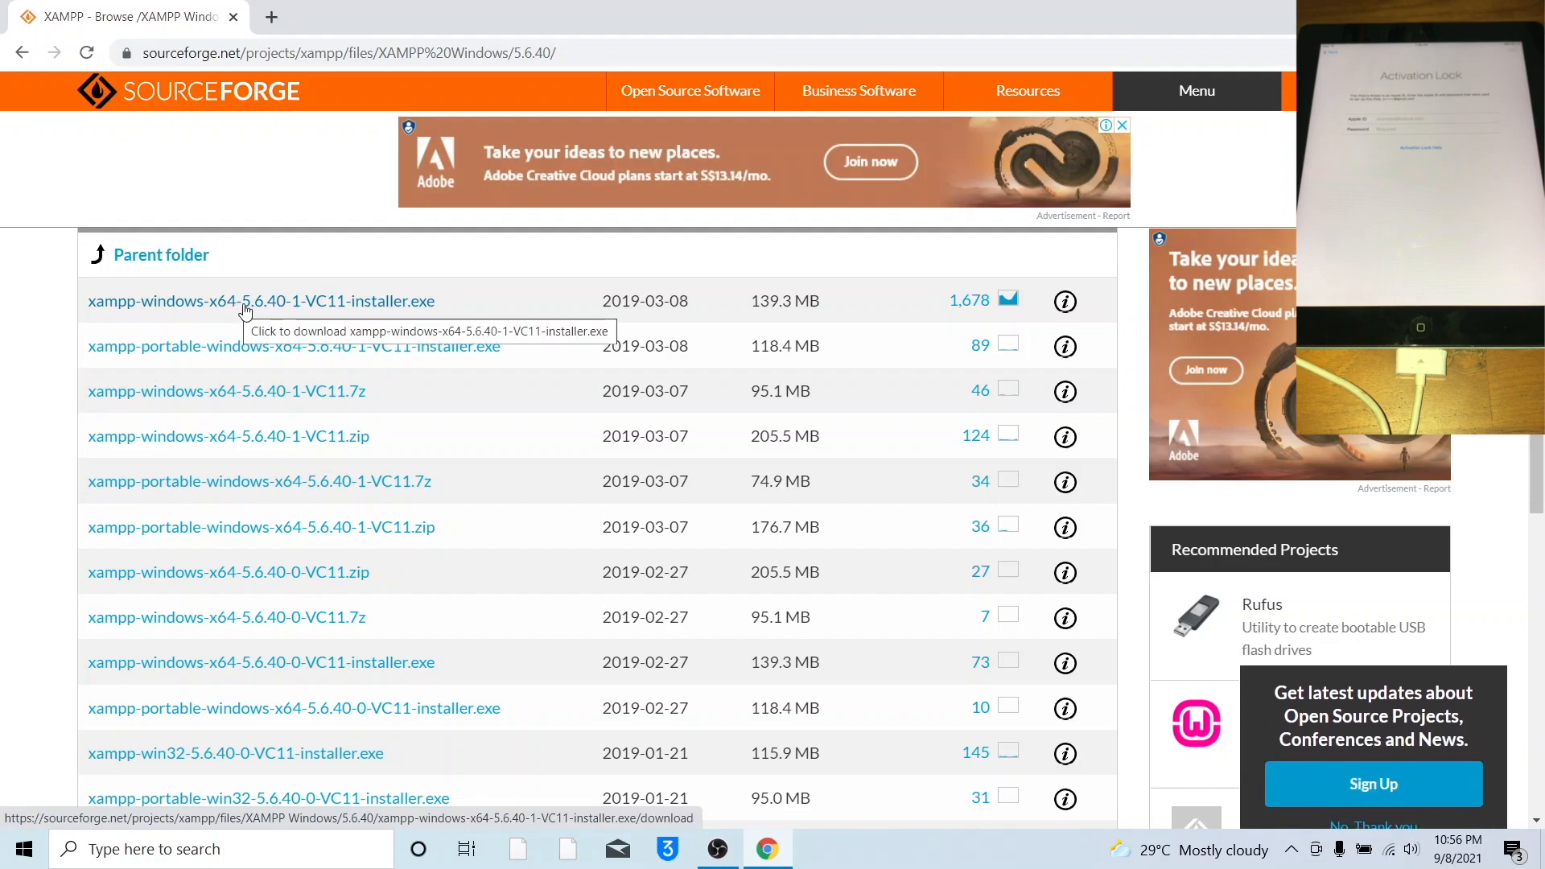
pyautogui.scroll(-3)
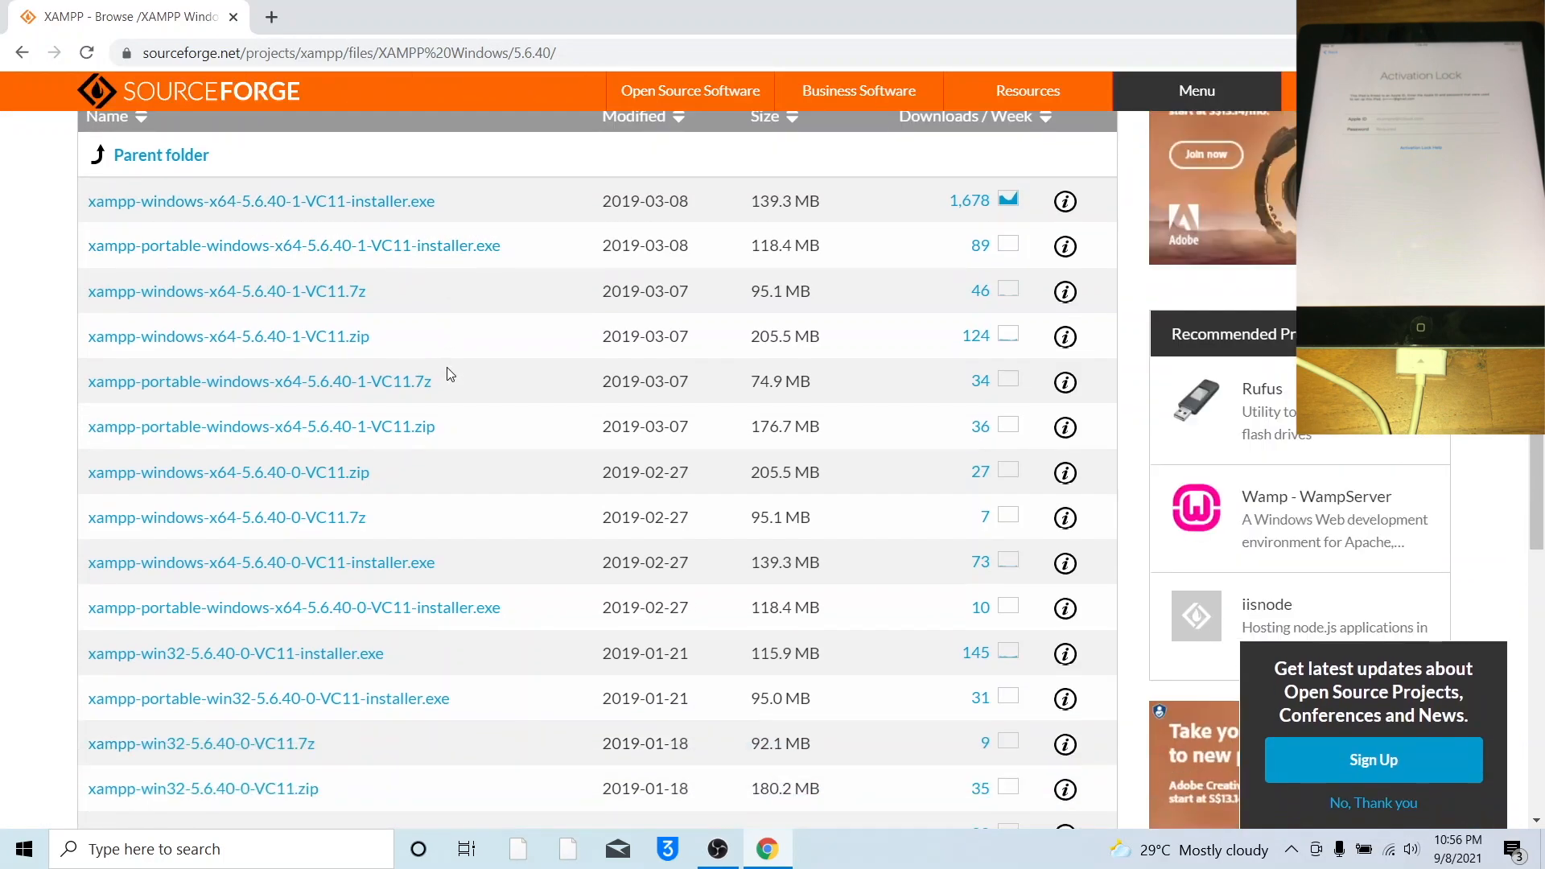
pyautogui.scroll(-3)
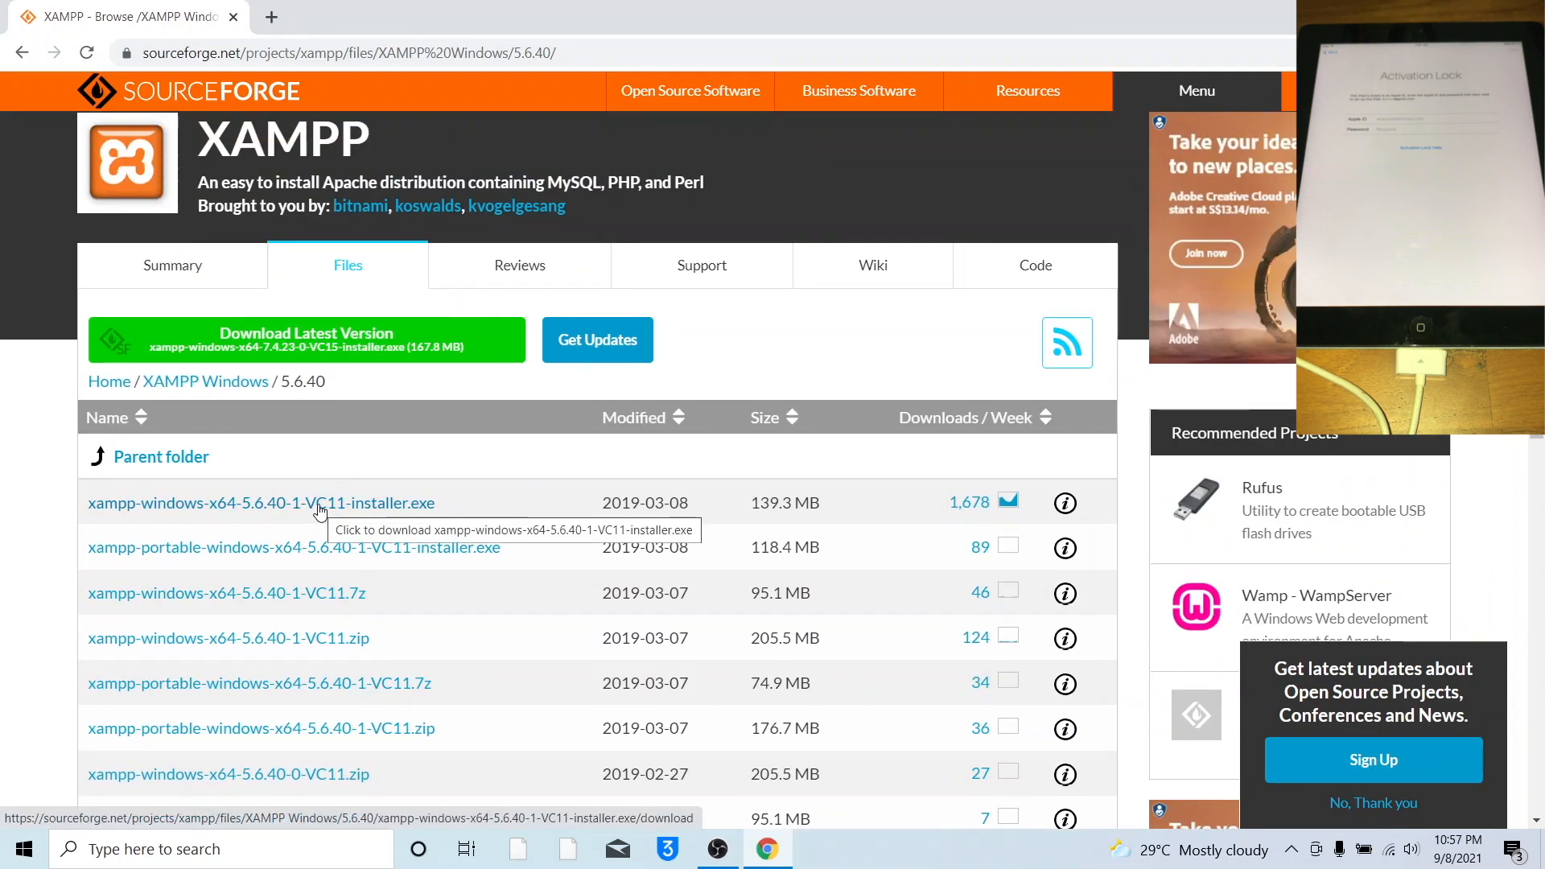
pyautogui.click(260, 503)
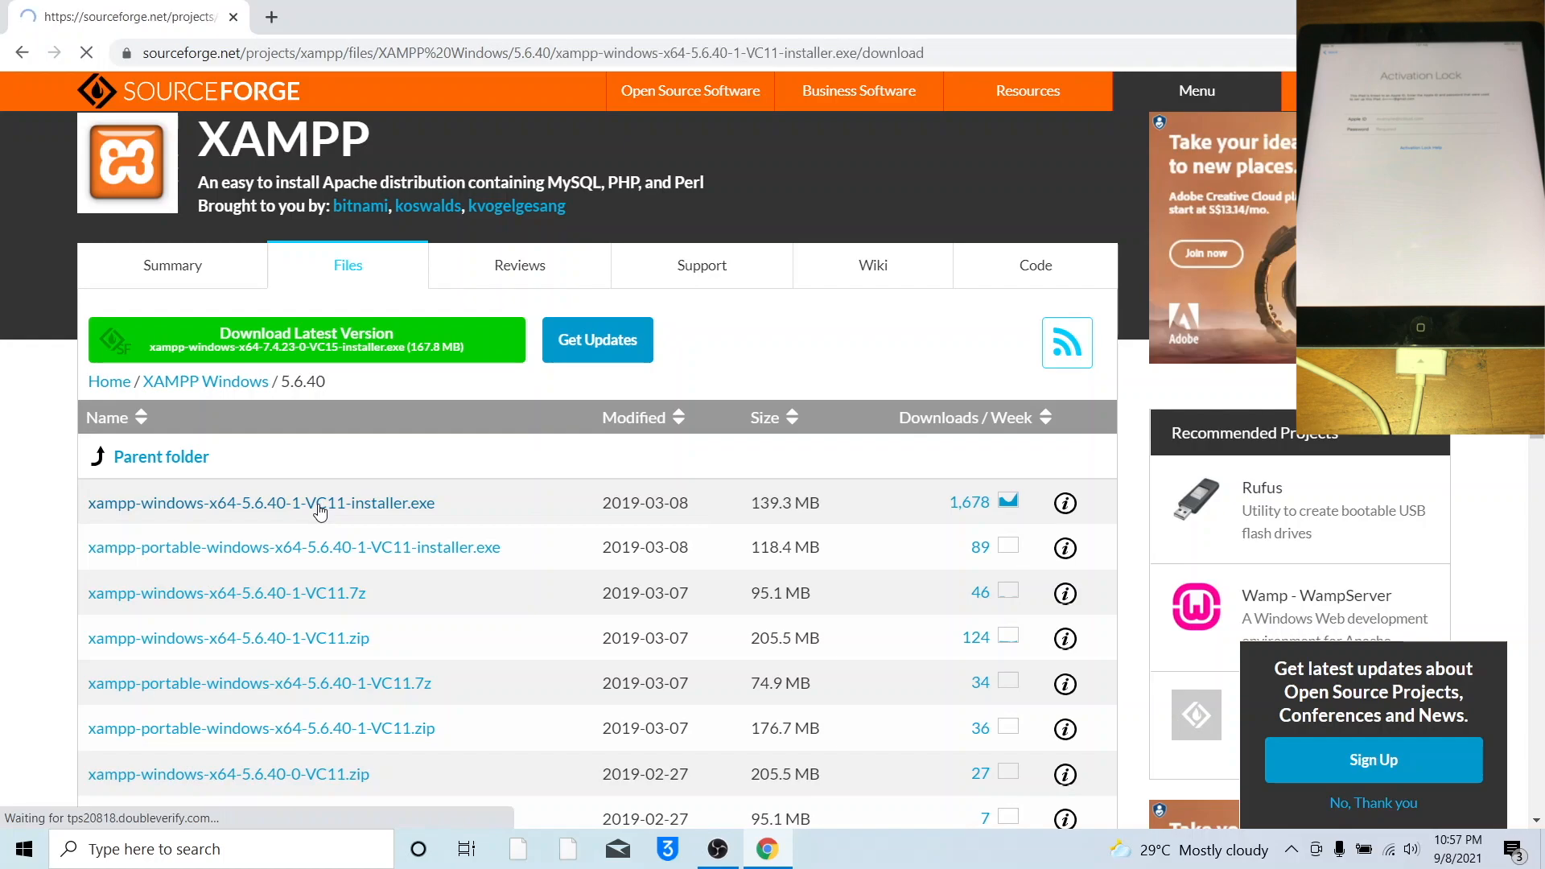
pyautogui.click(261, 502)
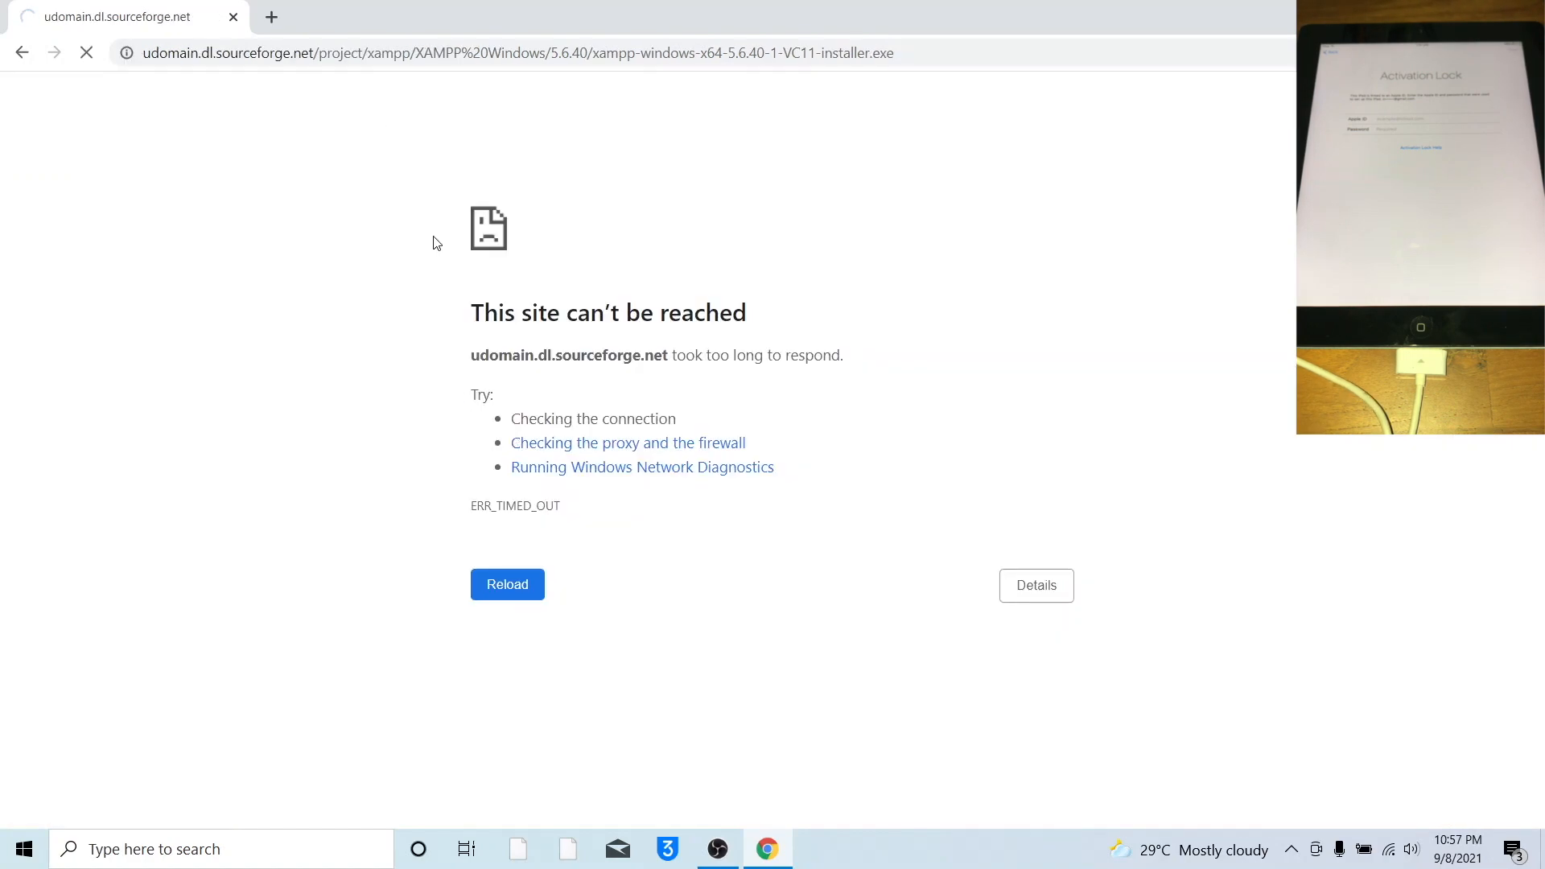
# Reload the timed-out page until the xampp-windows-x64 installer starts downloading.
pyautogui.click(506, 585)
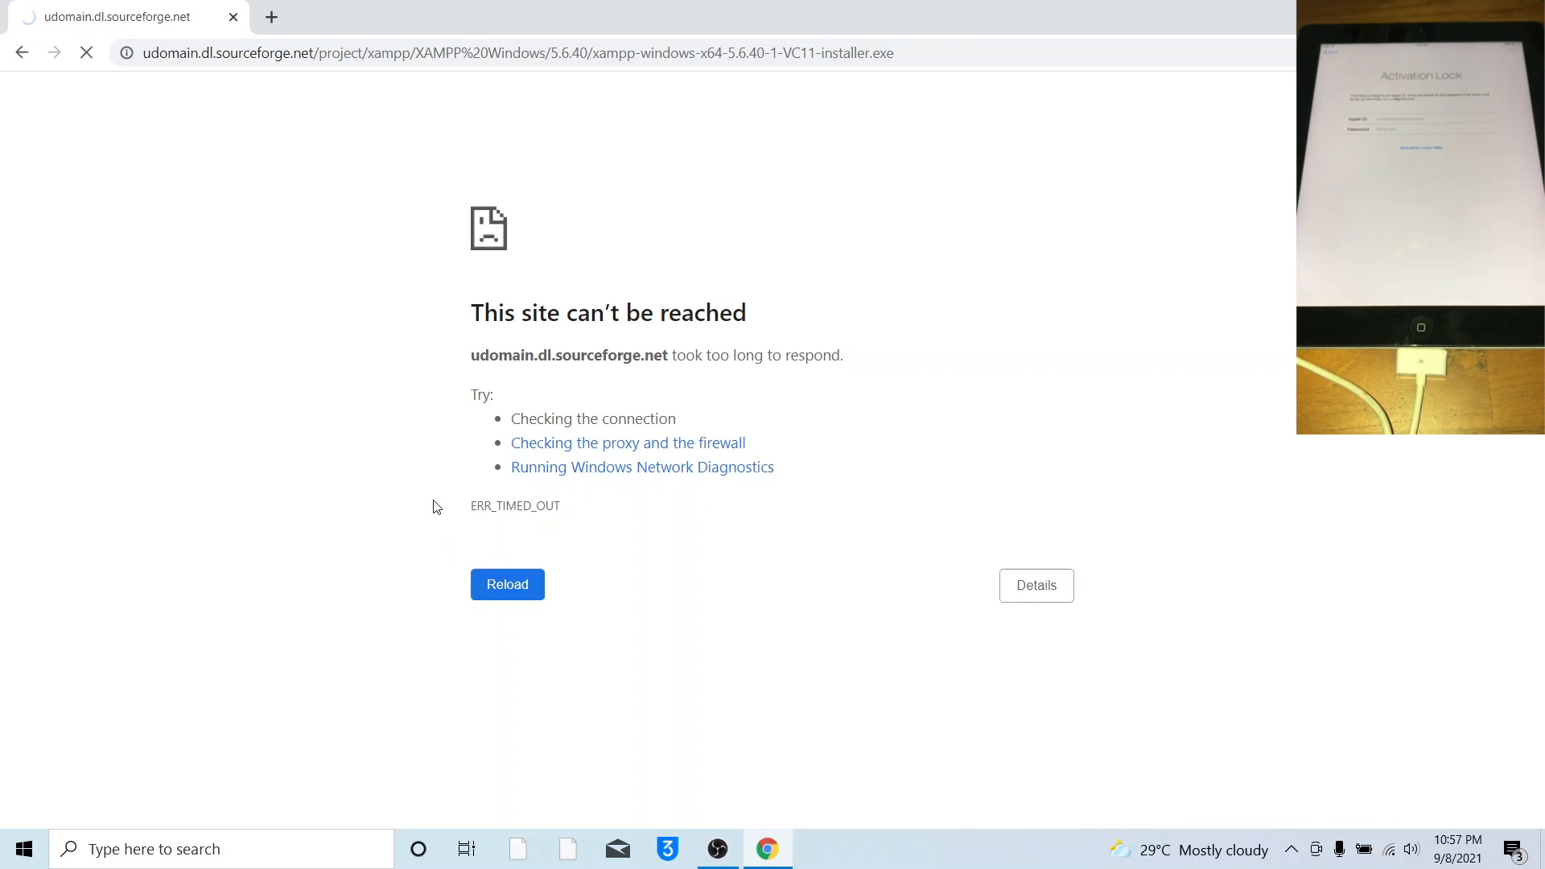
pyautogui.click(506, 584)
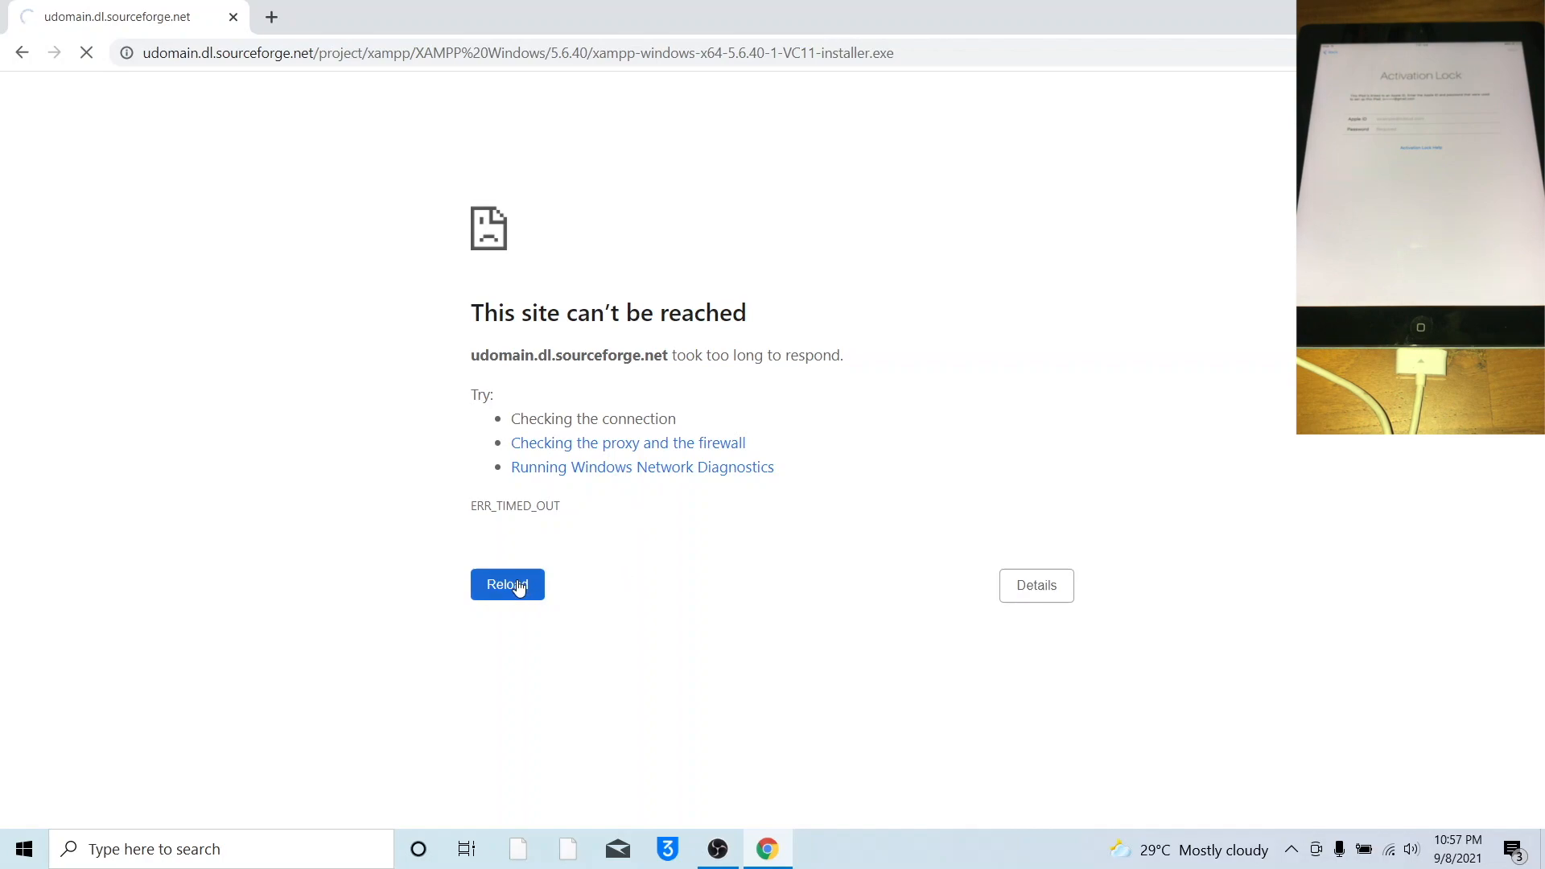
pyautogui.click(506, 583)
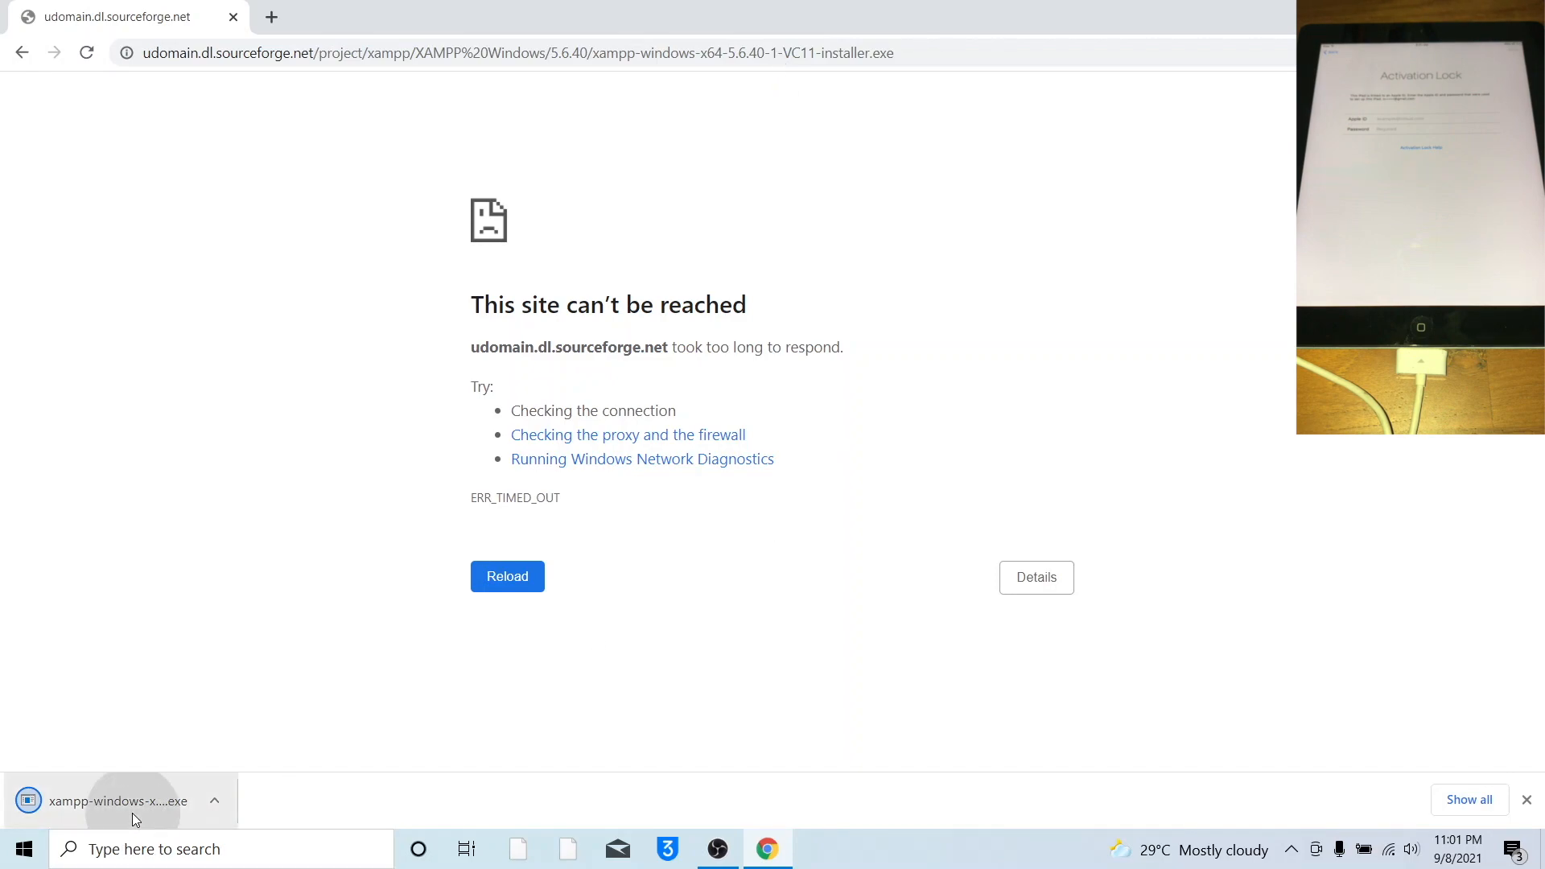
pyautogui.moveTo(145, 744)
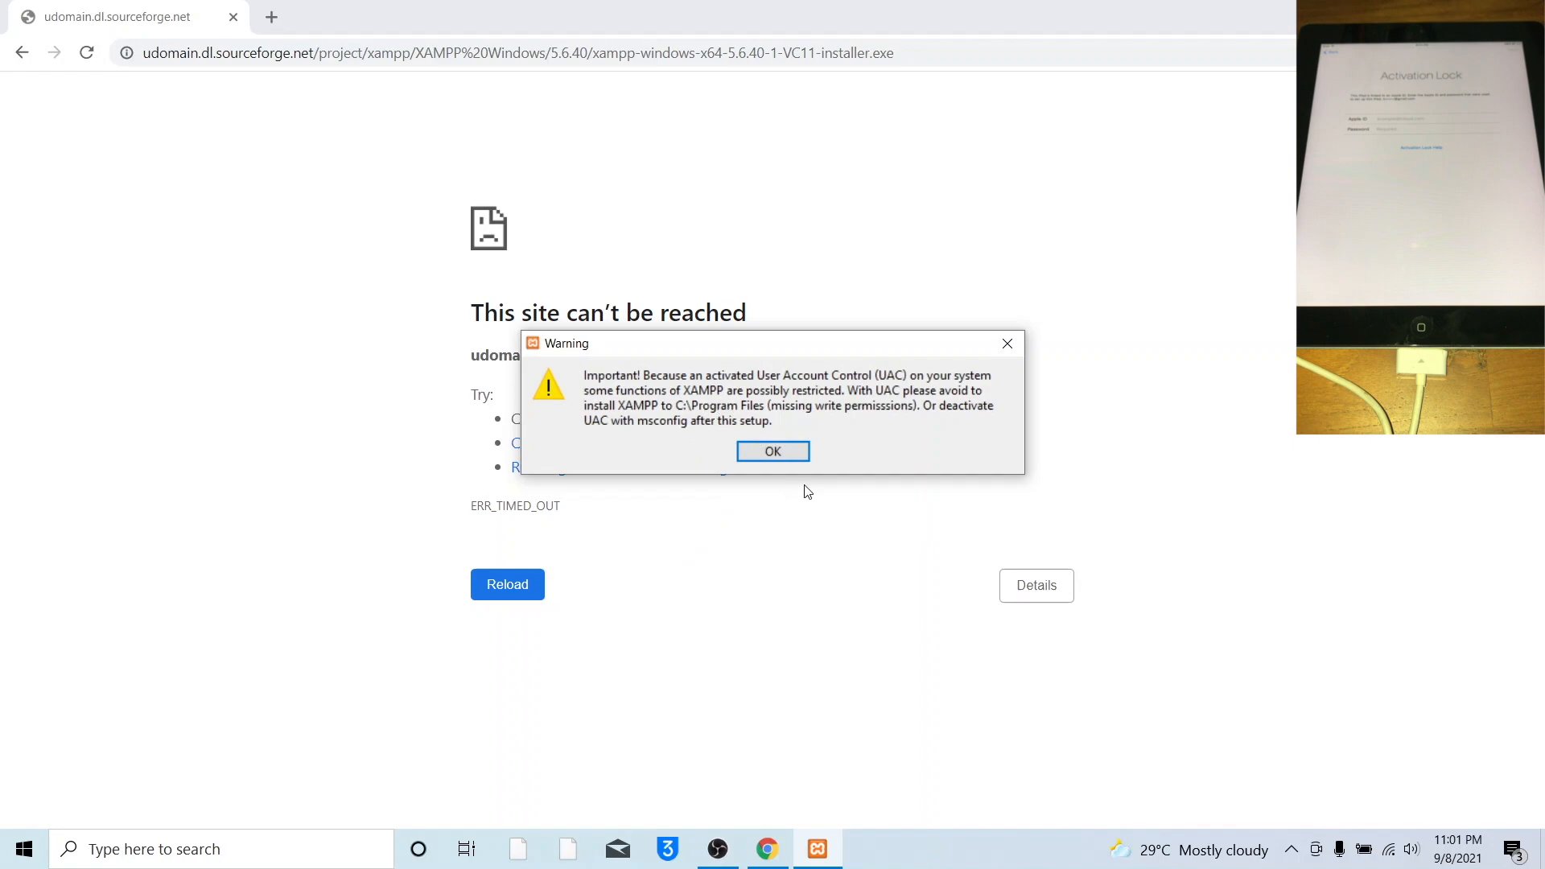
# Install XAMPP into C:\xampp with all components, opting out of Bitnami info.
pyautogui.click(773, 451)
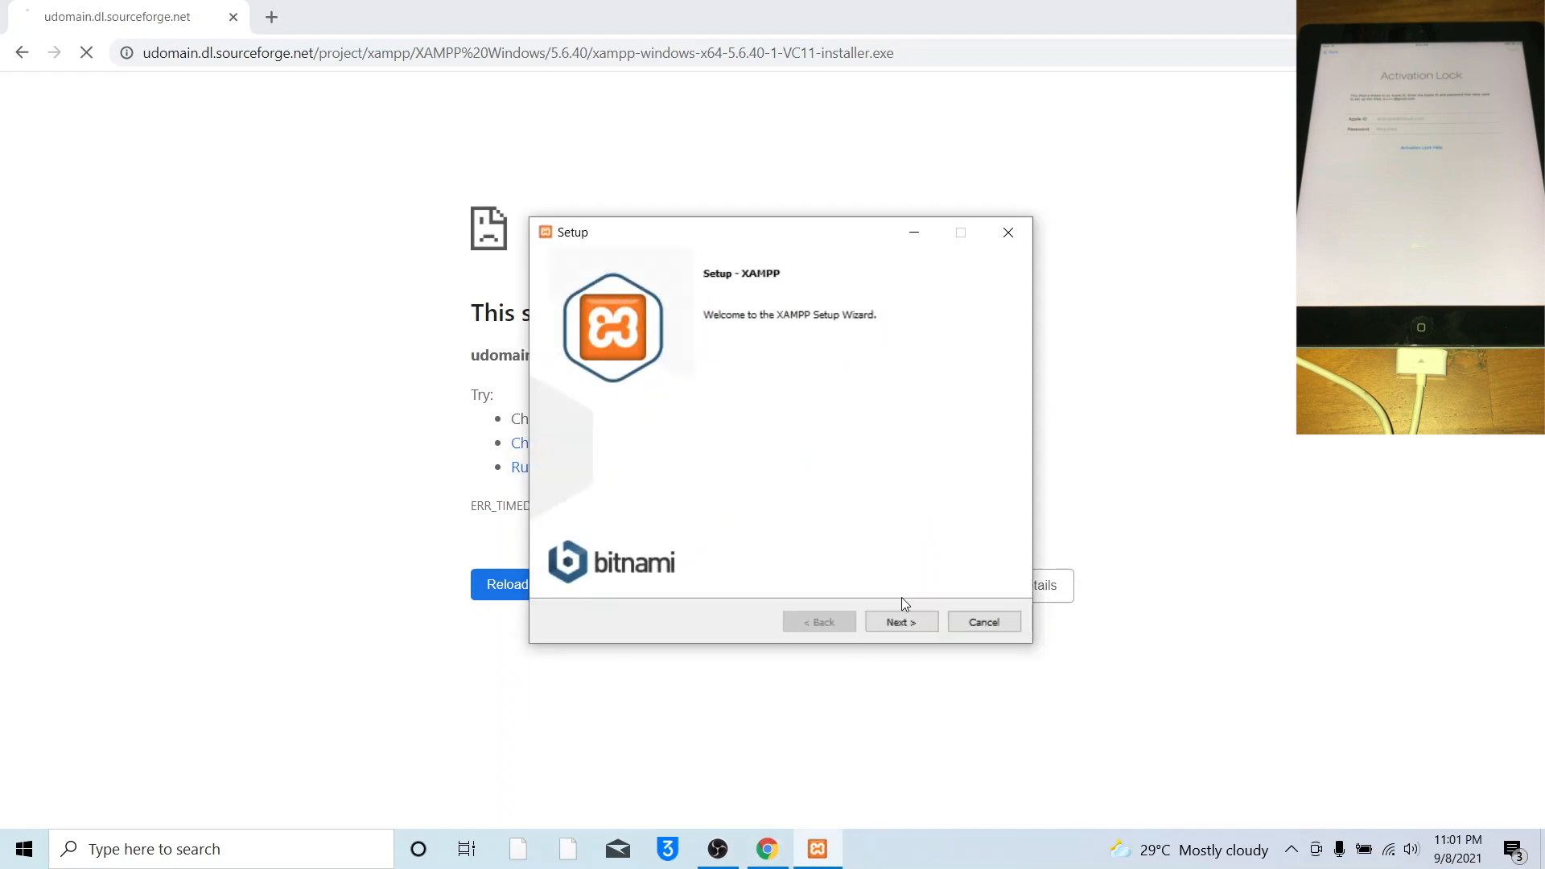
pyautogui.click(900, 622)
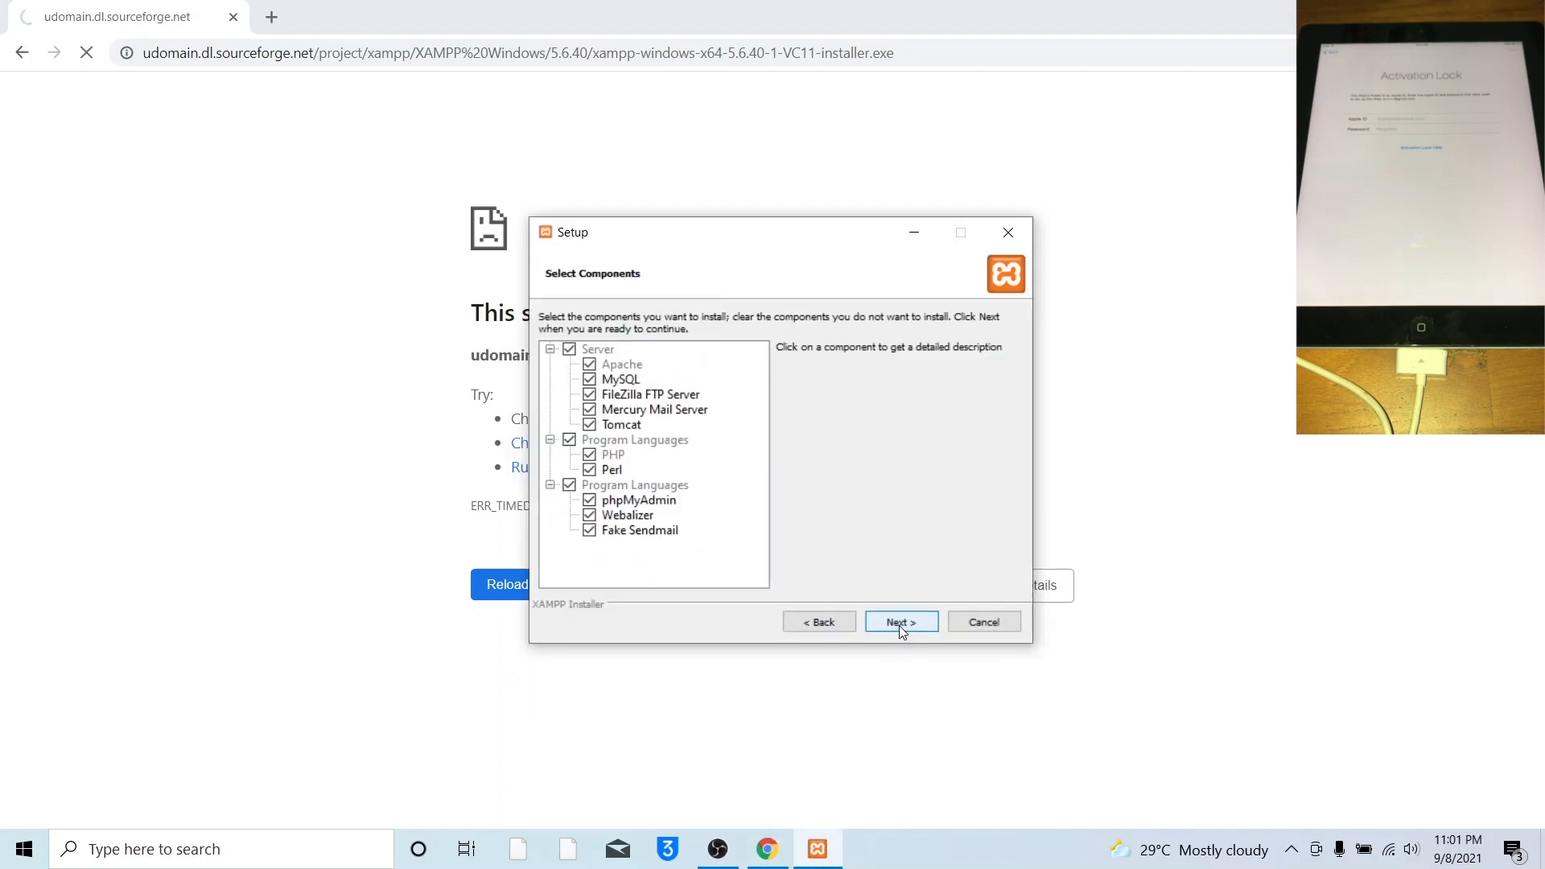
pyautogui.click(899, 622)
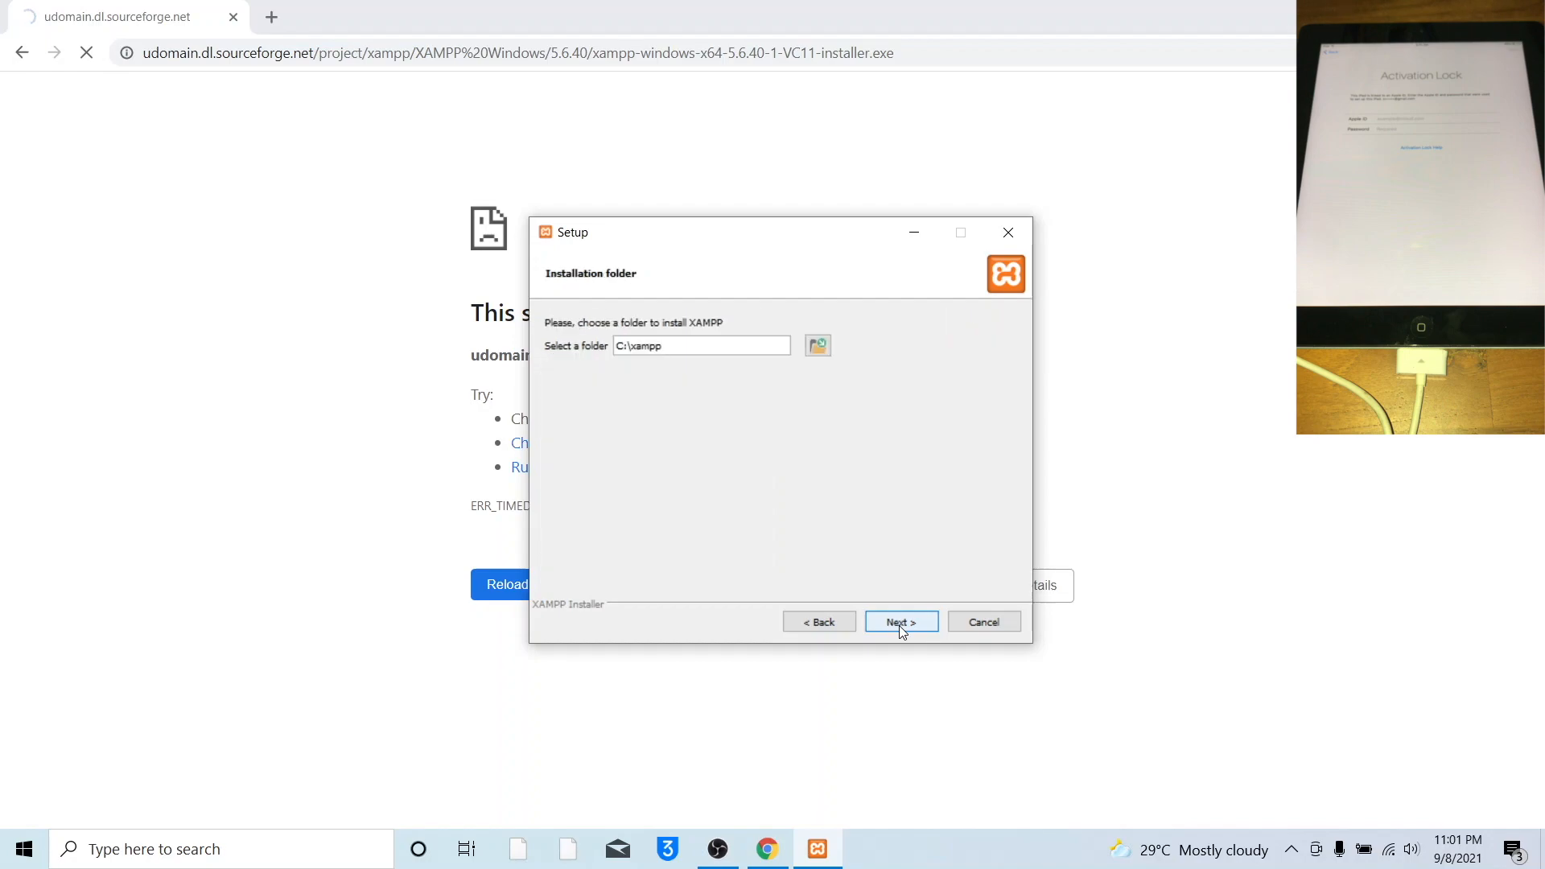
pyautogui.click(899, 622)
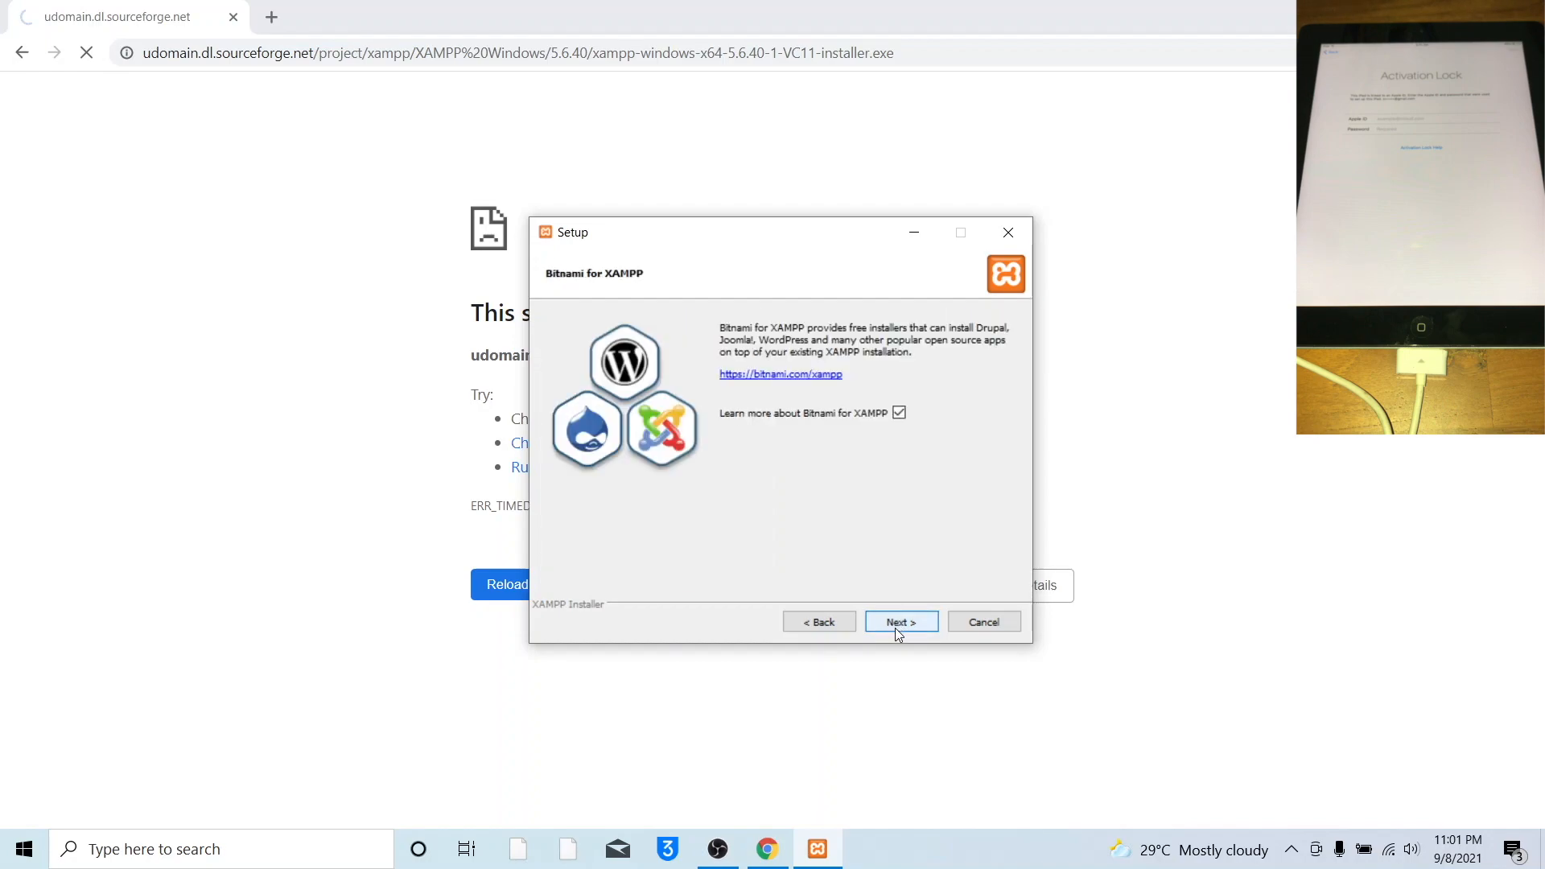
pyautogui.click(898, 412)
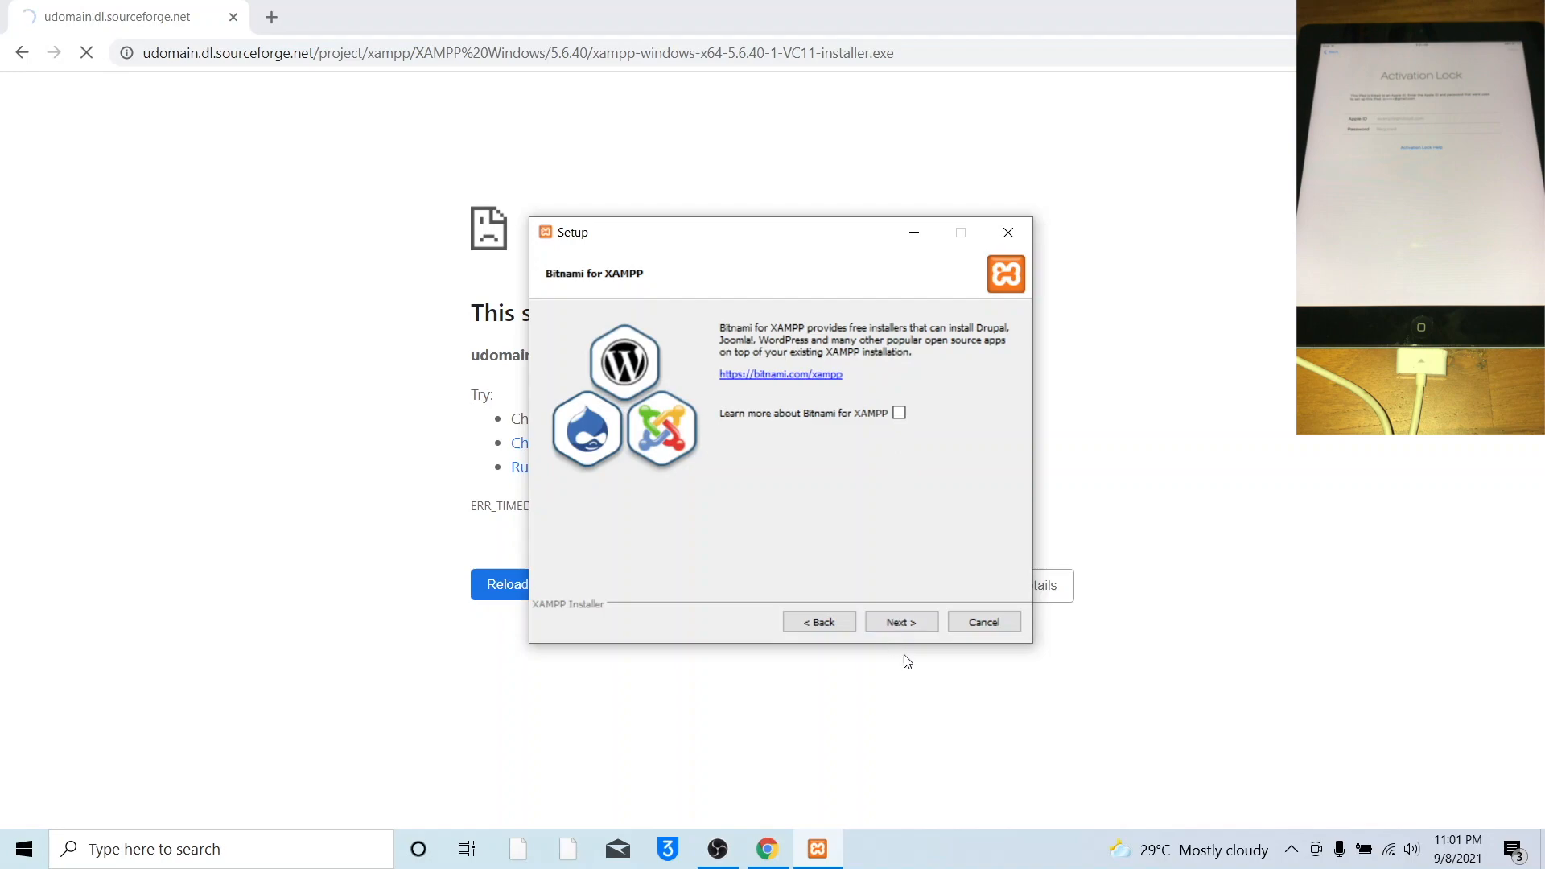
pyautogui.click(899, 620)
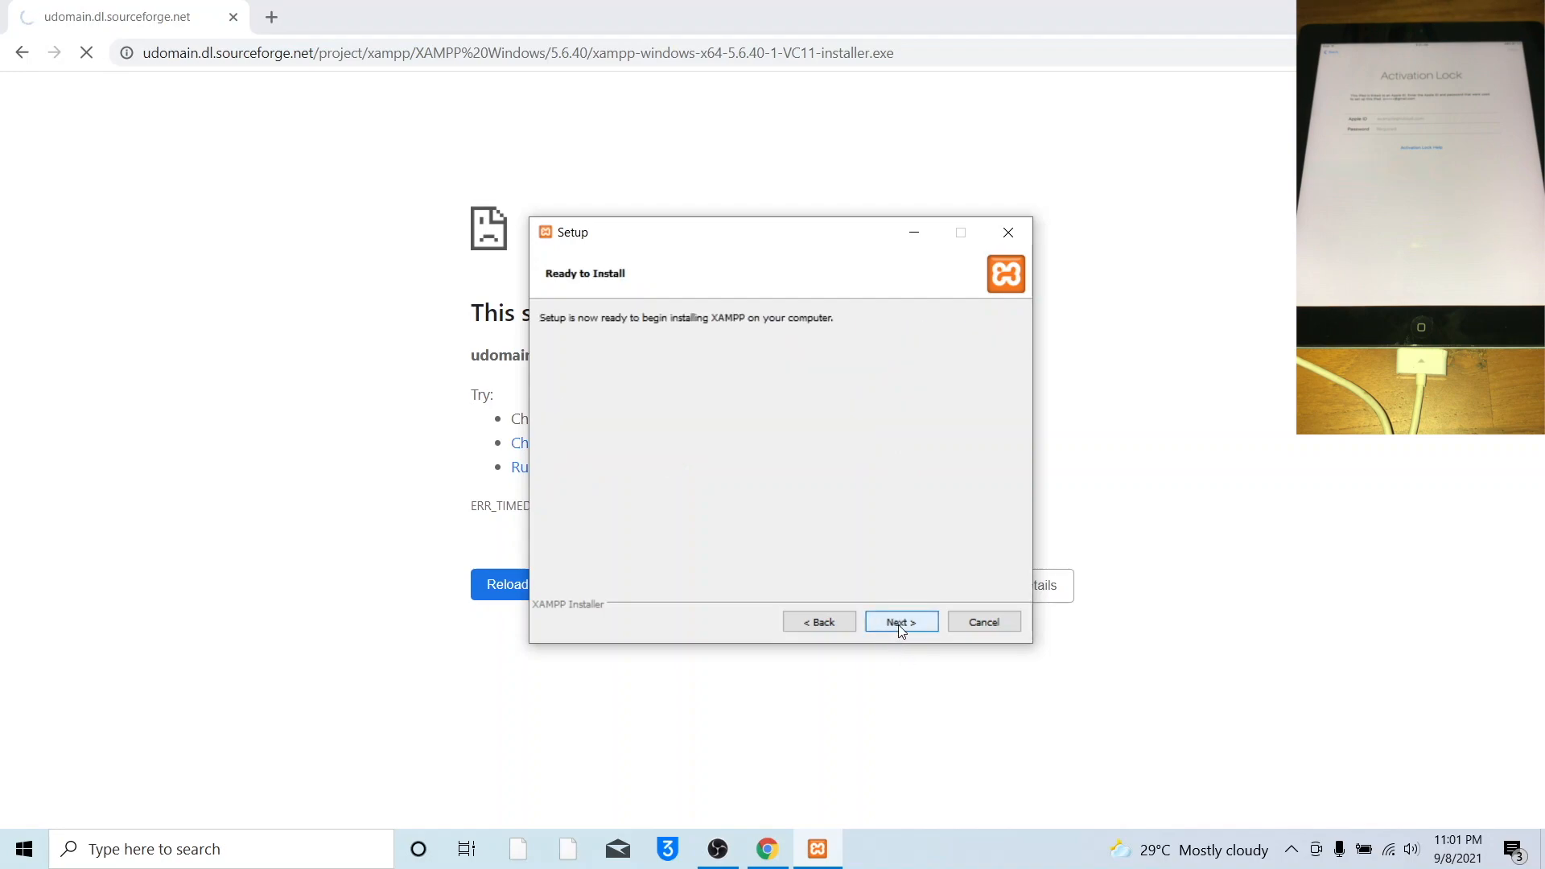
pyautogui.click(899, 623)
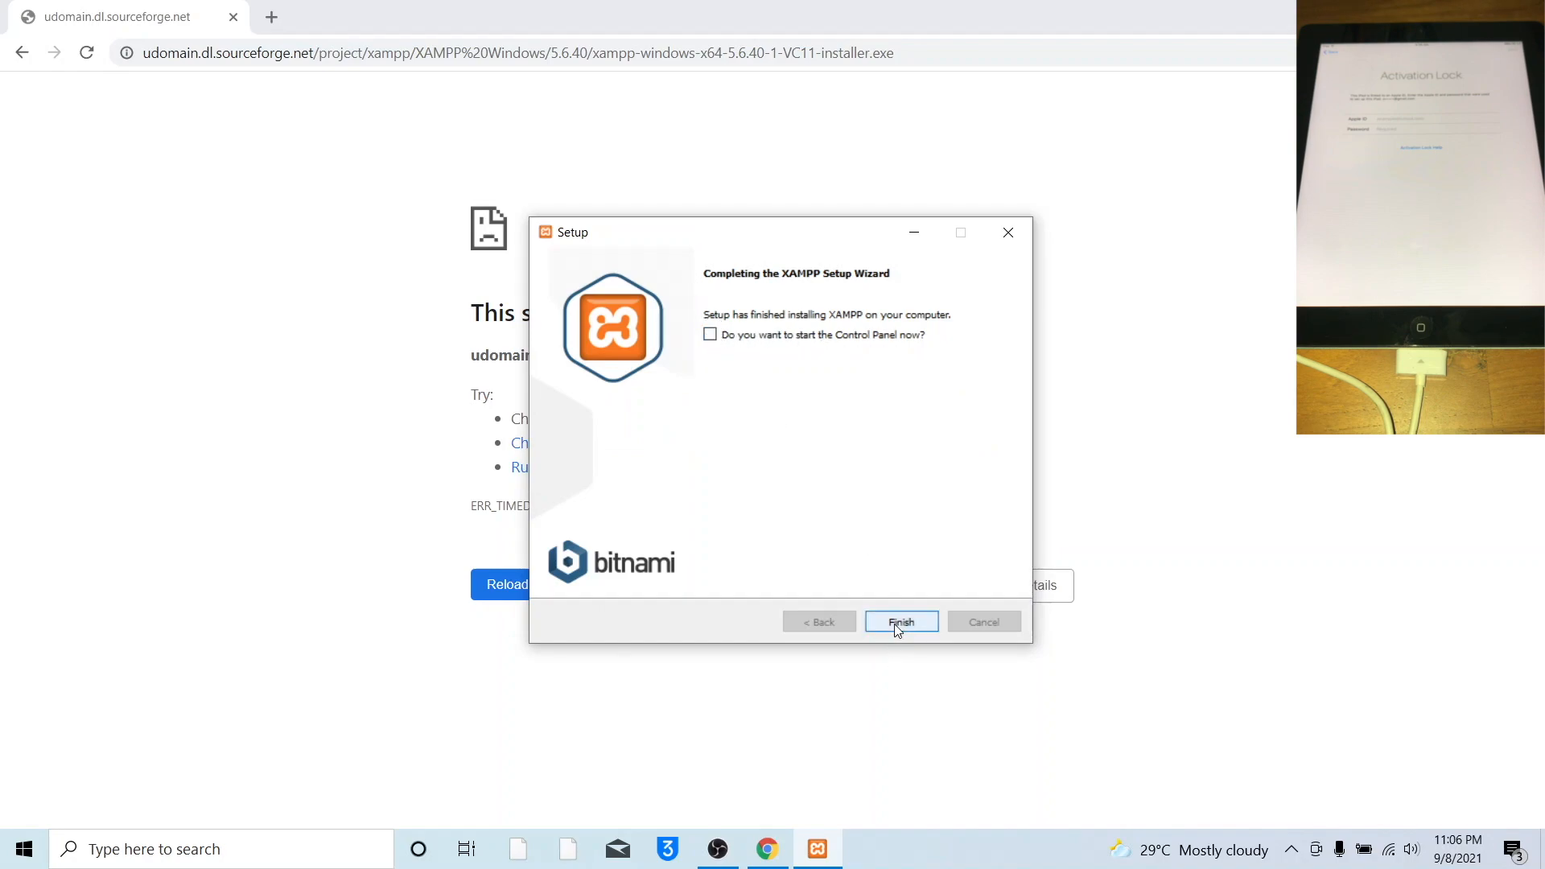
# Go to appletech752 and open its list of bypass tool downloads.
pyautogui.click(899, 621)
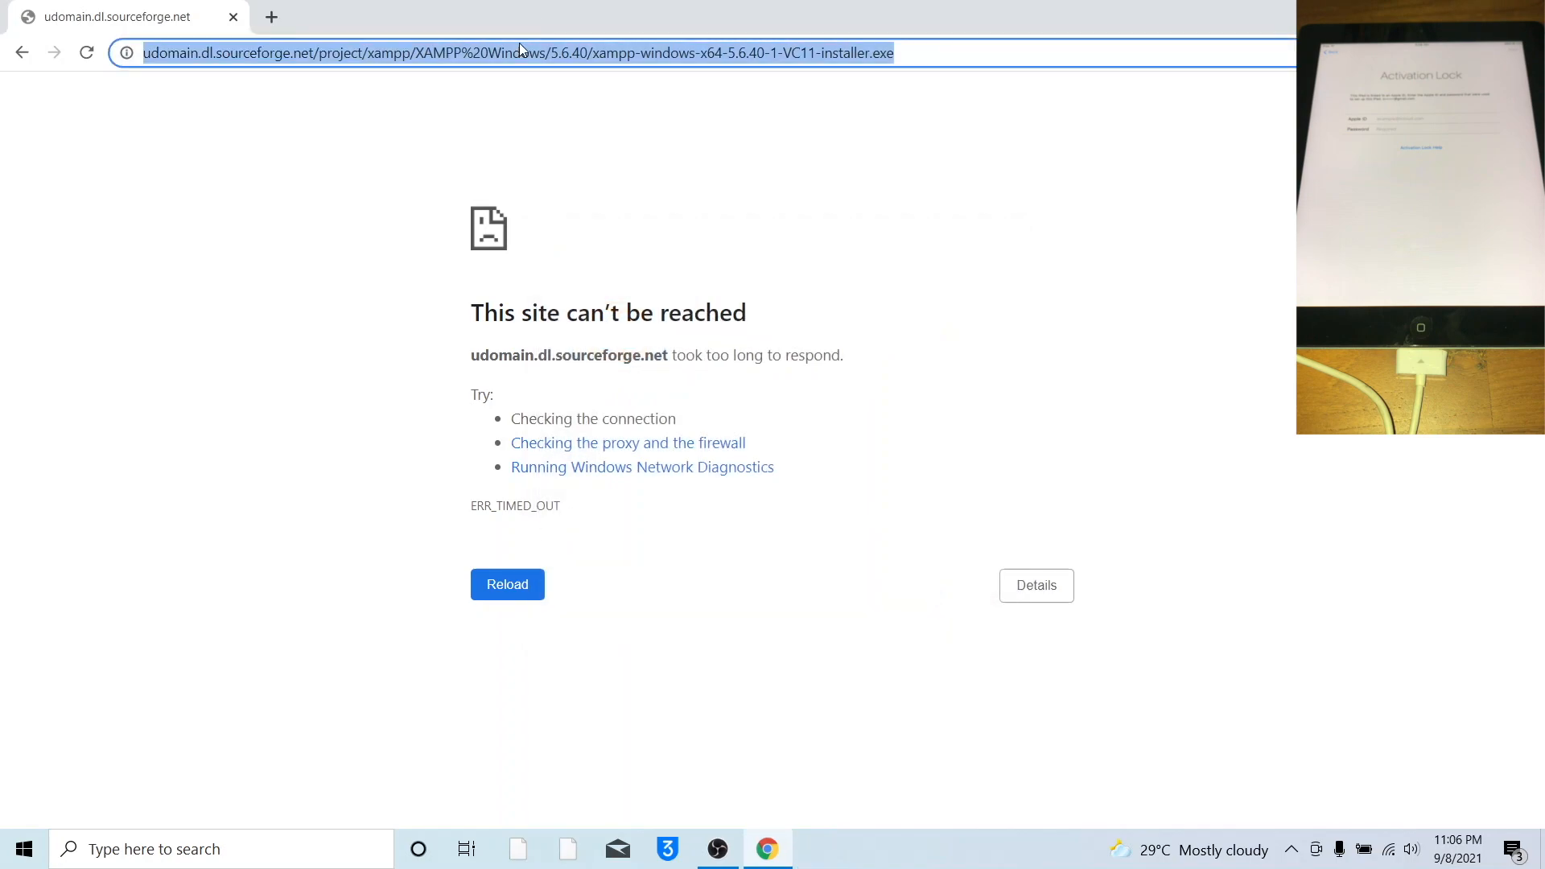
pyautogui.write('appletech752.com')
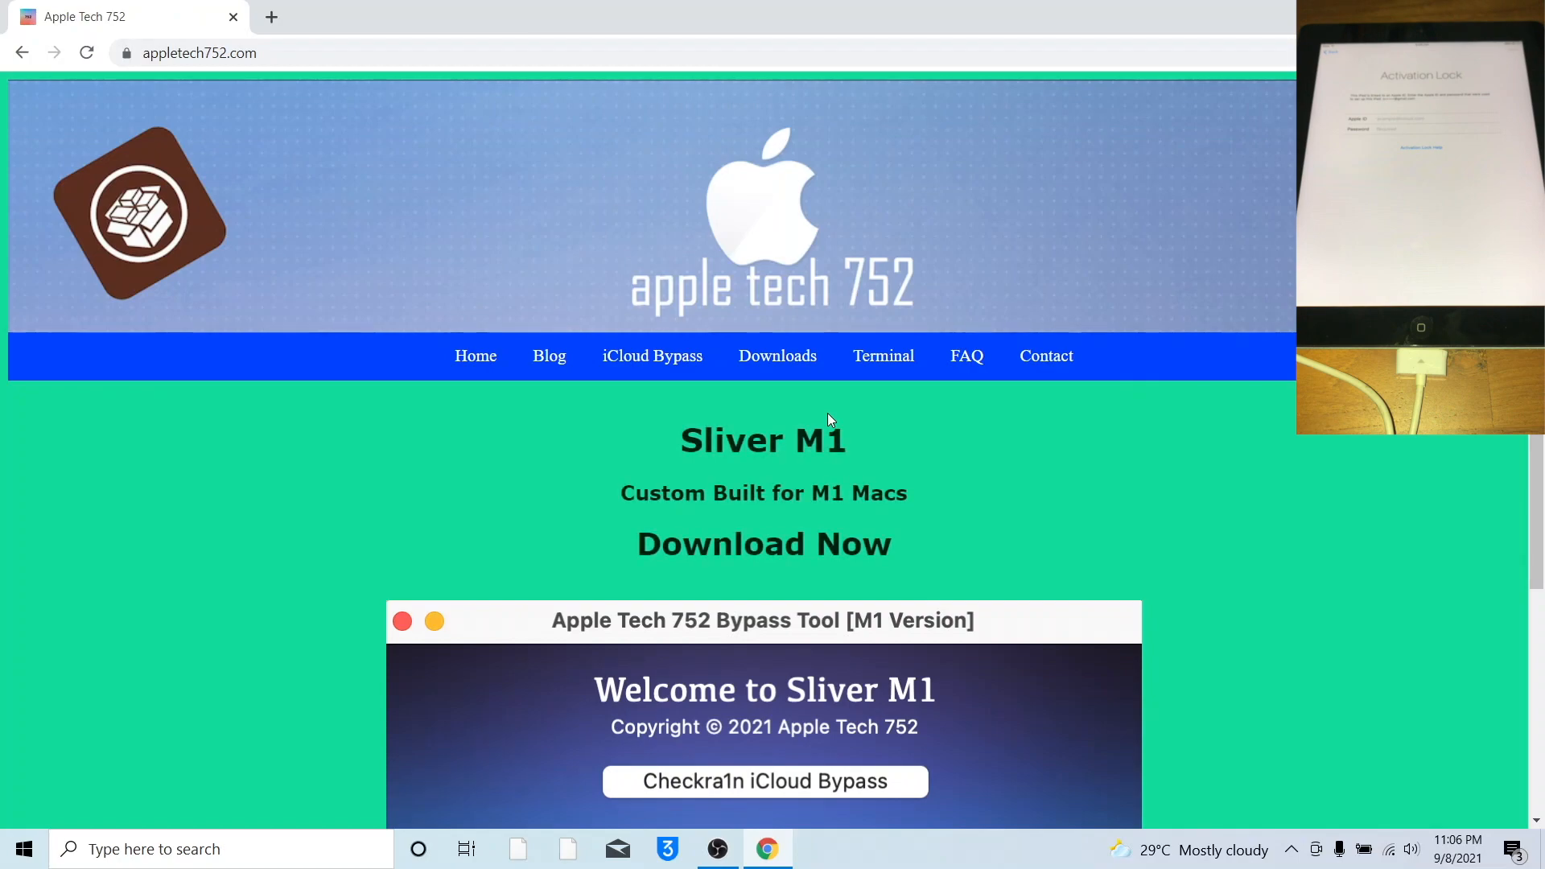
pyautogui.moveTo(777, 355)
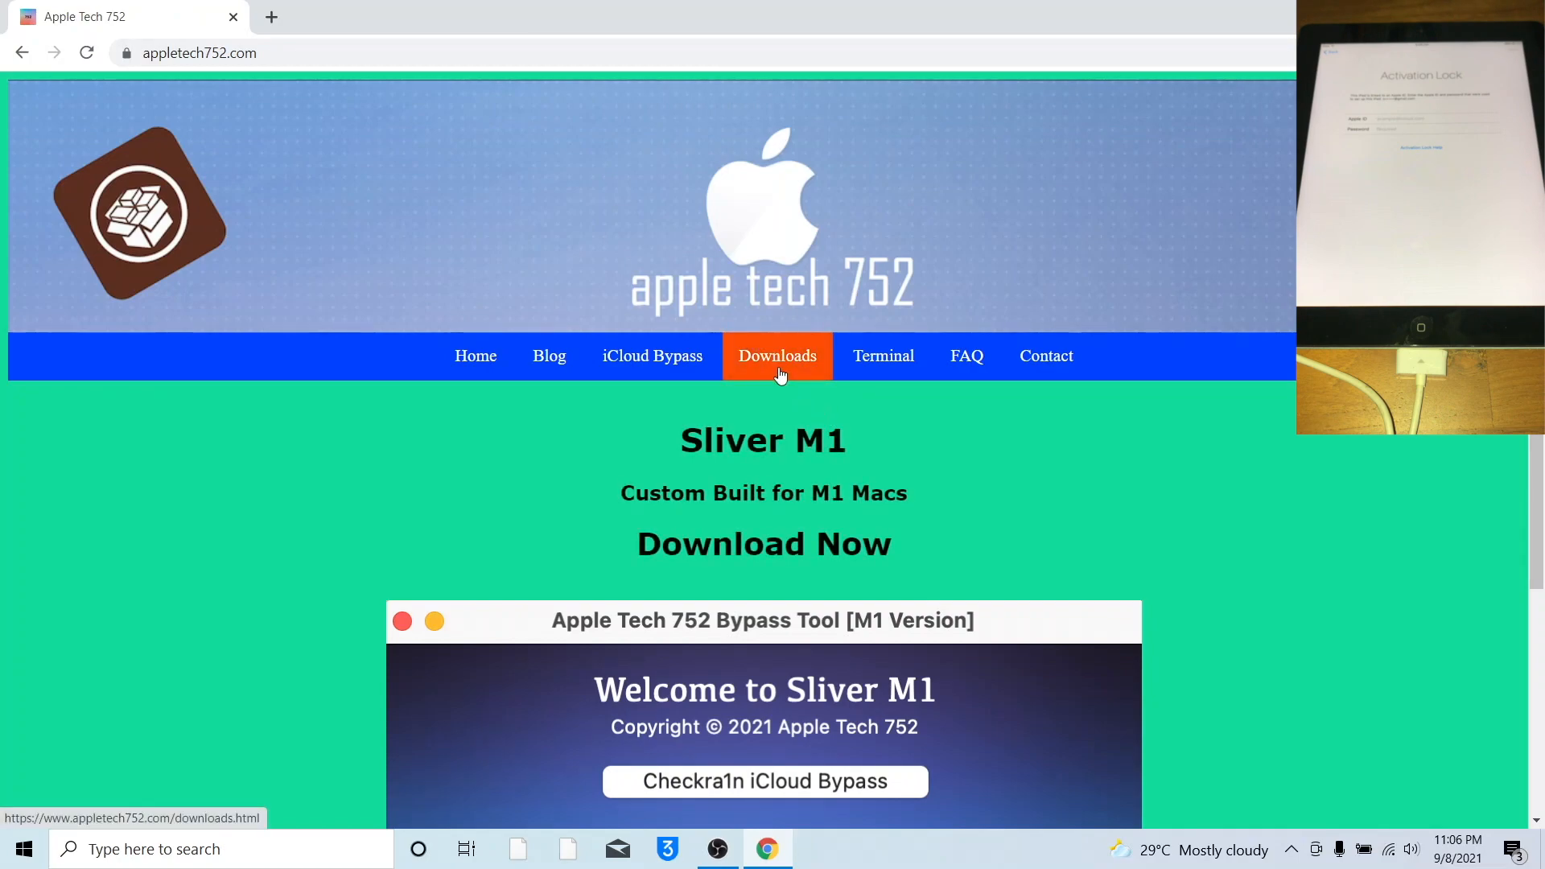
pyautogui.click(777, 356)
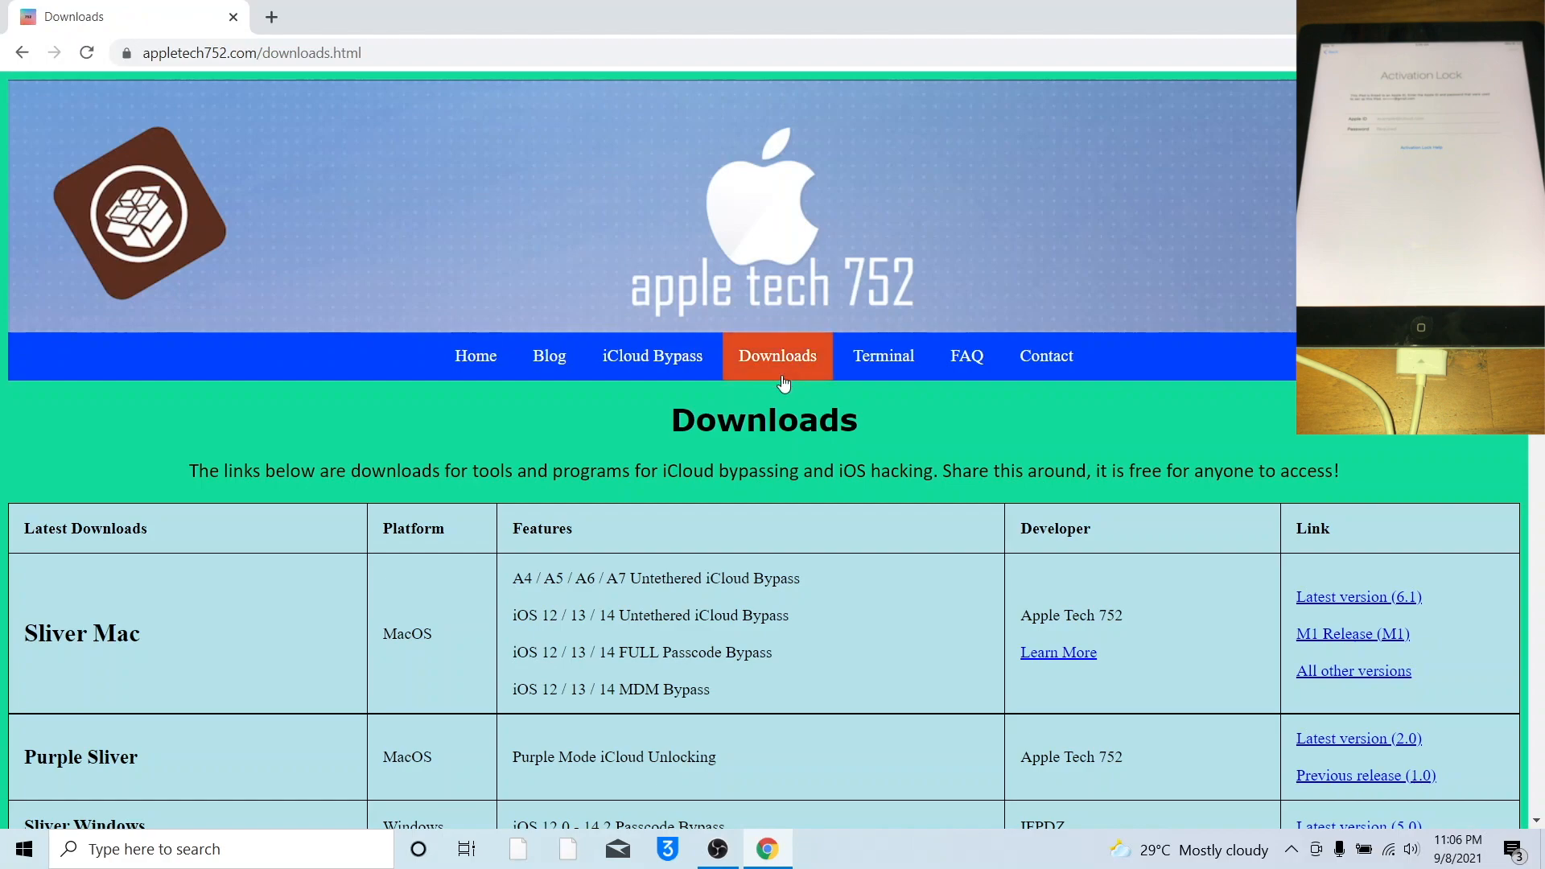
pyautogui.scroll(-3)
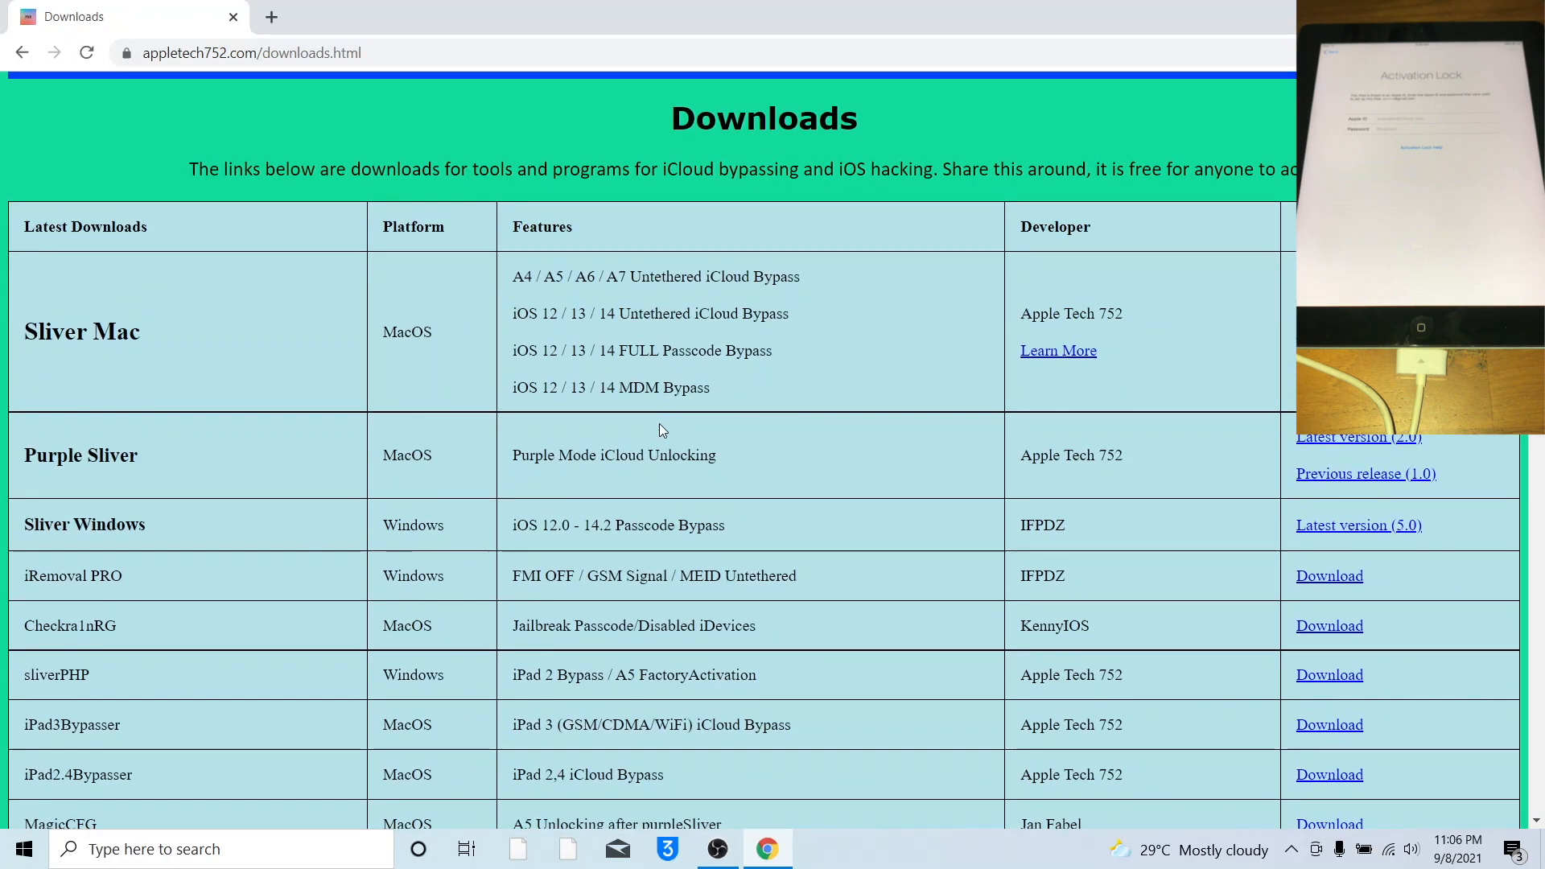
pyautogui.moveTo(682, 435)
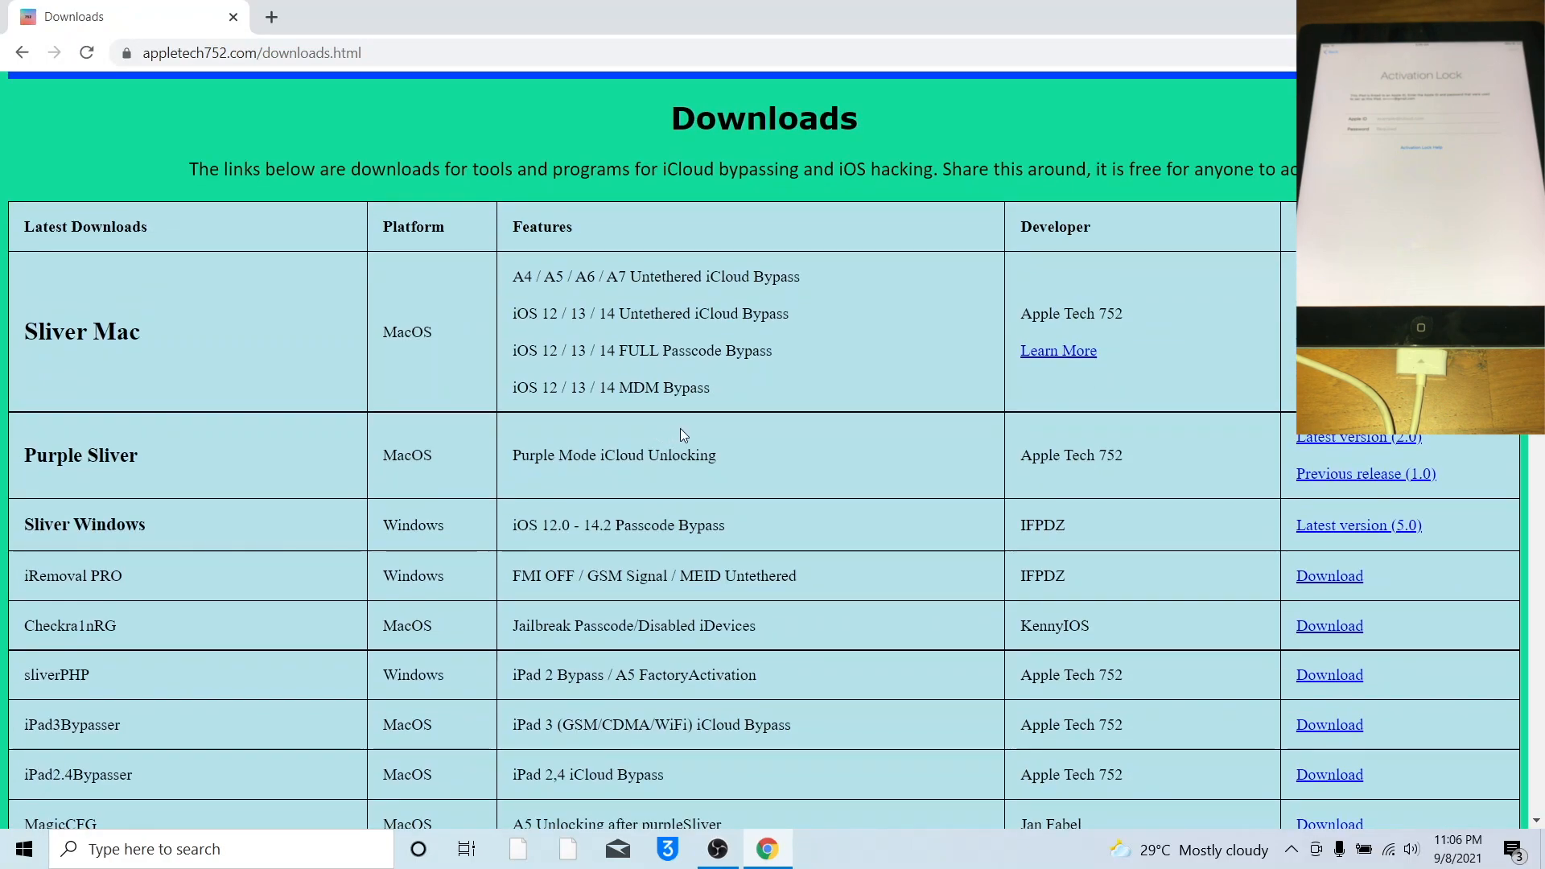
pyautogui.moveTo(1329, 675)
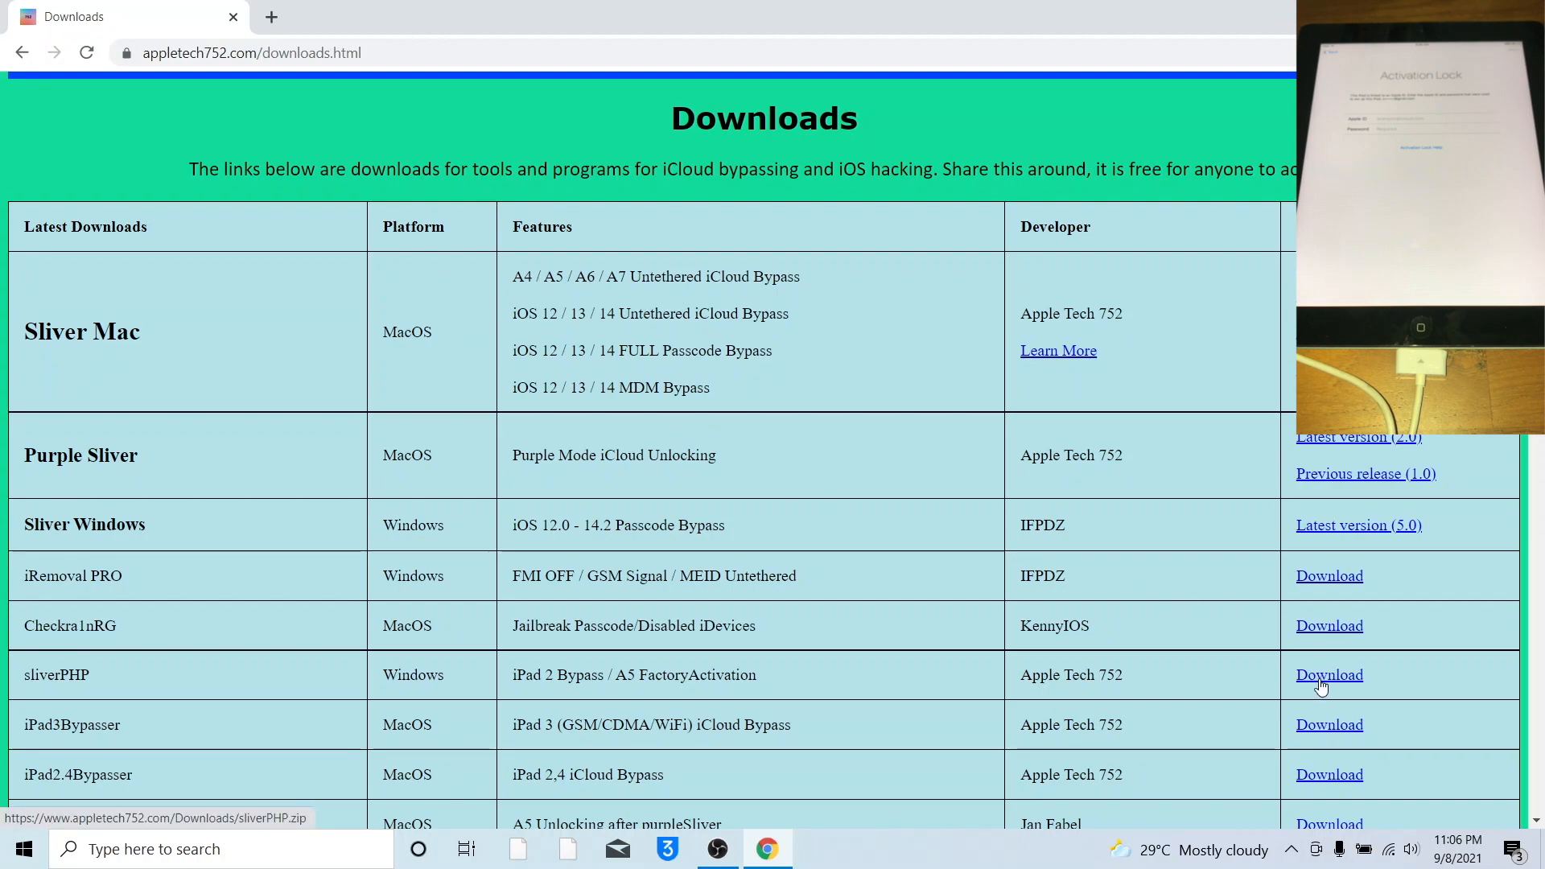
# Download sliverPHP.zip and libimobiledevice.zip, then open the libimobiledevice archive.
pyautogui.click(1328, 675)
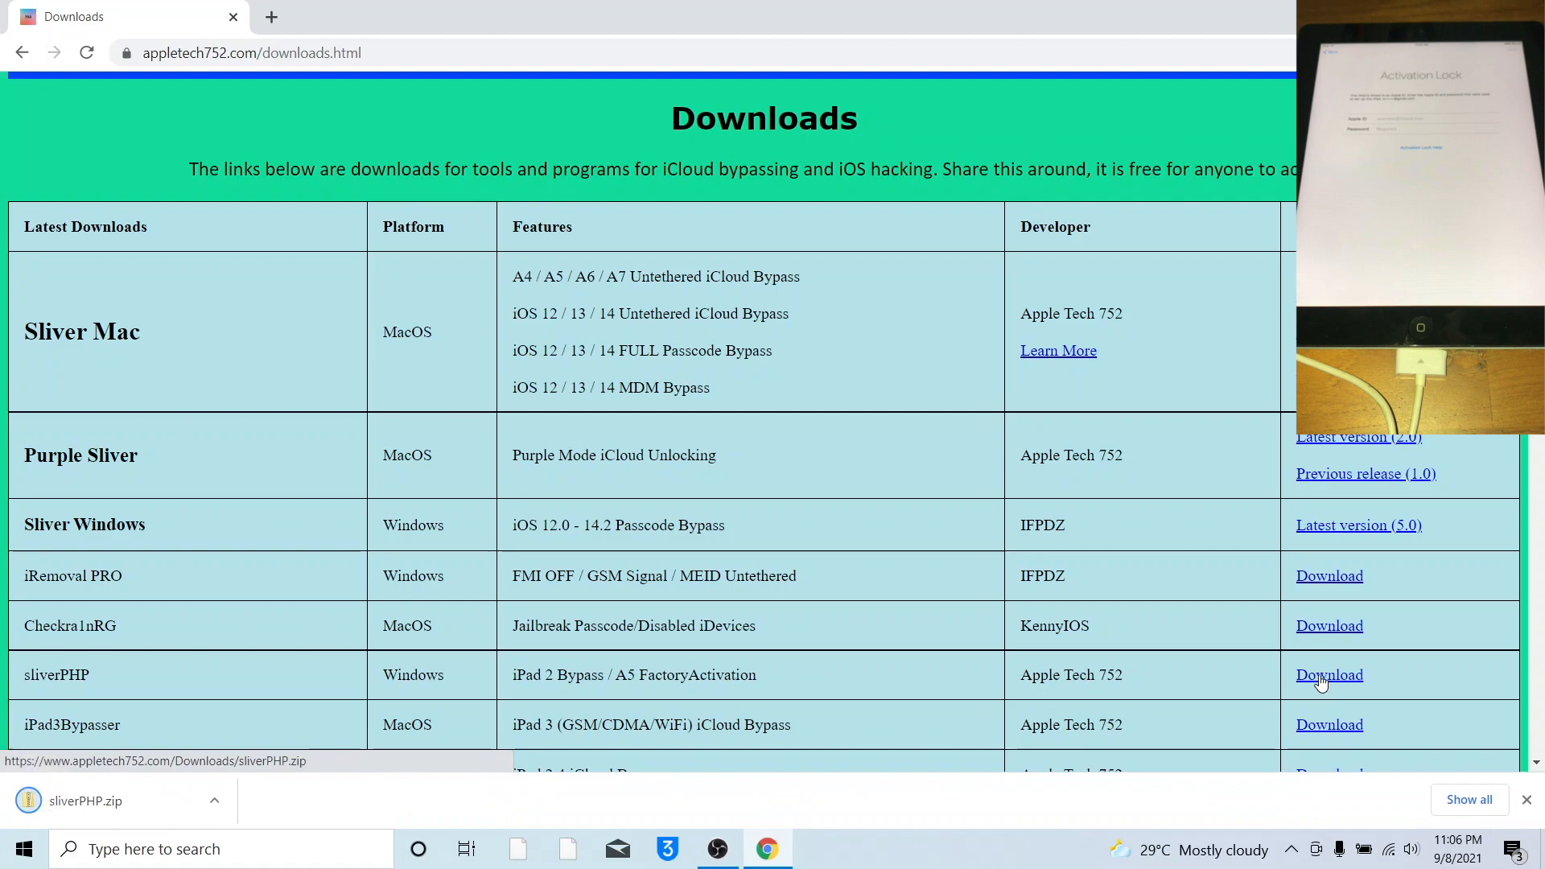
pyautogui.scroll(-3)
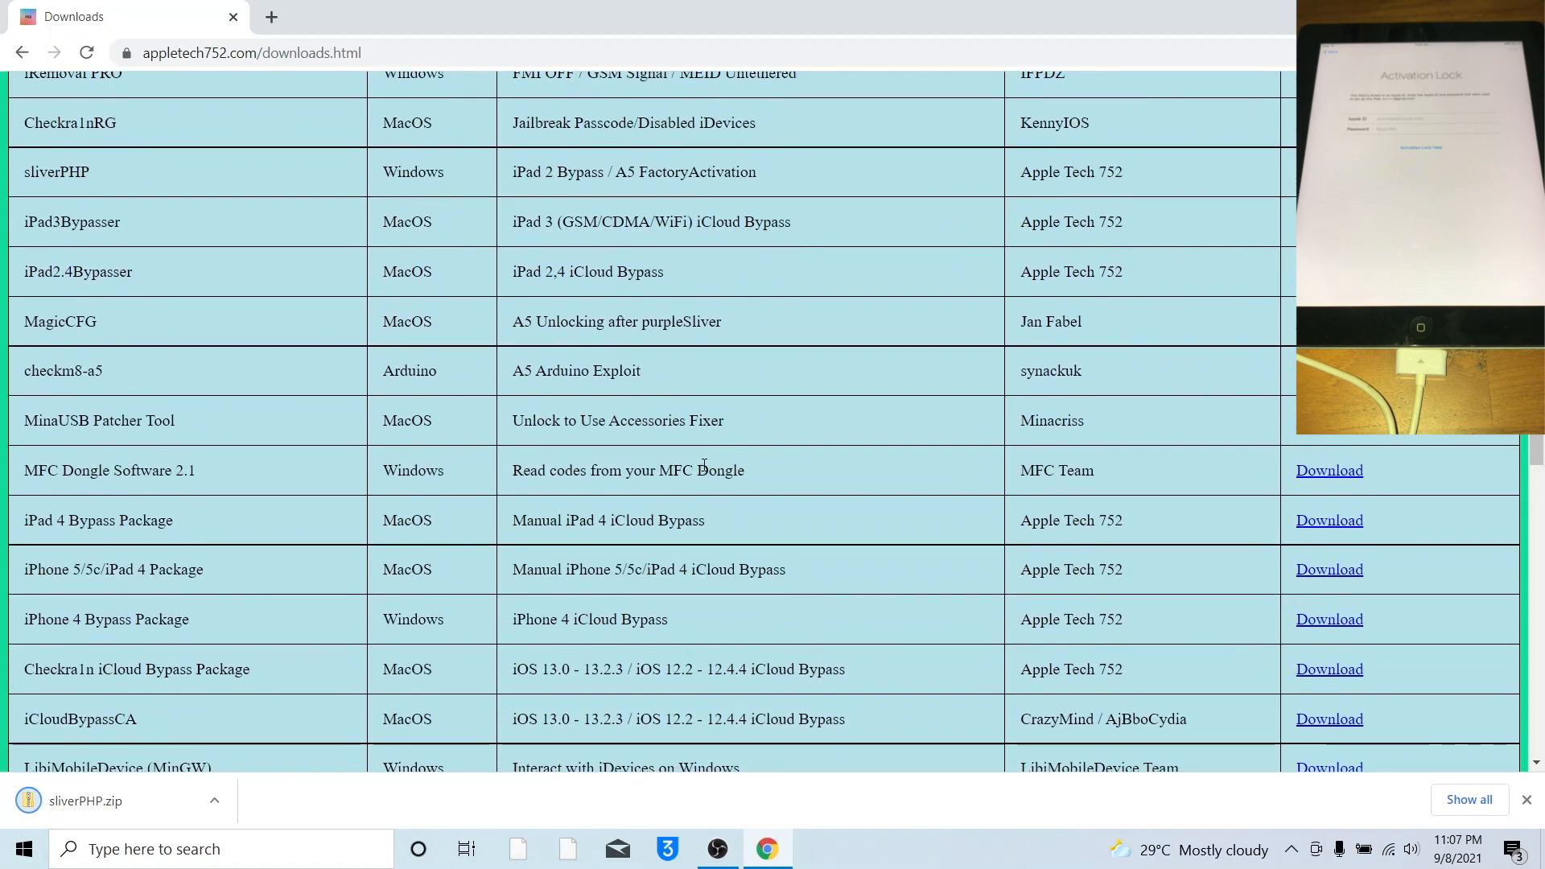
pyautogui.scroll(-3)
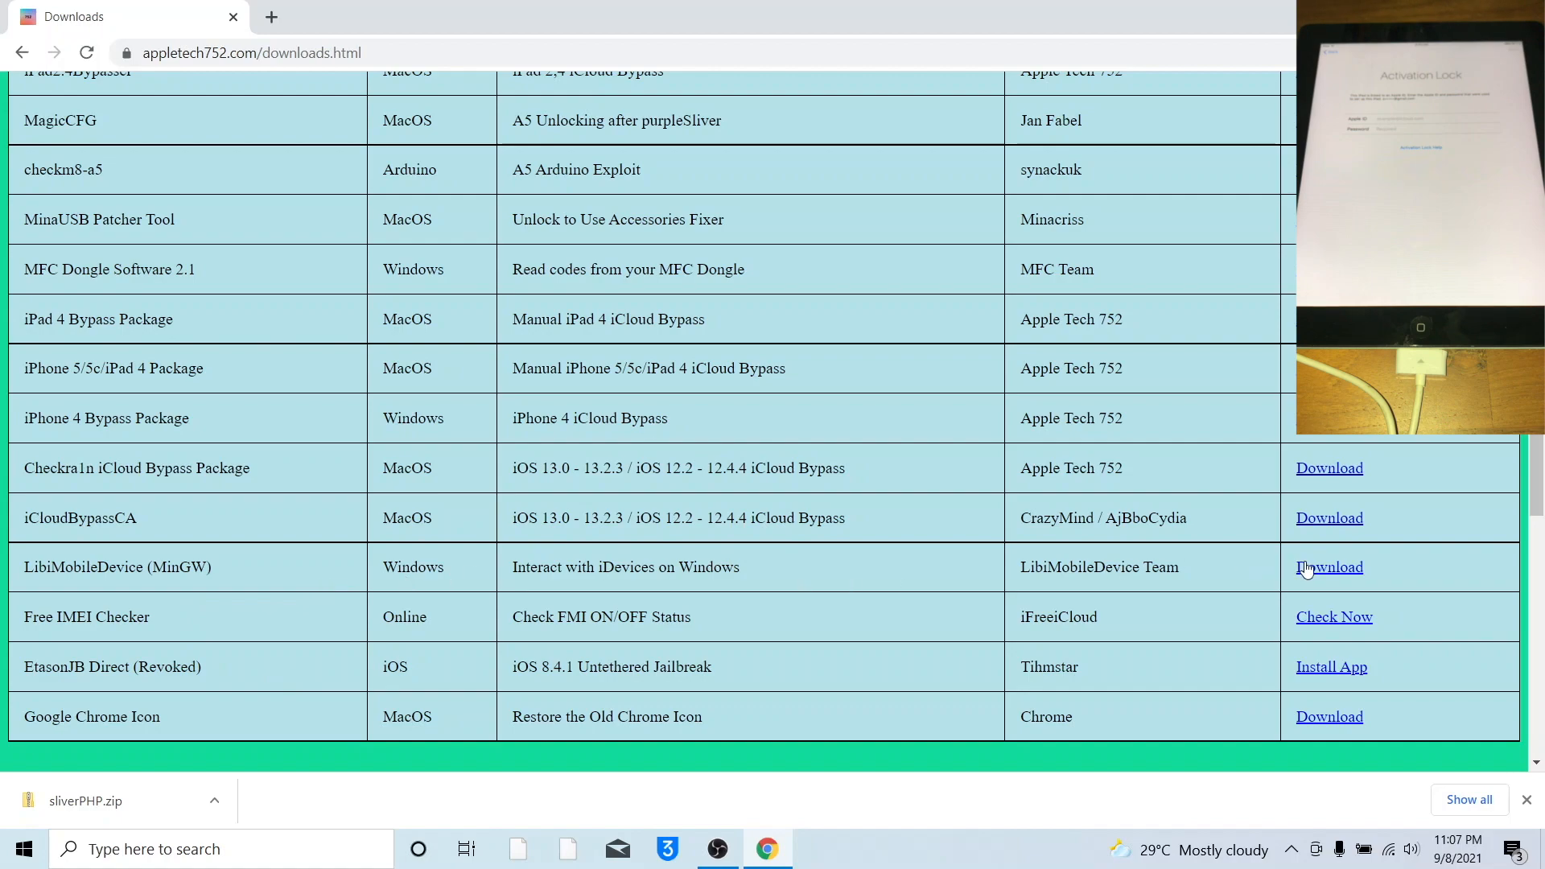
pyautogui.click(1329, 567)
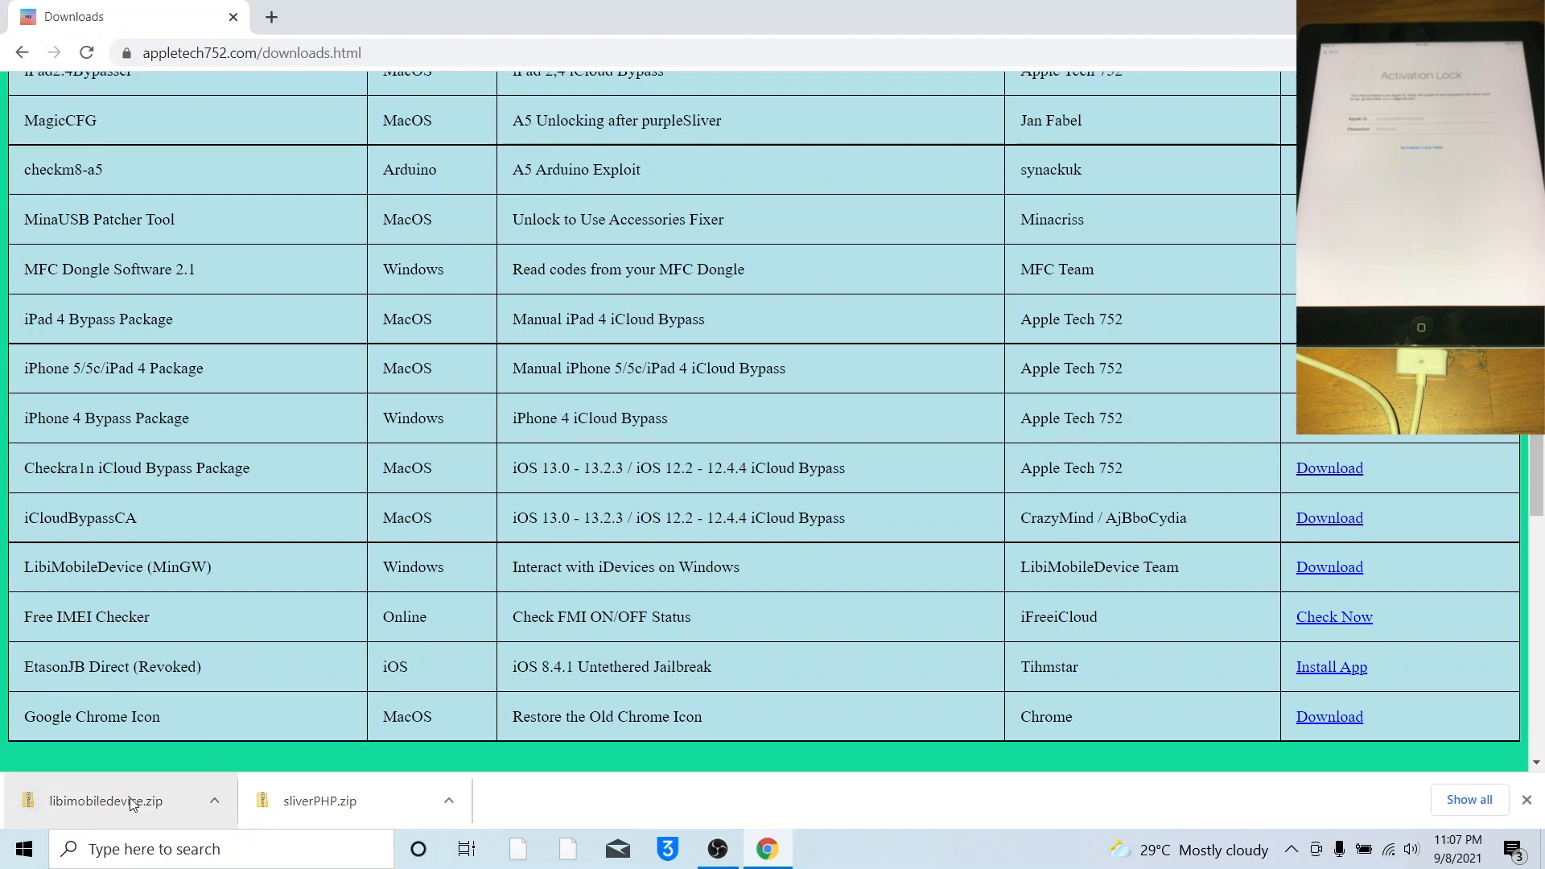
pyautogui.click(105, 800)
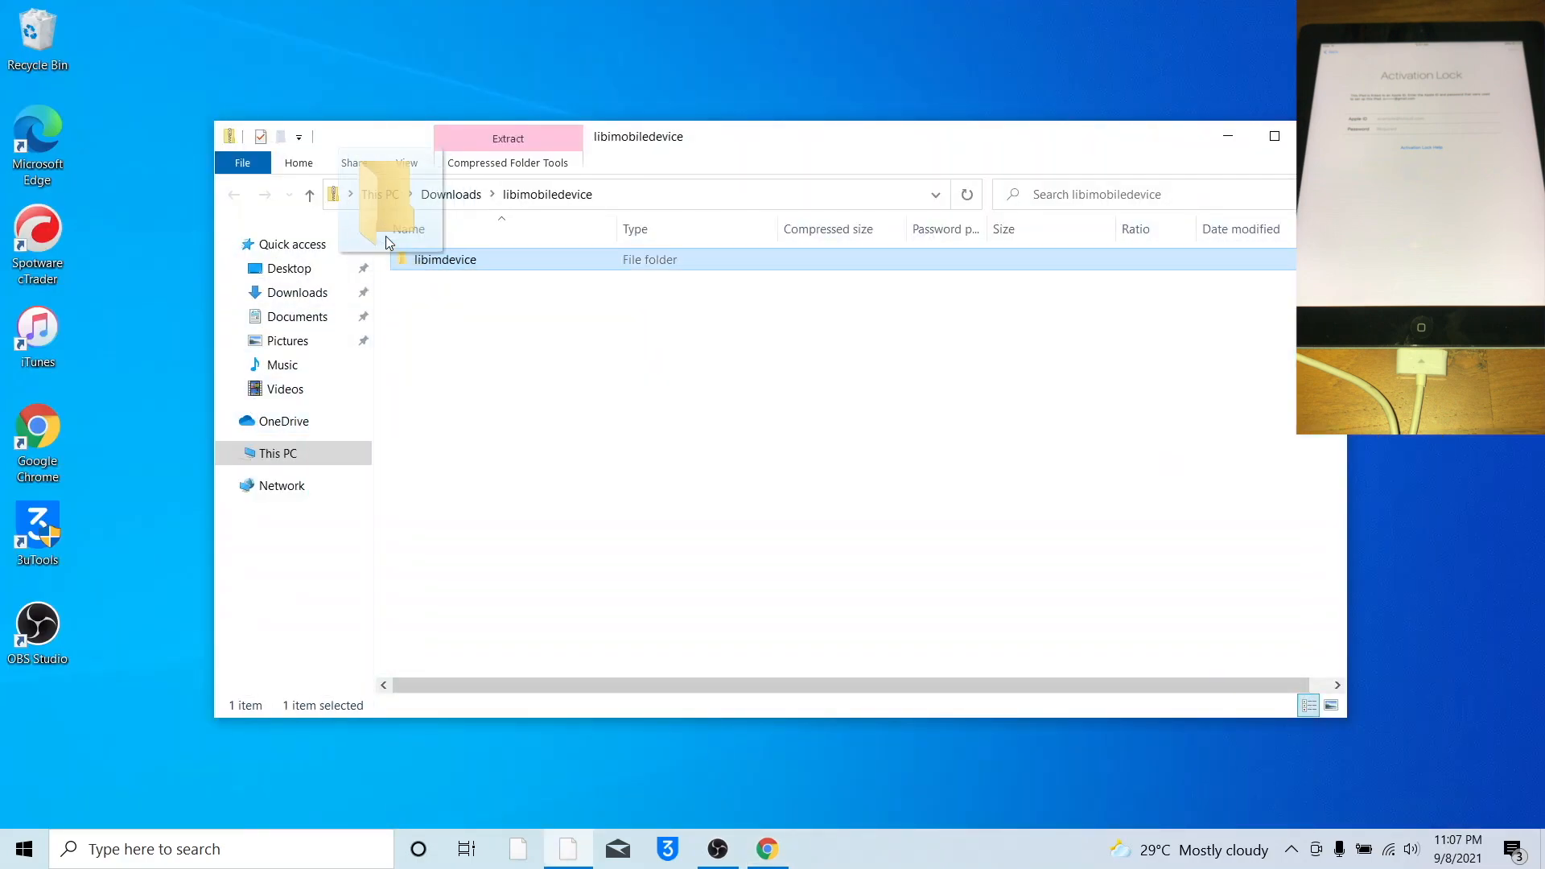
# Extract the libimdevice folder to the desktop and open the sliverPHP archive.
pyautogui.moveTo(389, 216); pyautogui.dragTo(149, 54)
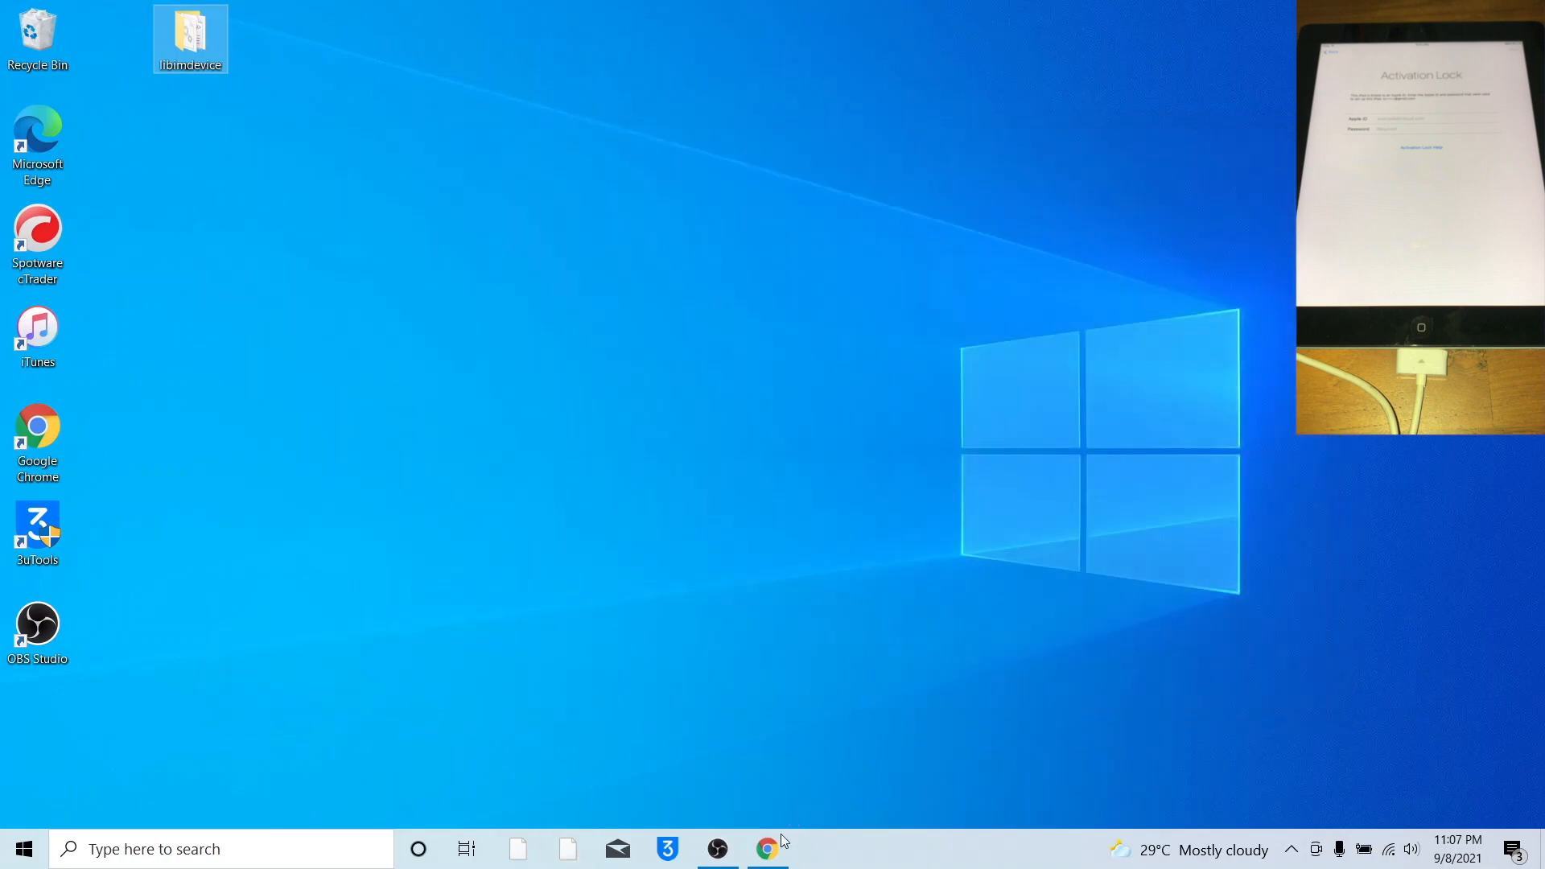
pyautogui.click(767, 848)
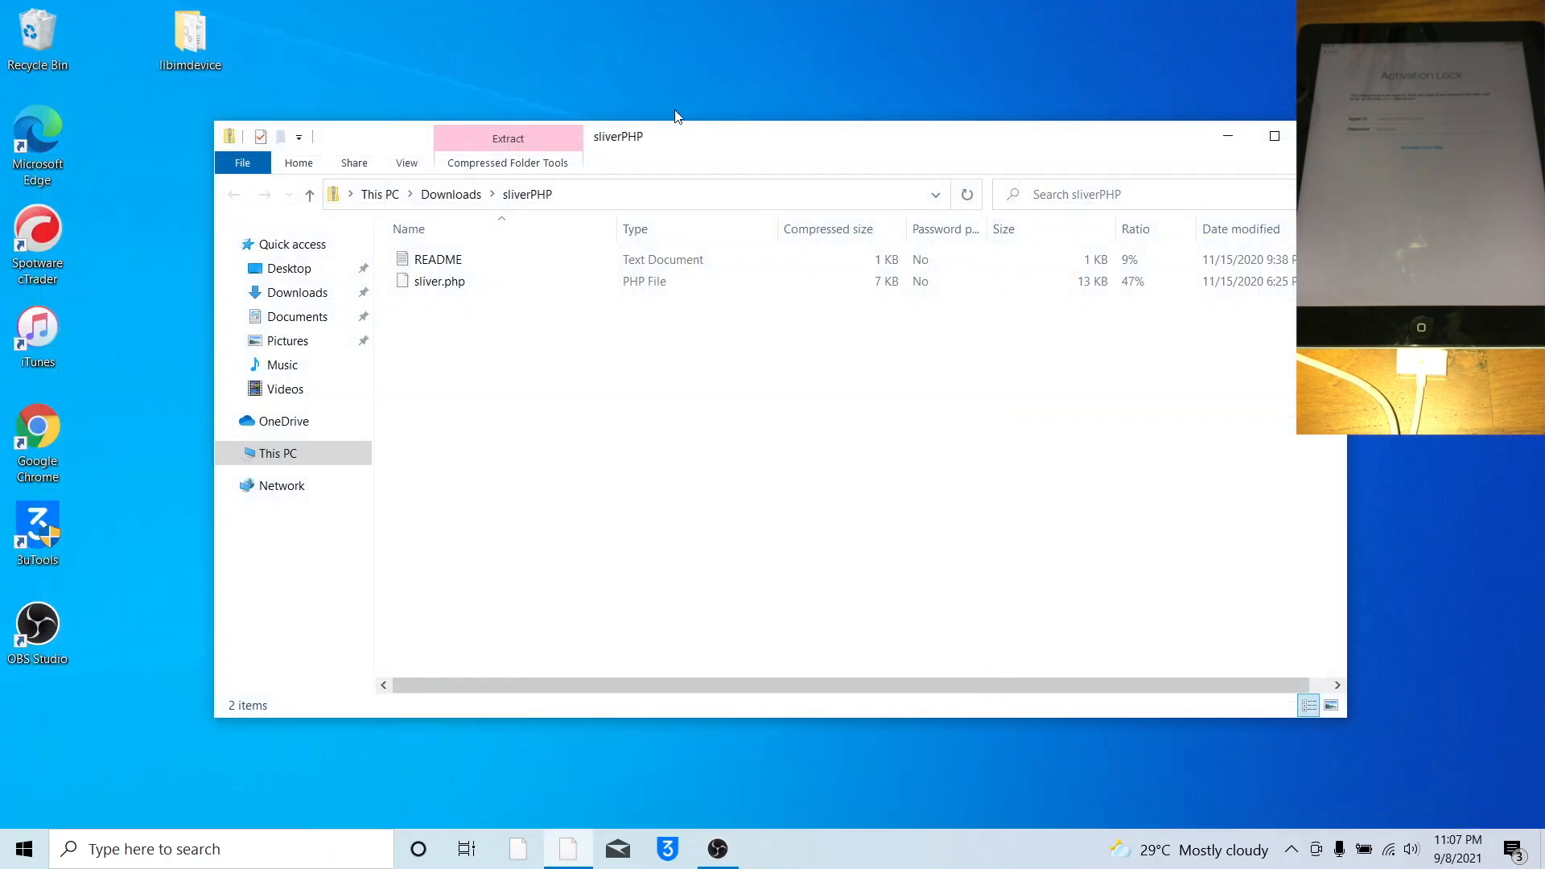
# Copy sliver.php onto the desktop and into C:\xampp\htdocs.
pyautogui.click(440, 281)
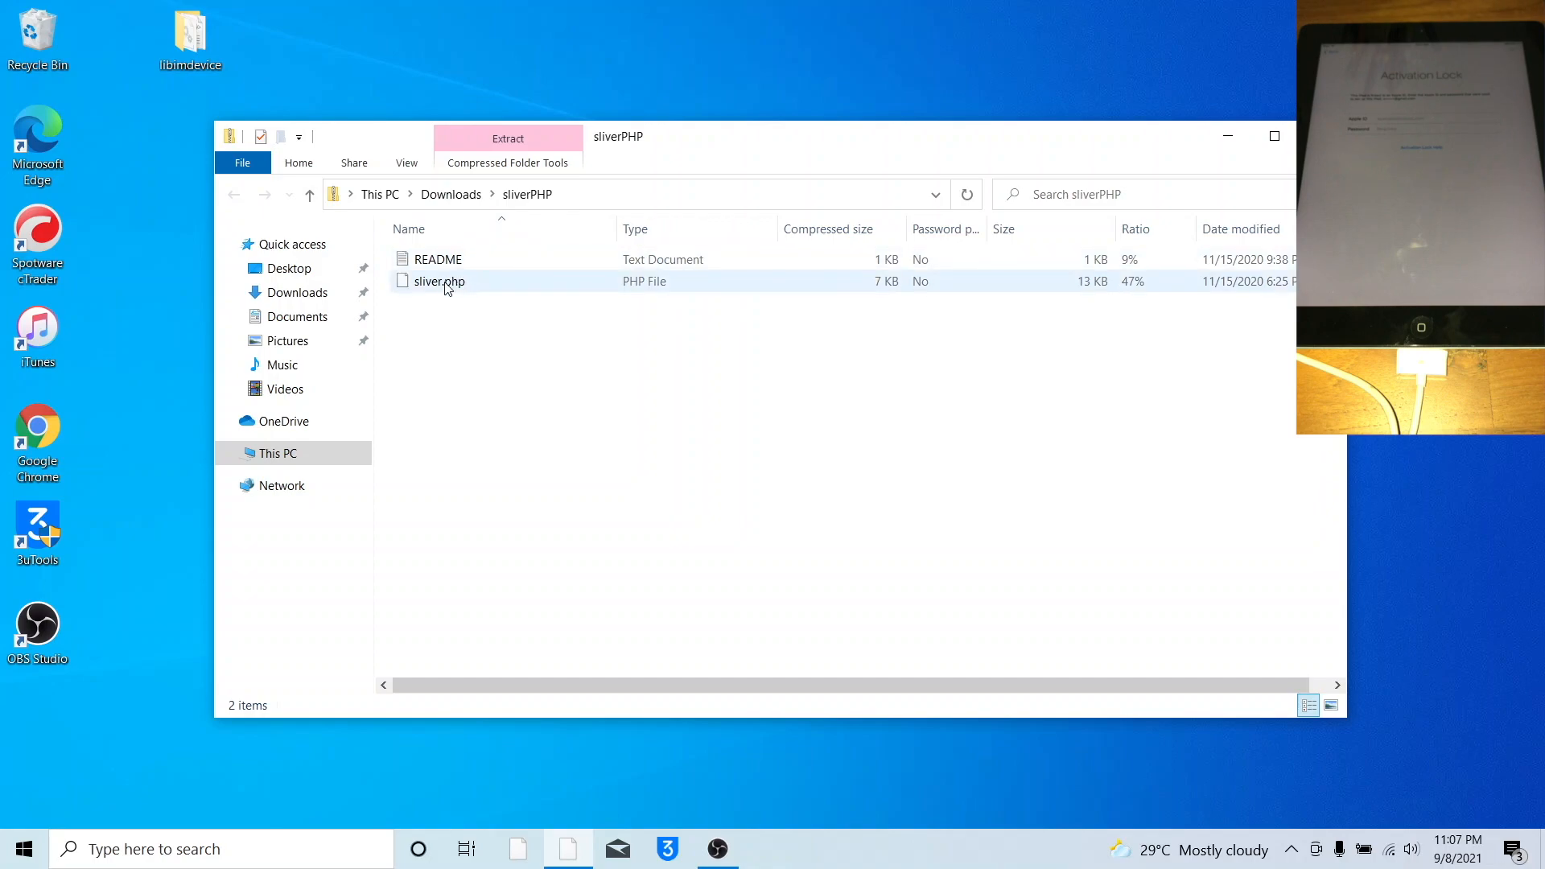
pyautogui.moveTo(439, 281); pyautogui.dragTo(149, 256)
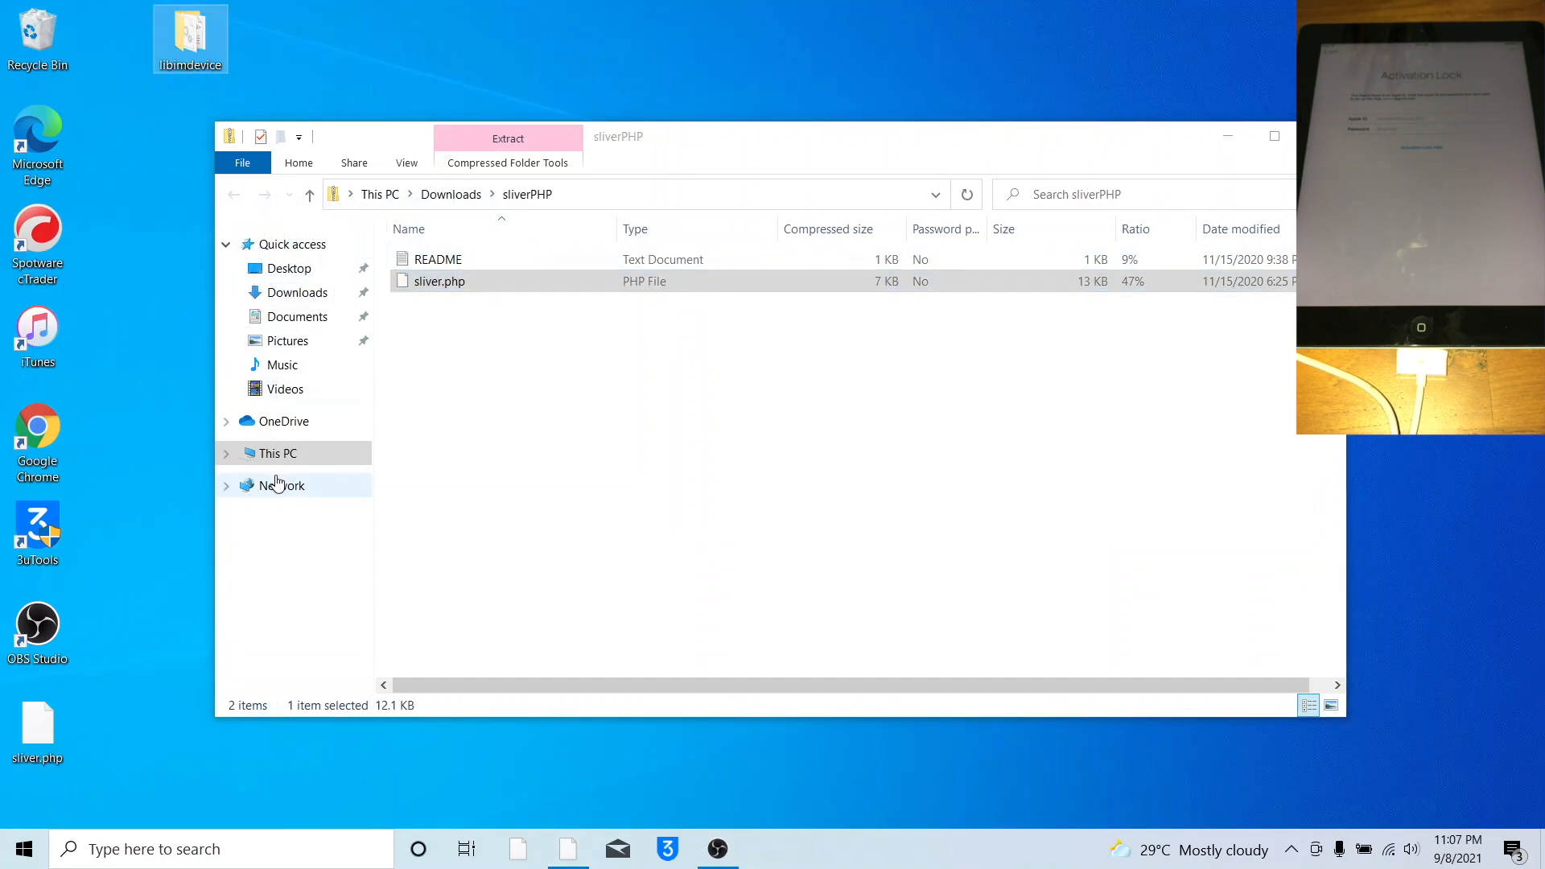
pyautogui.click(278, 453)
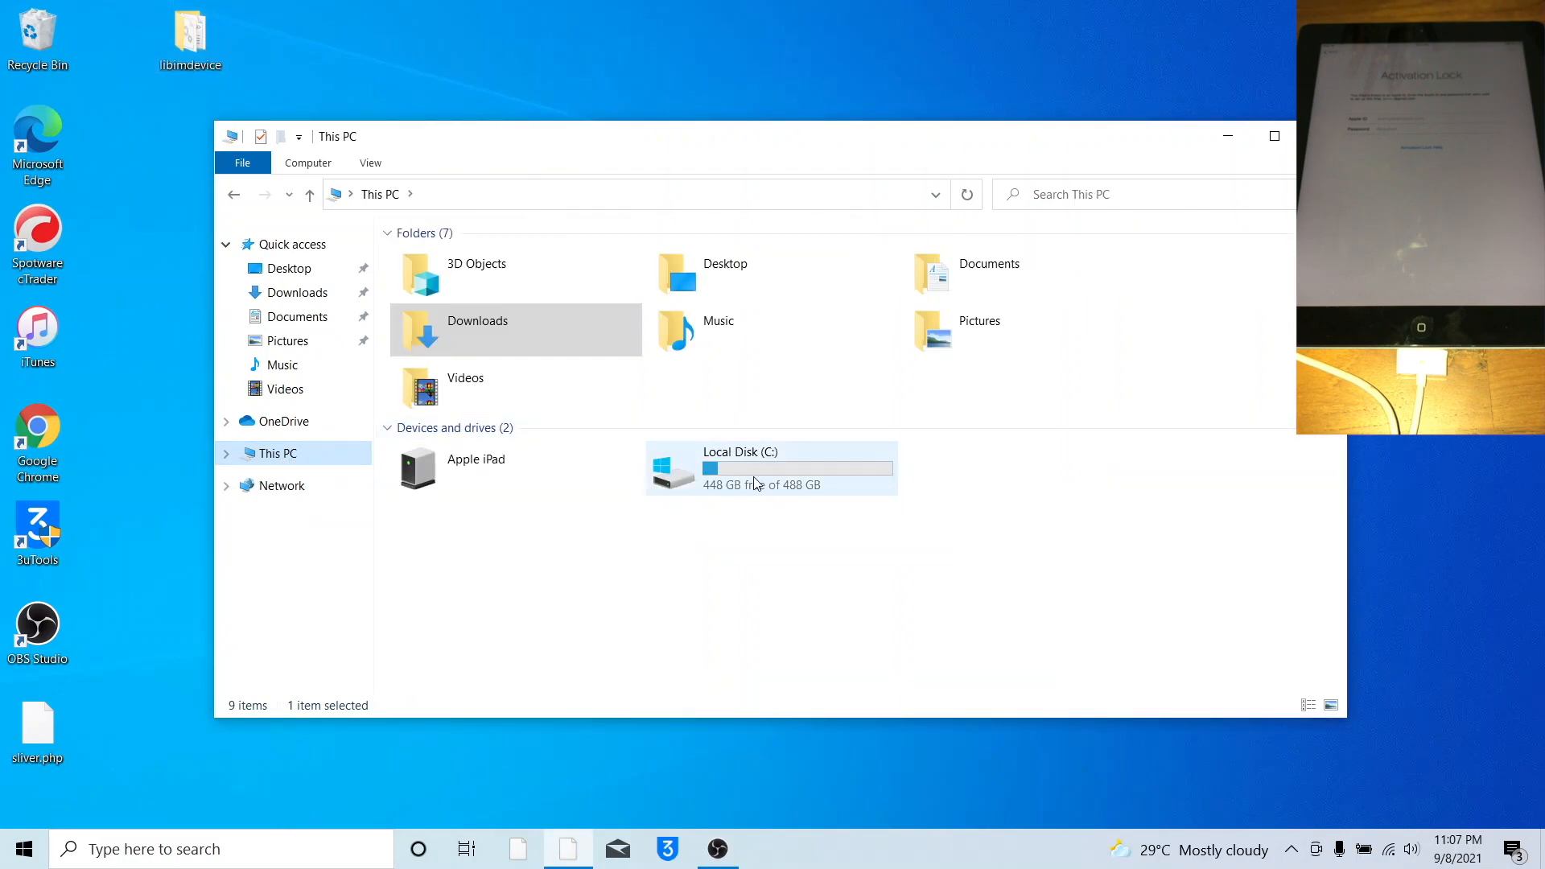
pyautogui.doubleClick(741, 468)
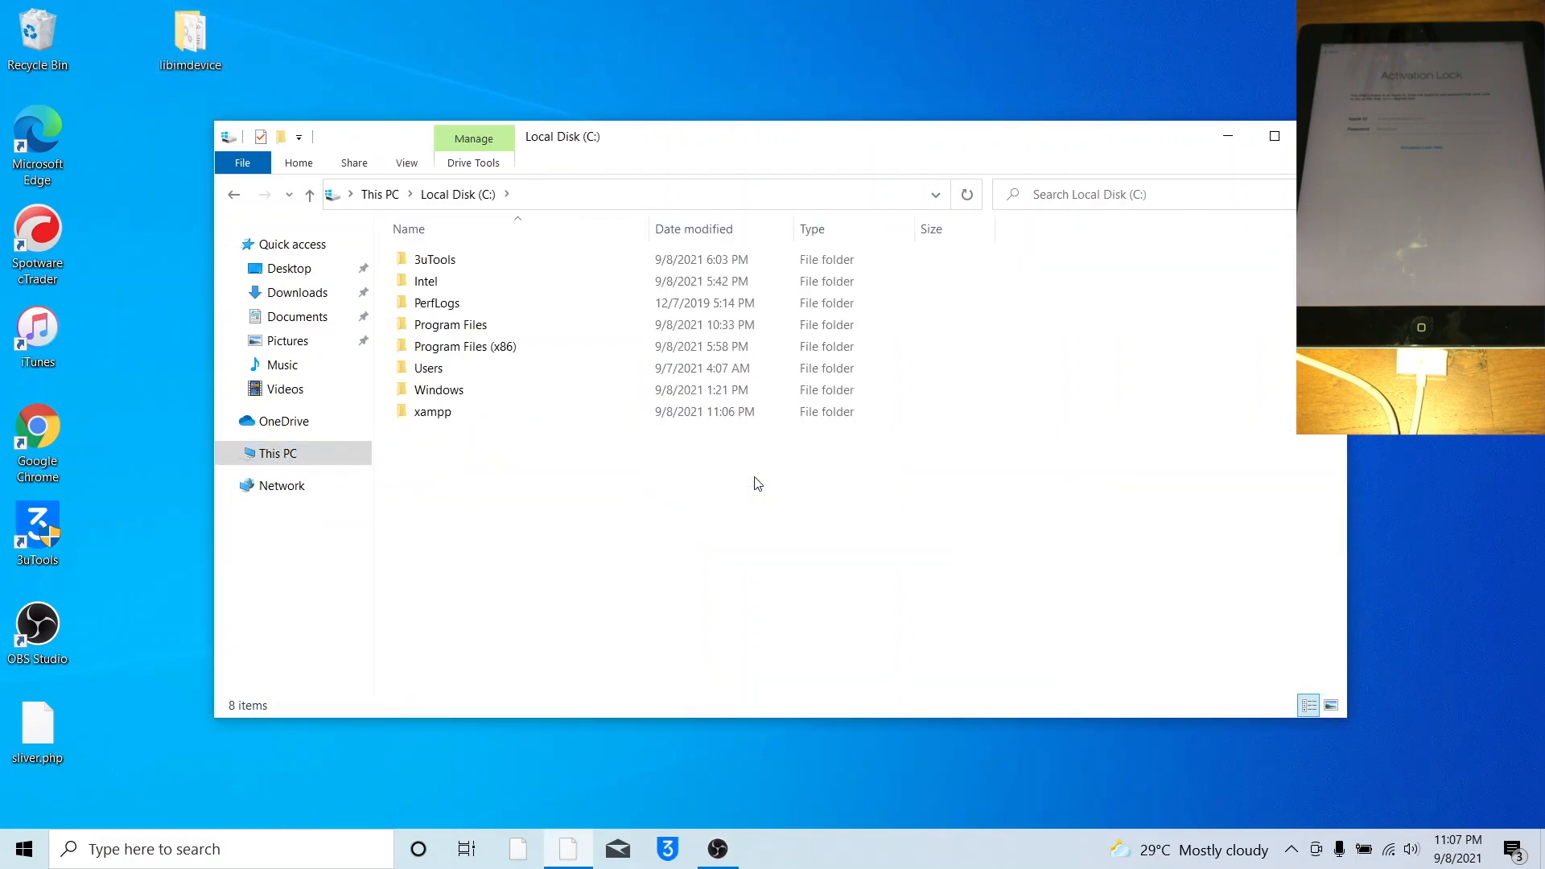
pyautogui.doubleClick(433, 411)
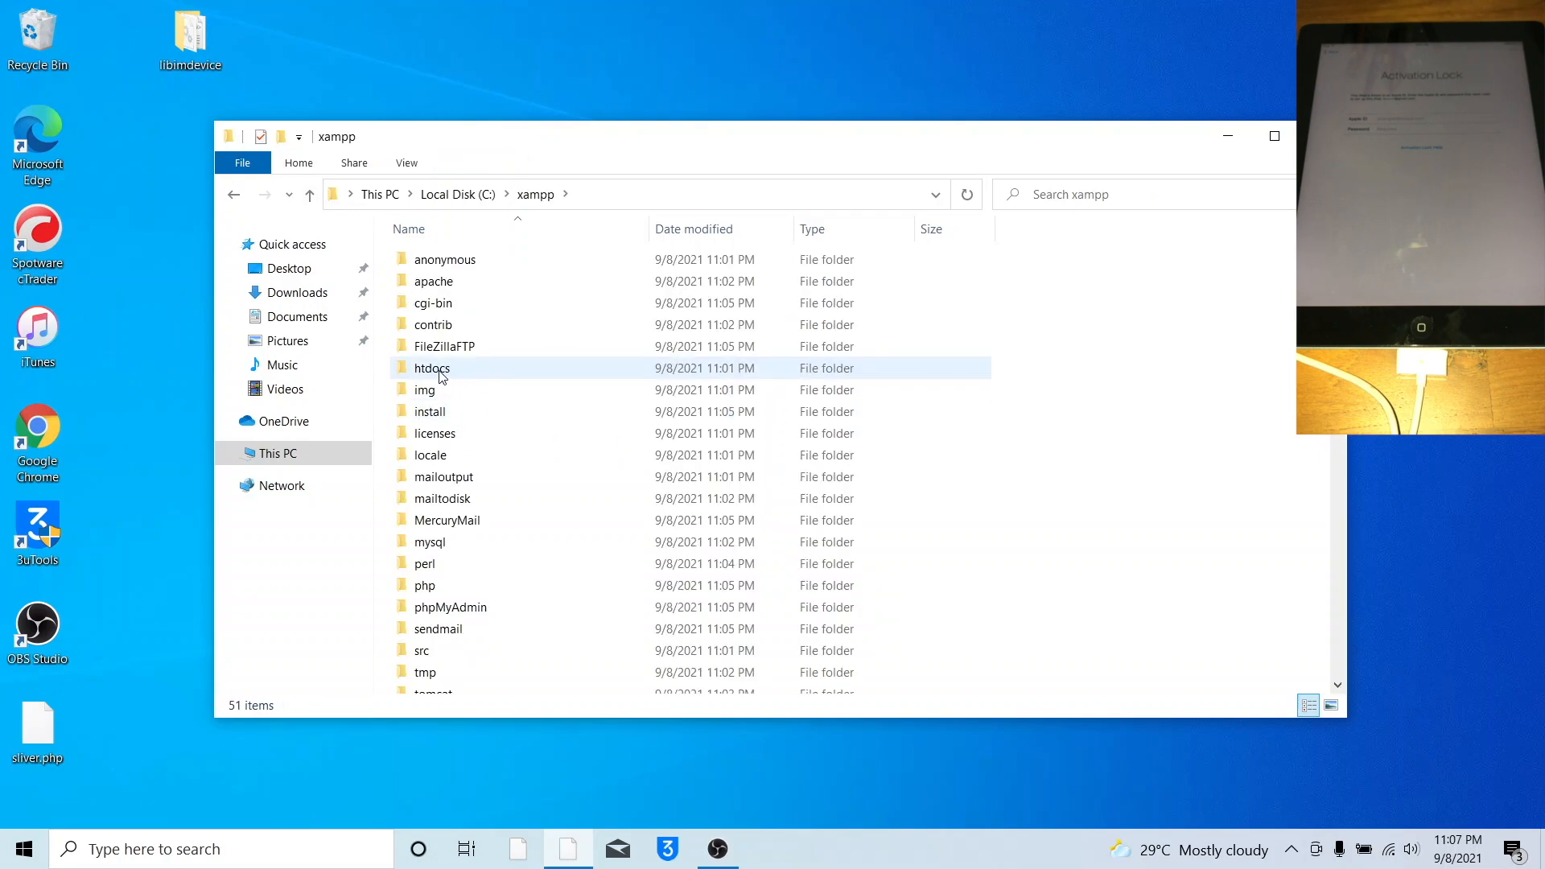
pyautogui.doubleClick(431, 367)
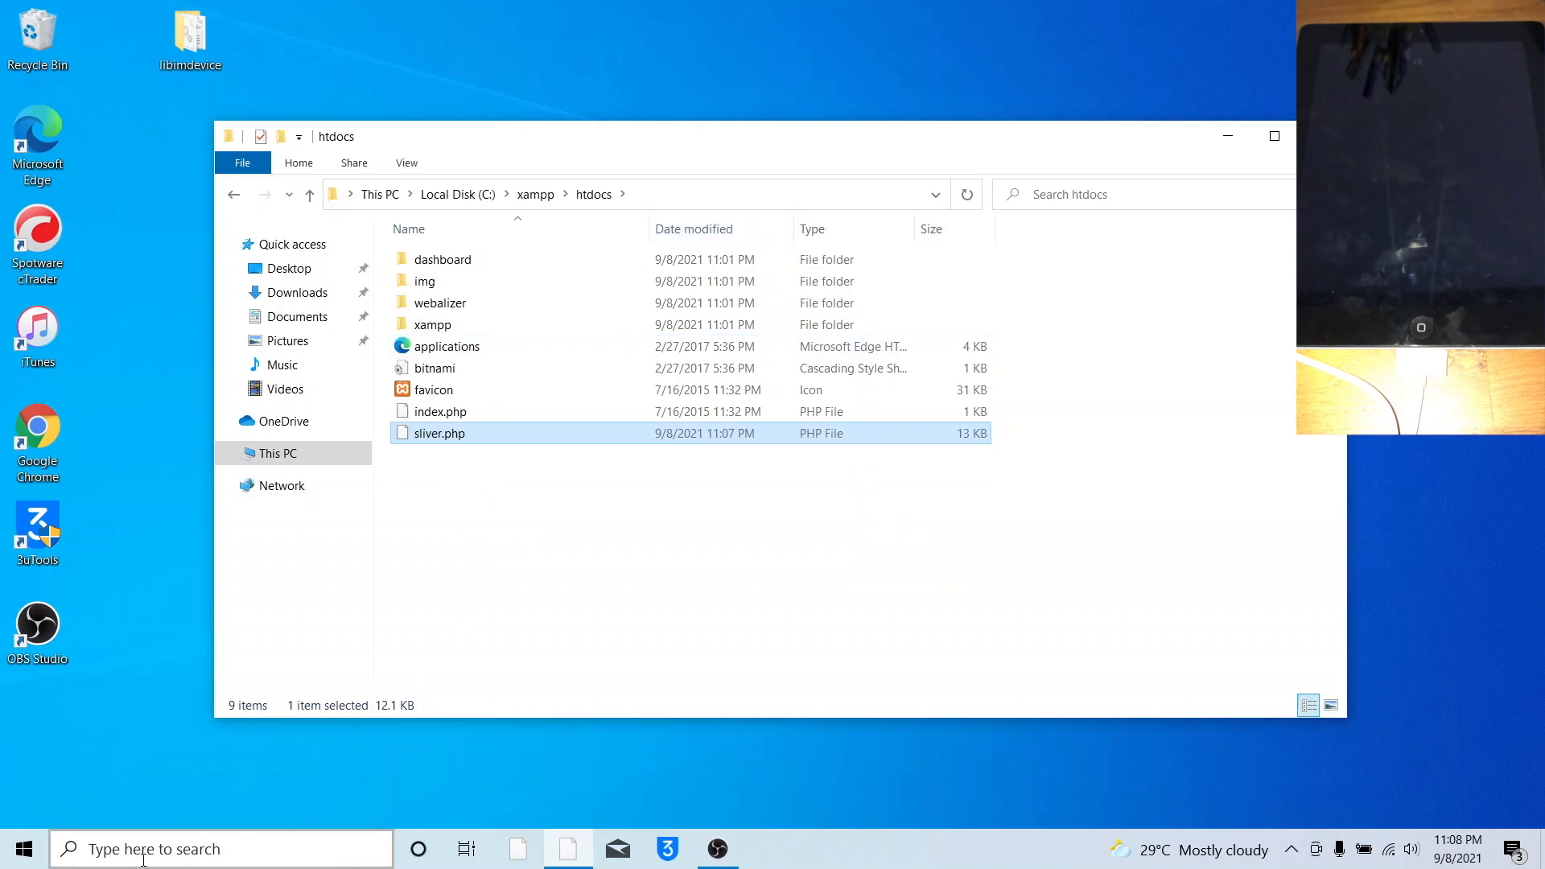
pyautogui.write('x')
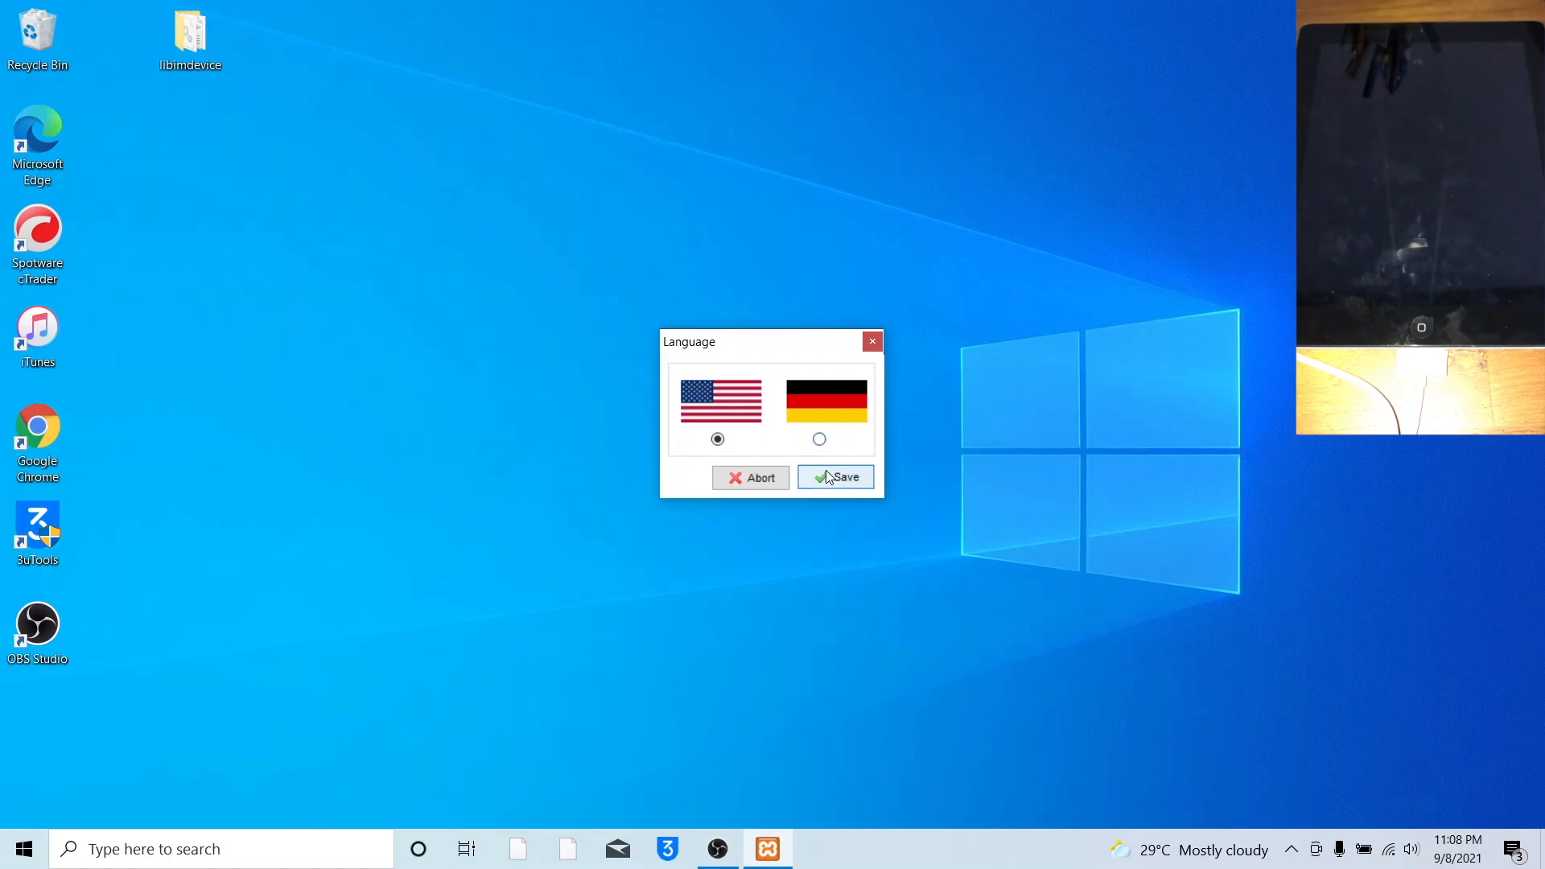
# Keep English as the control panel language and start Apache.
pyautogui.click(834, 477)
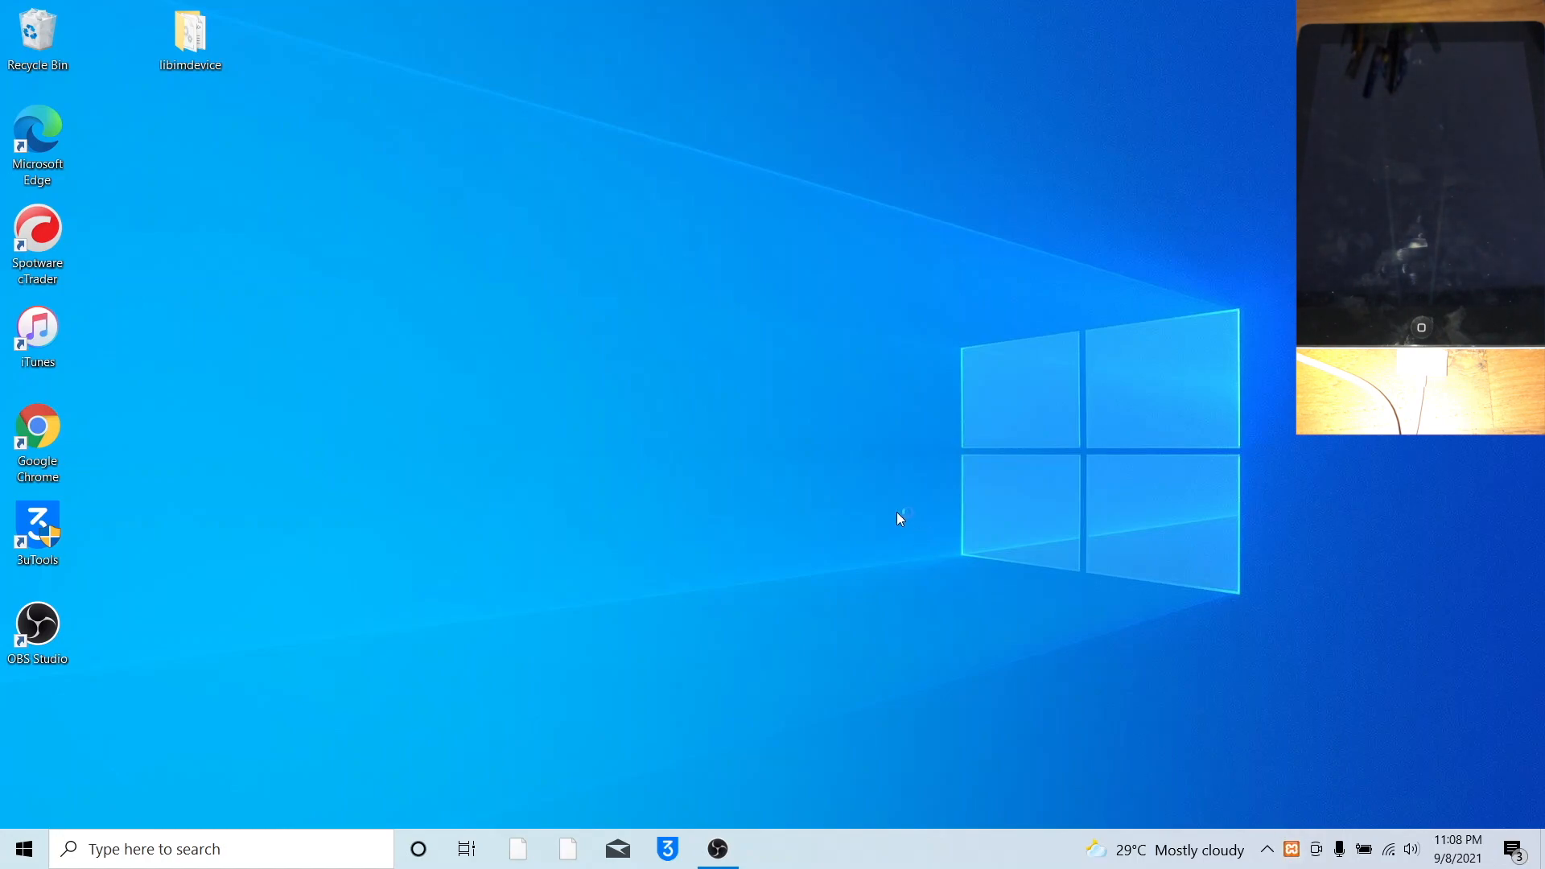
pyautogui.moveTo(812, 467)
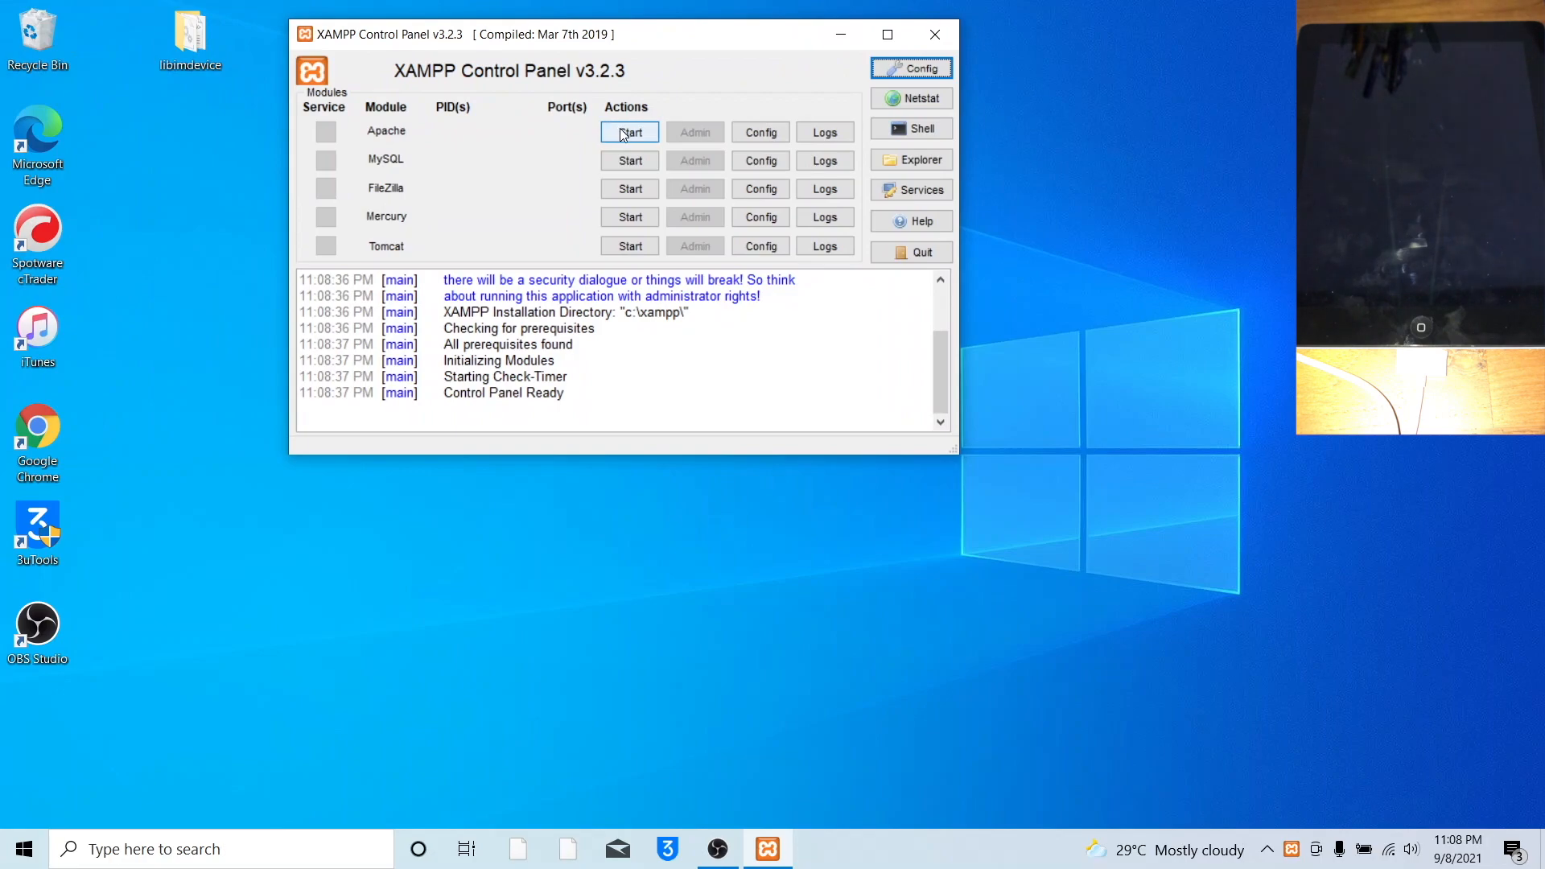
pyautogui.click(628, 131)
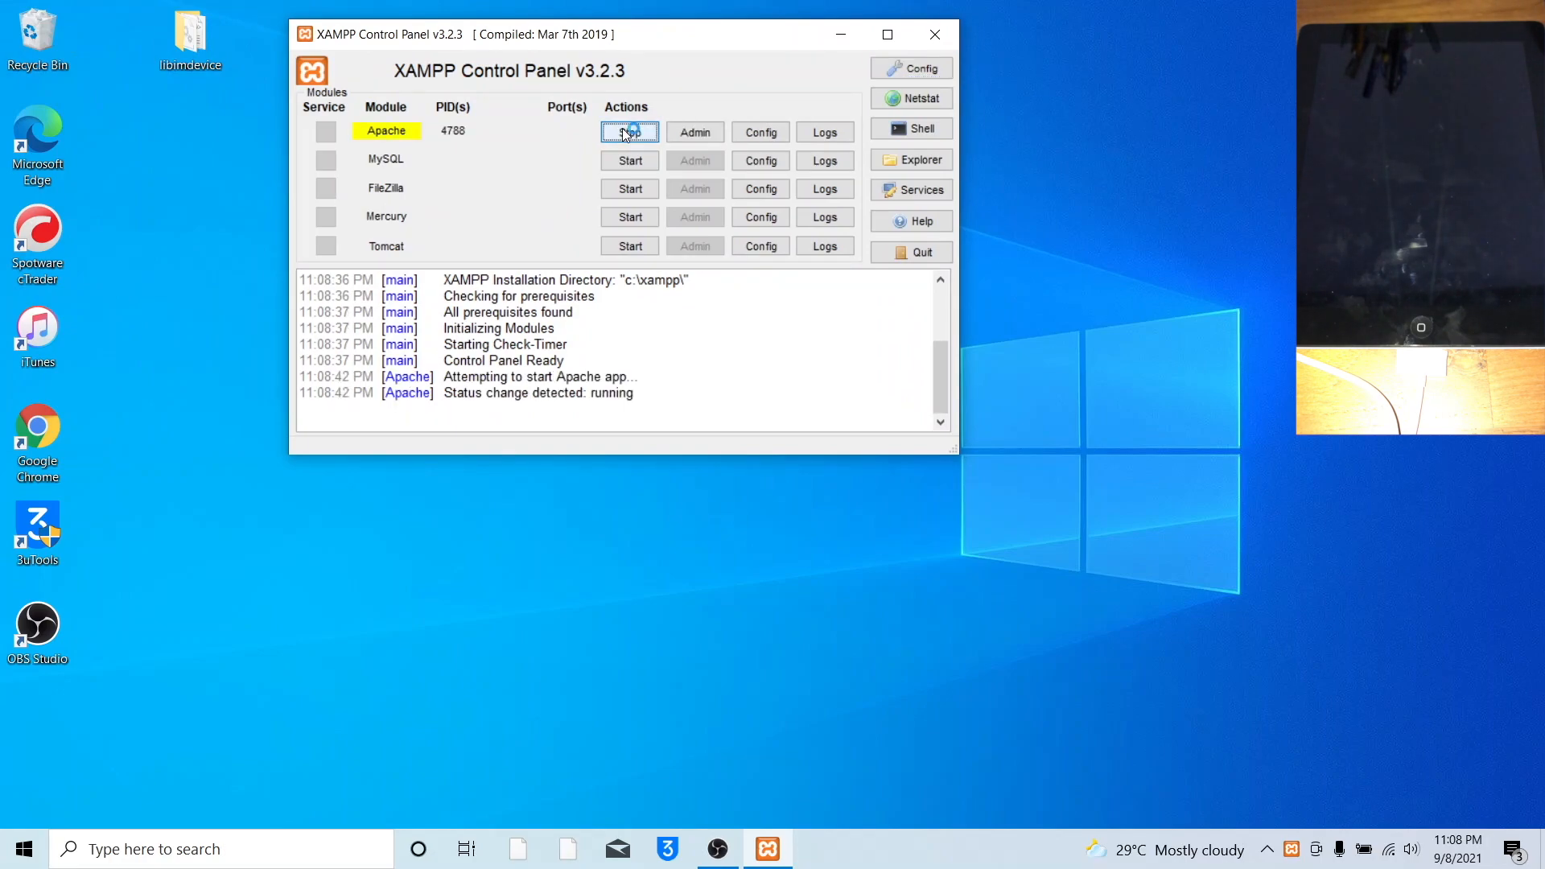
pyautogui.click(629, 131)
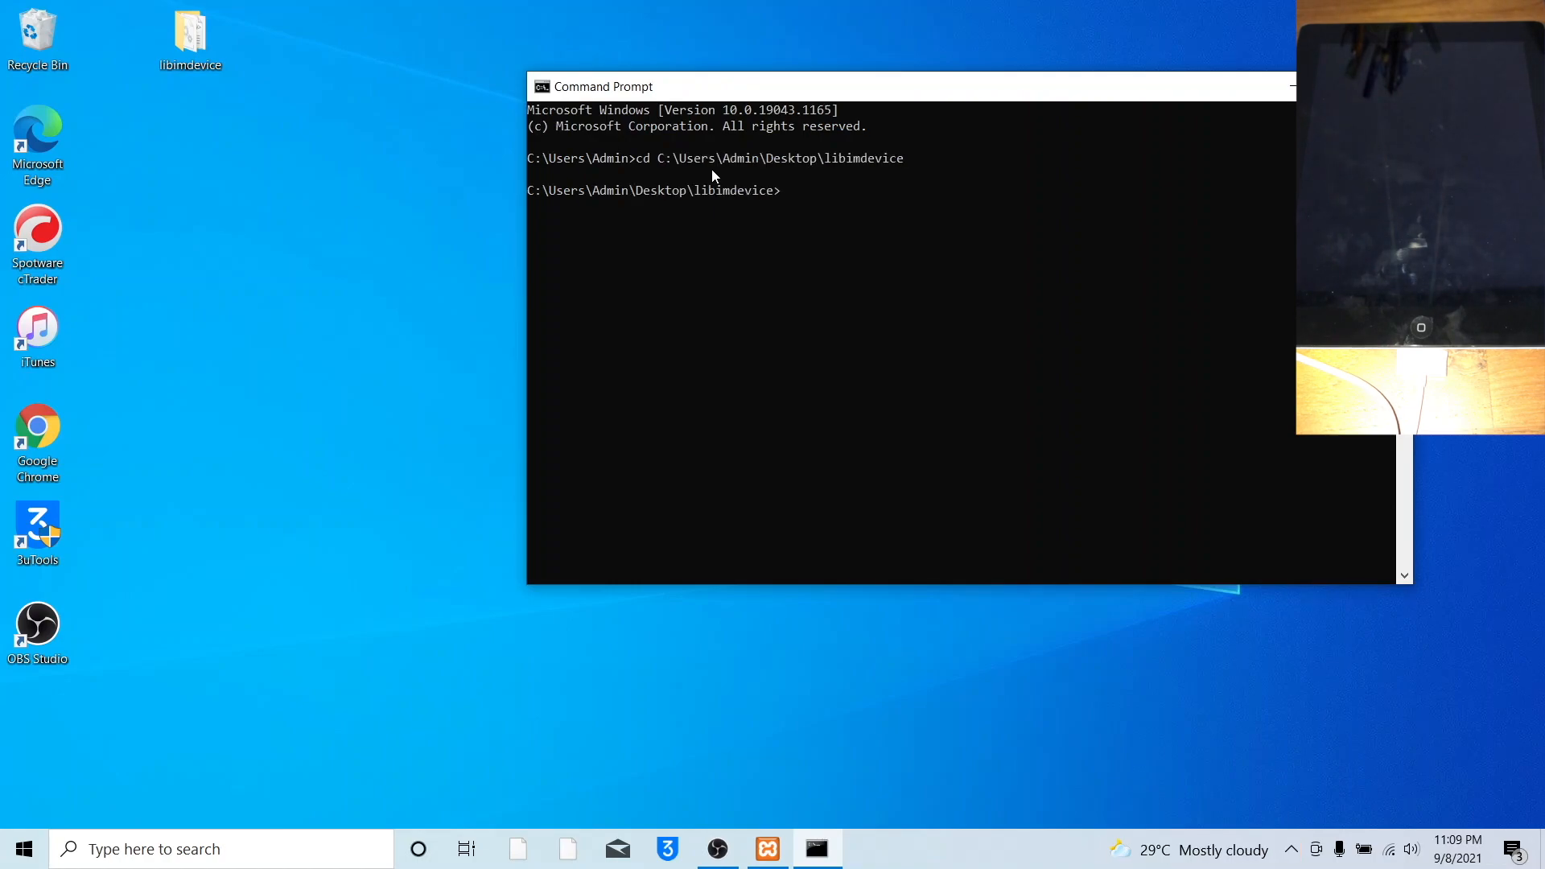
# Run 'ideviceactivation activate -d -s localhost/sliver.php' from the libimdevice folder.
pyautogui.write('ideviceactiv')
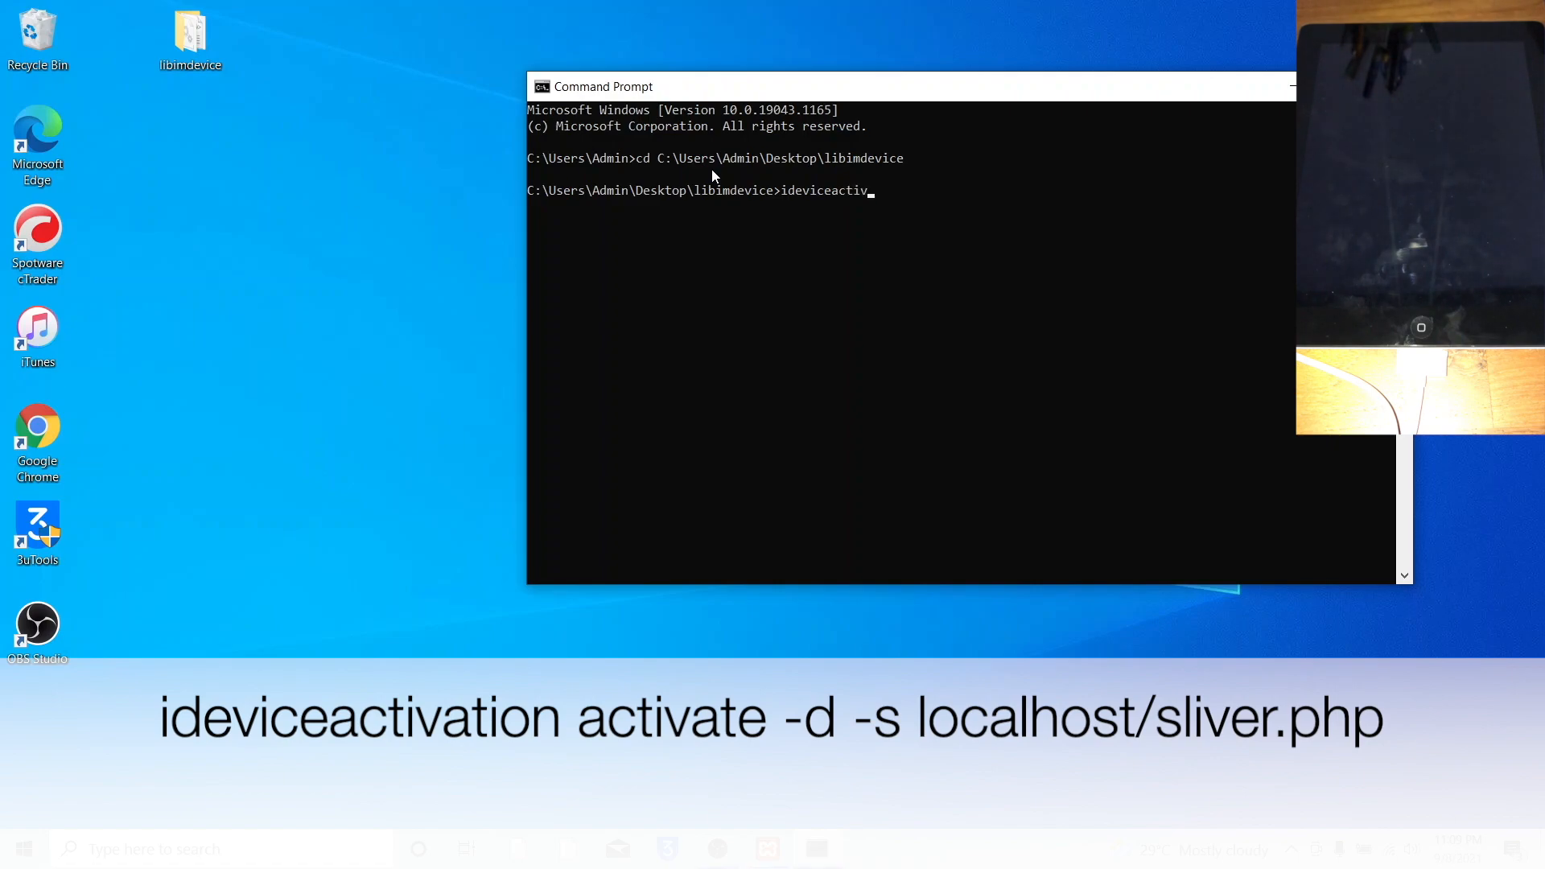
pyautogui.write('ation activate')
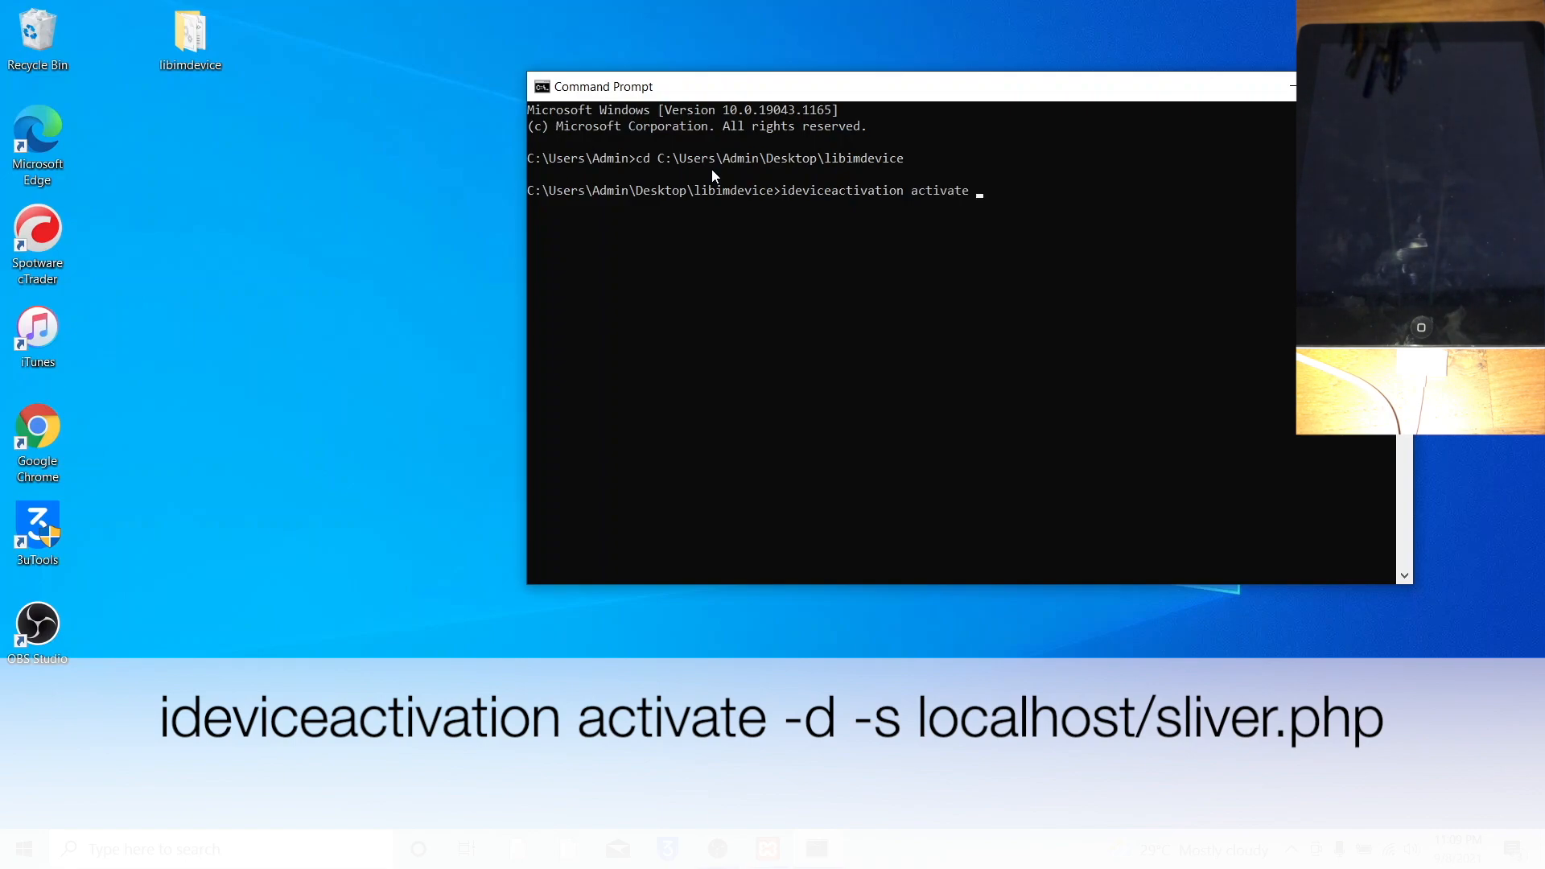
pyautogui.write('-d -s localhost/sliver.php')
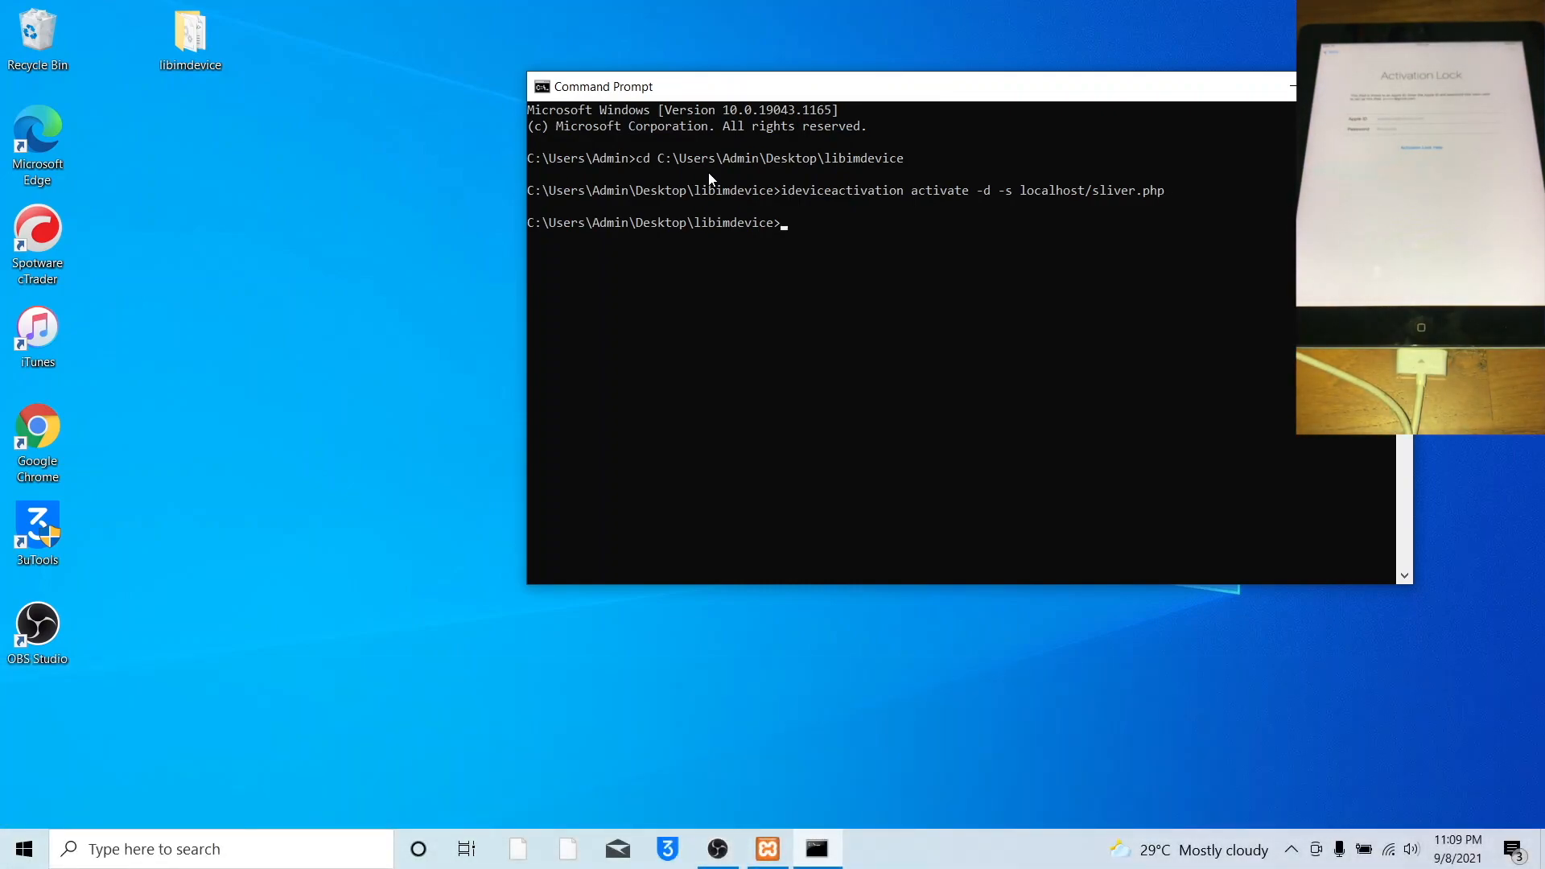
pyautogui.moveTo(1045, 220)
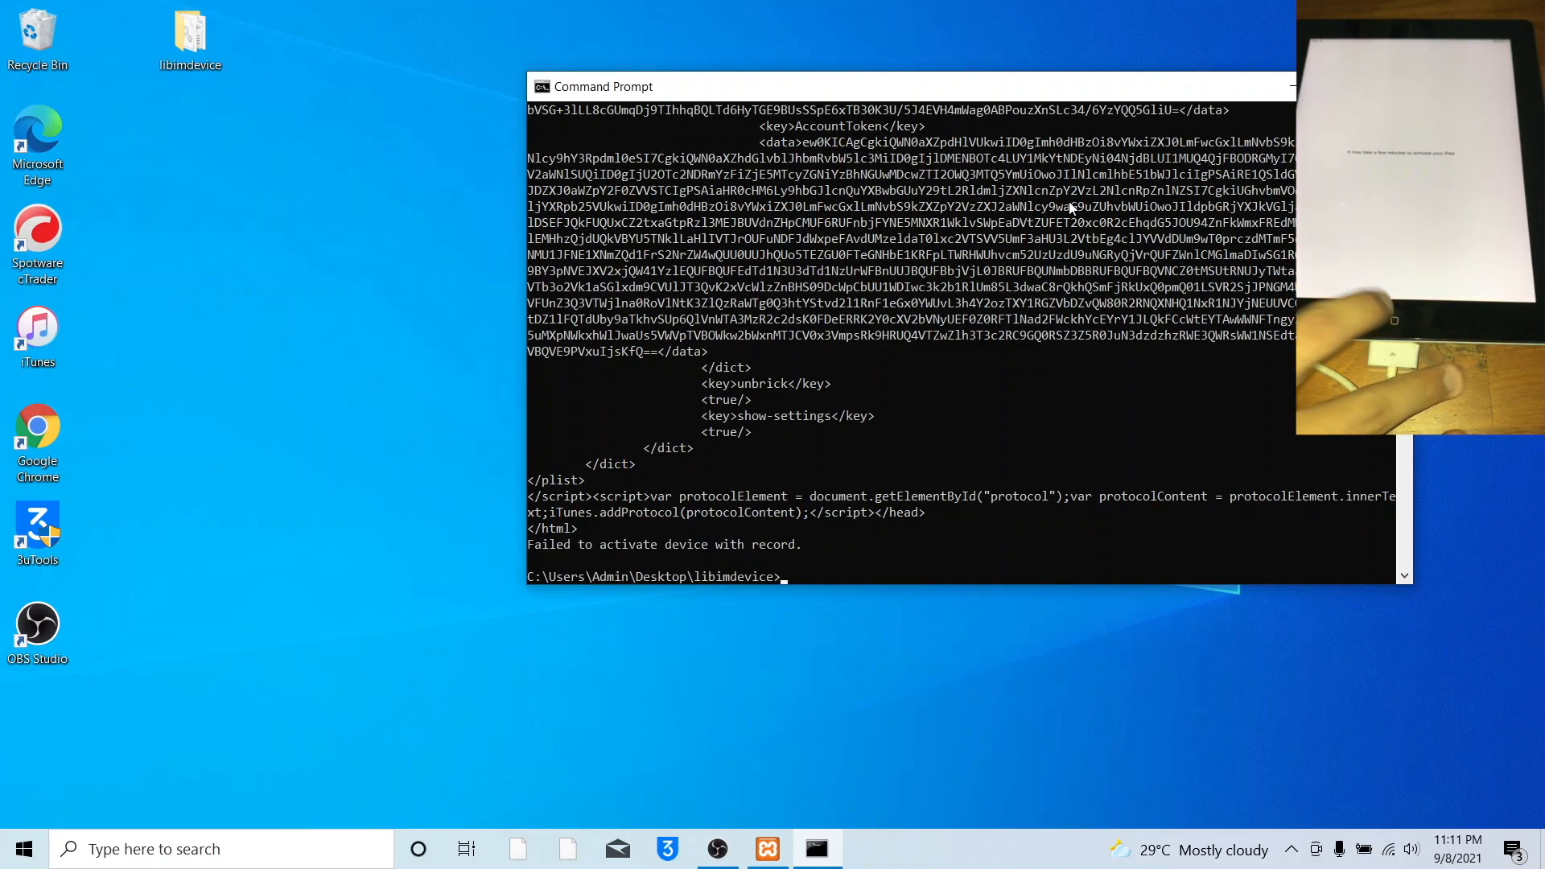
# Retype 'ideviceactivation activate -d -s localhost/sliver.php' after the activation failure.
pyautogui.write('ideviceactivation activate -d -s localhost/sliver.php')
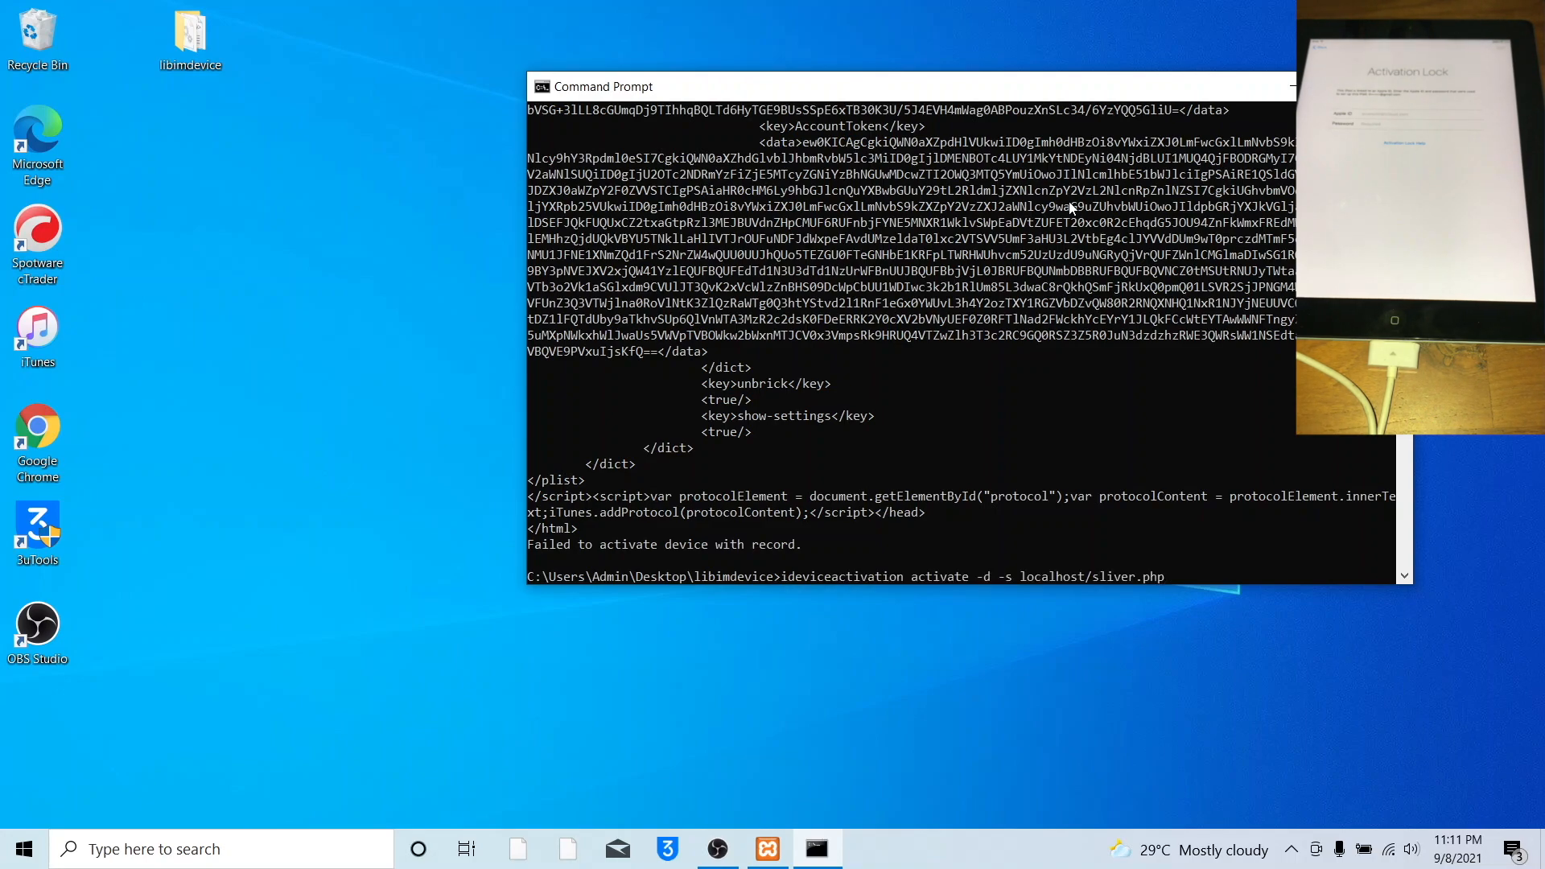